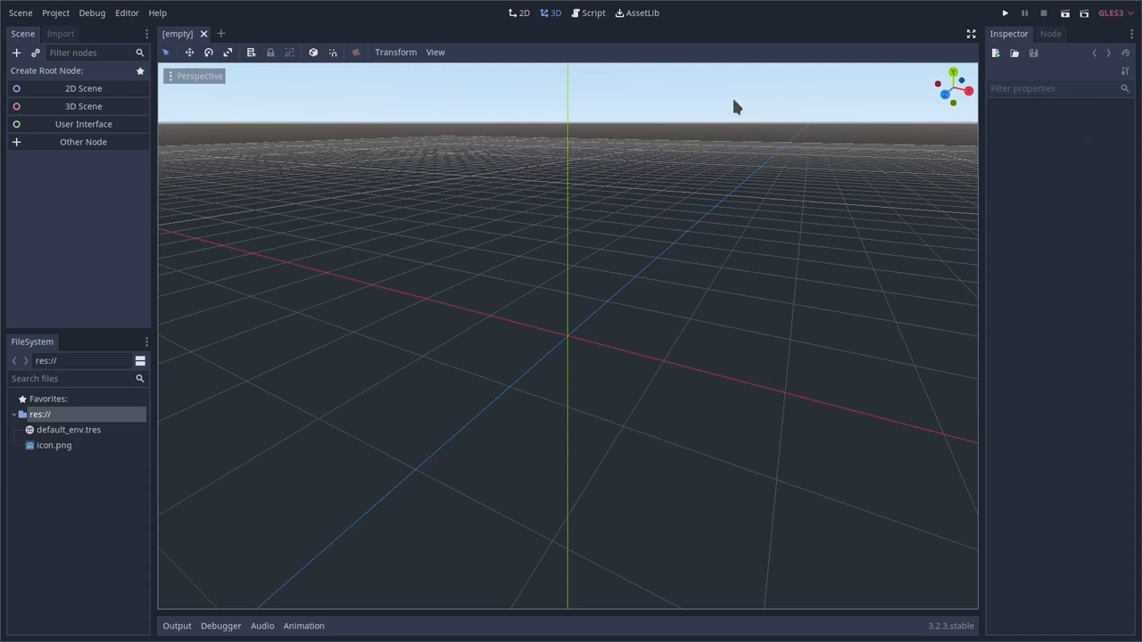
pyautogui.moveTo(171, 232)
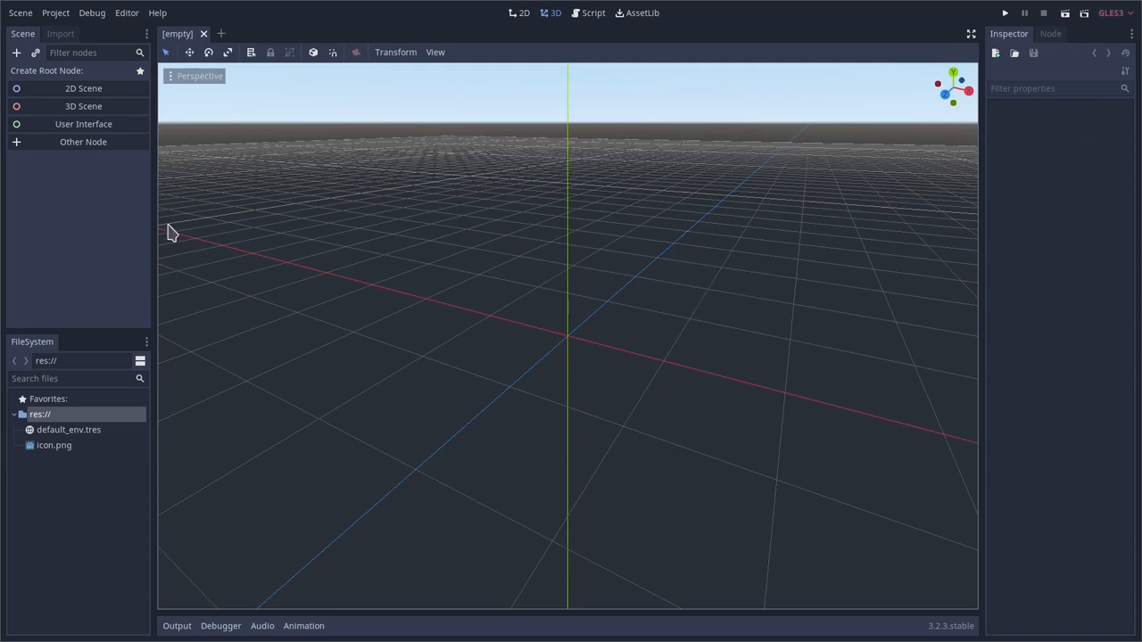
# Create a 3D Scene root node and rename it to main
pyautogui.click(82, 107)
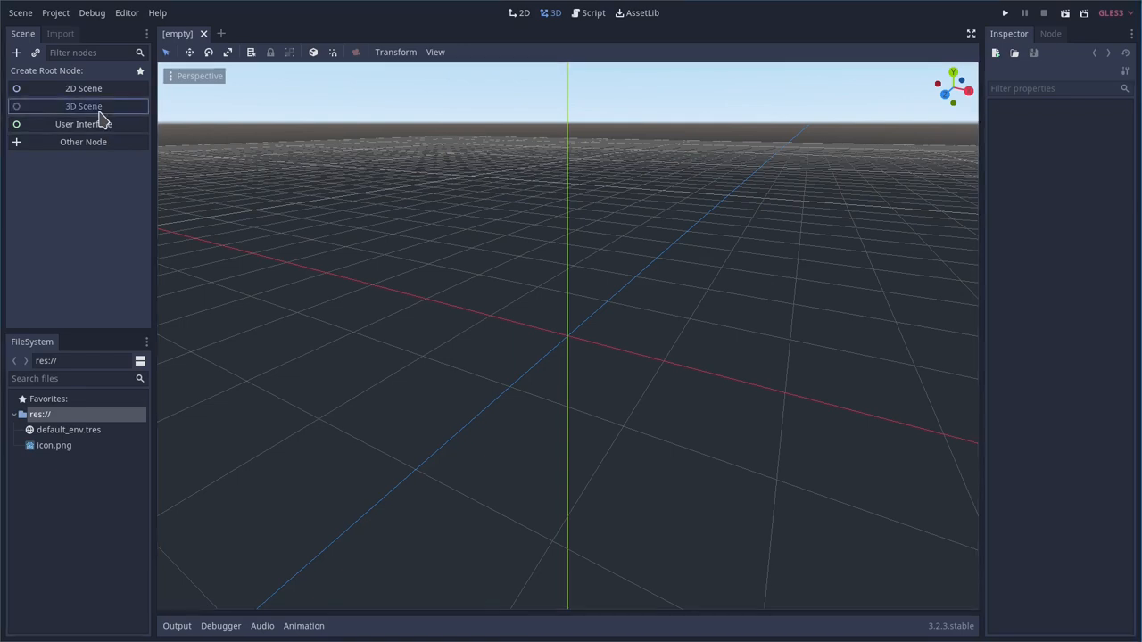
pyautogui.click(82, 107)
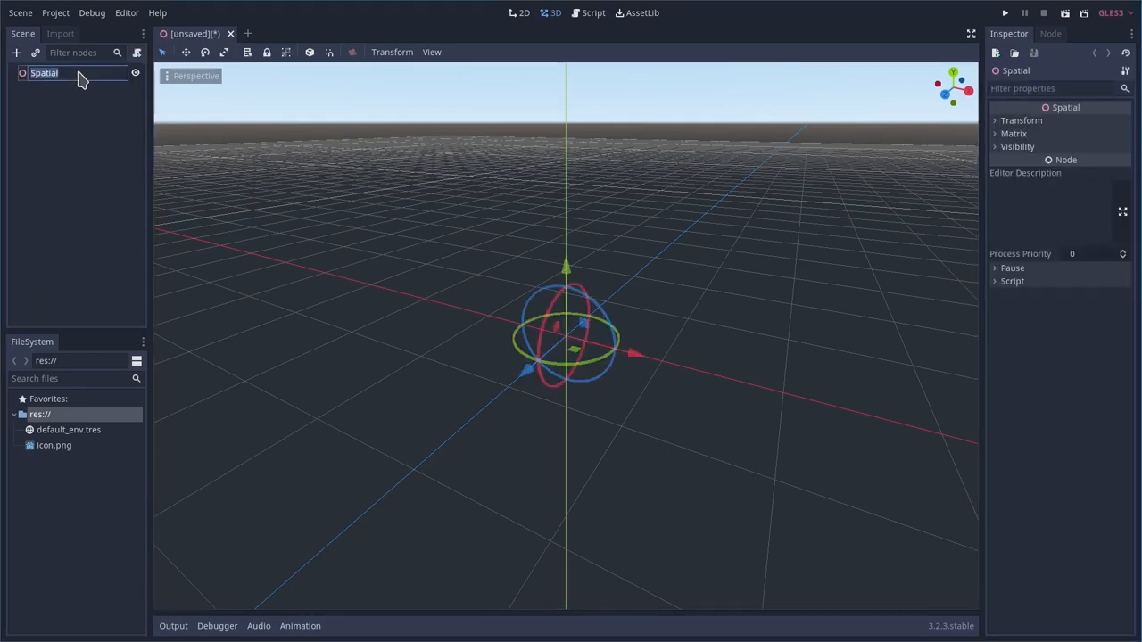
pyautogui.write('main')
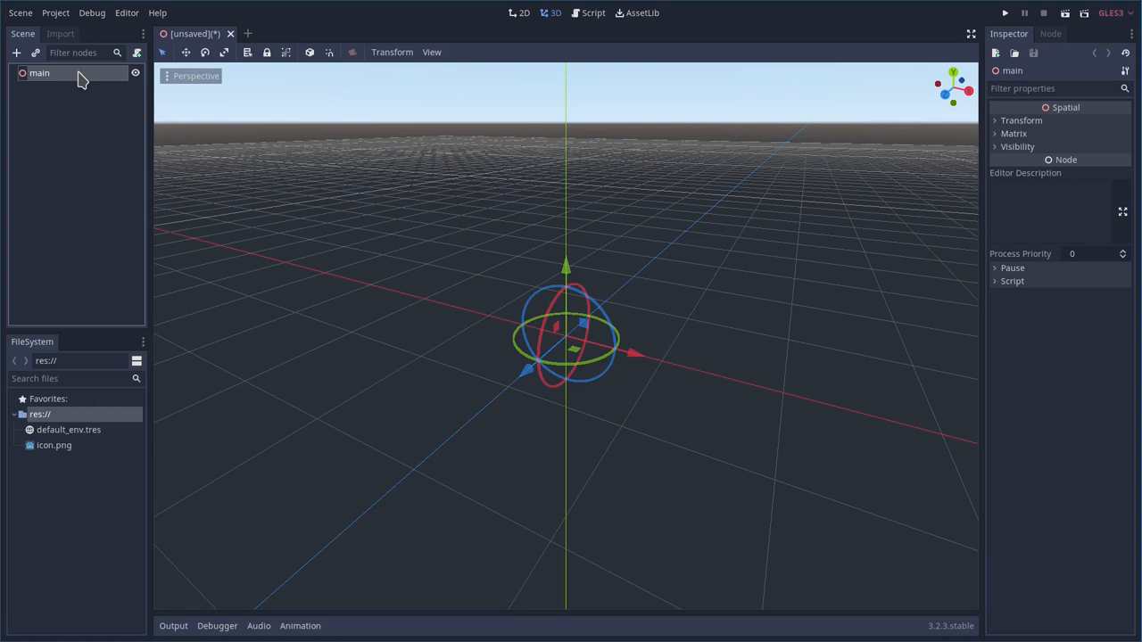
# Add a MeshInstance with a new PlaneMesh scaled to 50
pyautogui.click(16, 52)
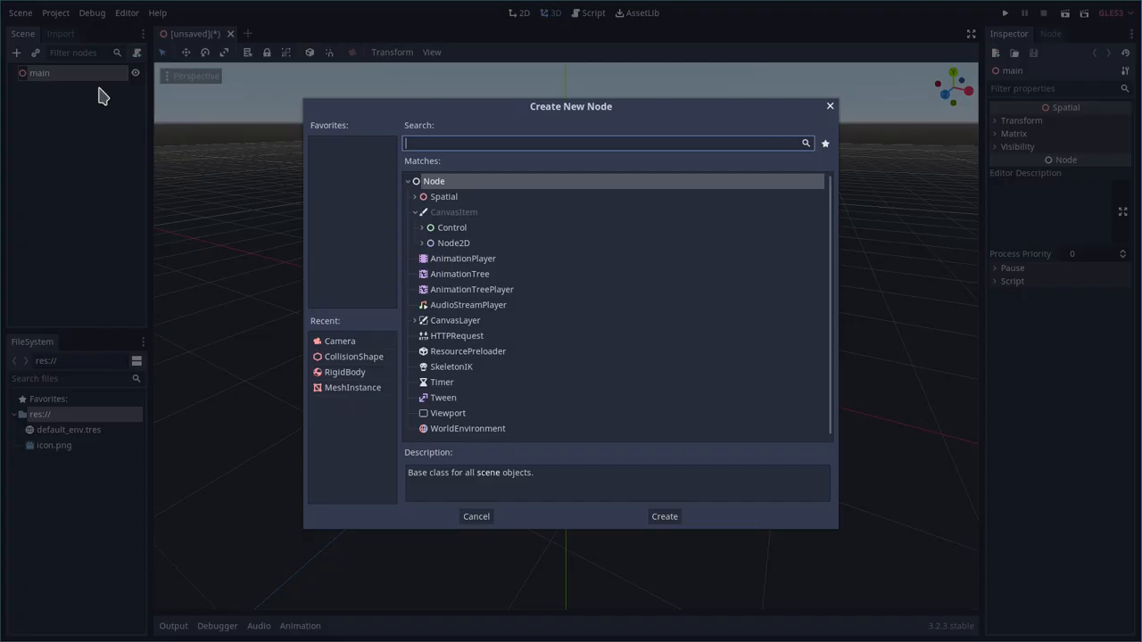
pyautogui.write('mes')
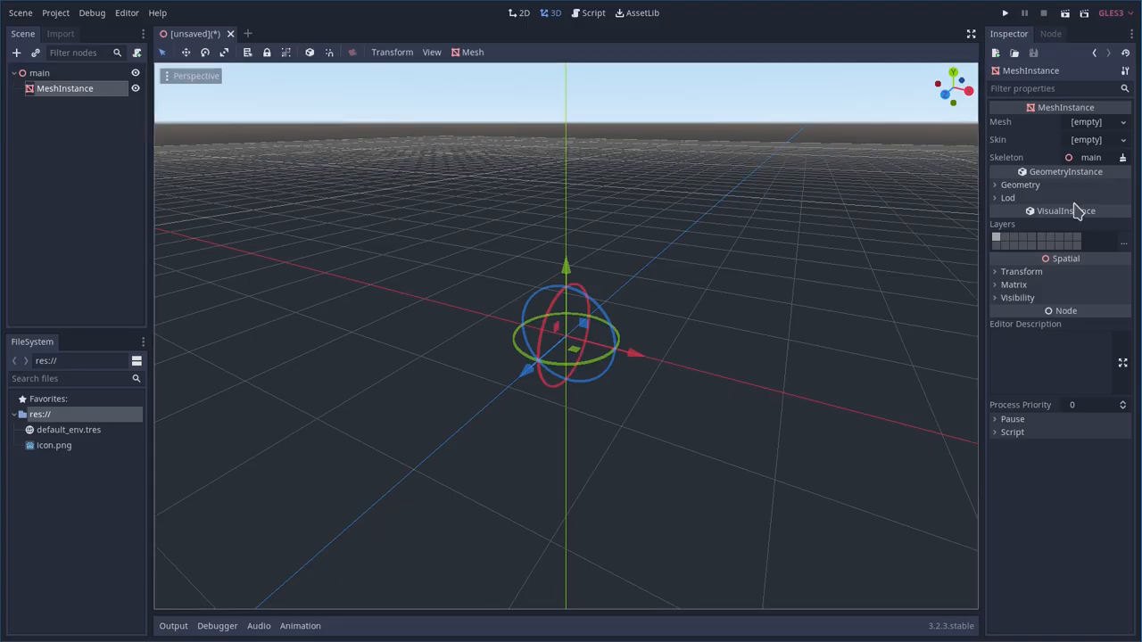
pyautogui.click(1120, 121)
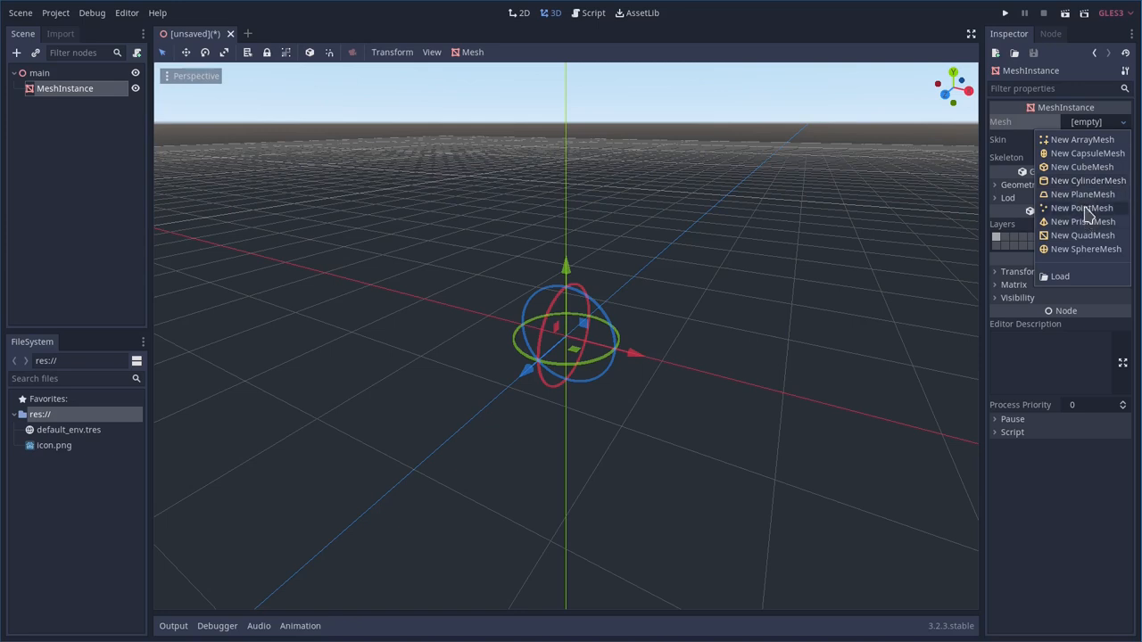
pyautogui.click(1082, 193)
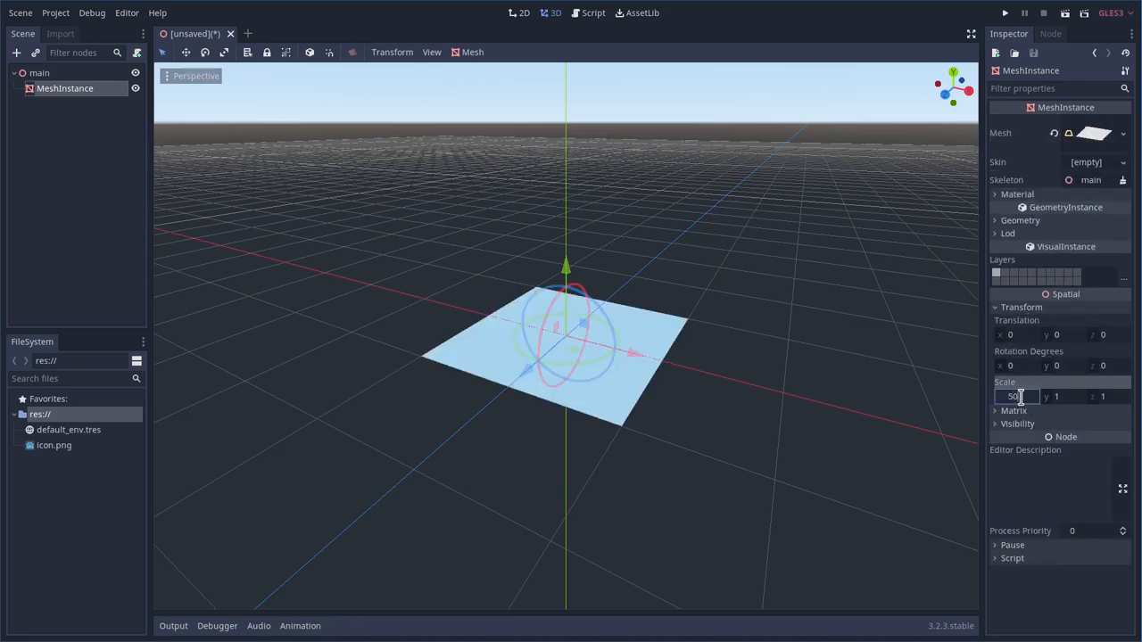
pyautogui.write('50')
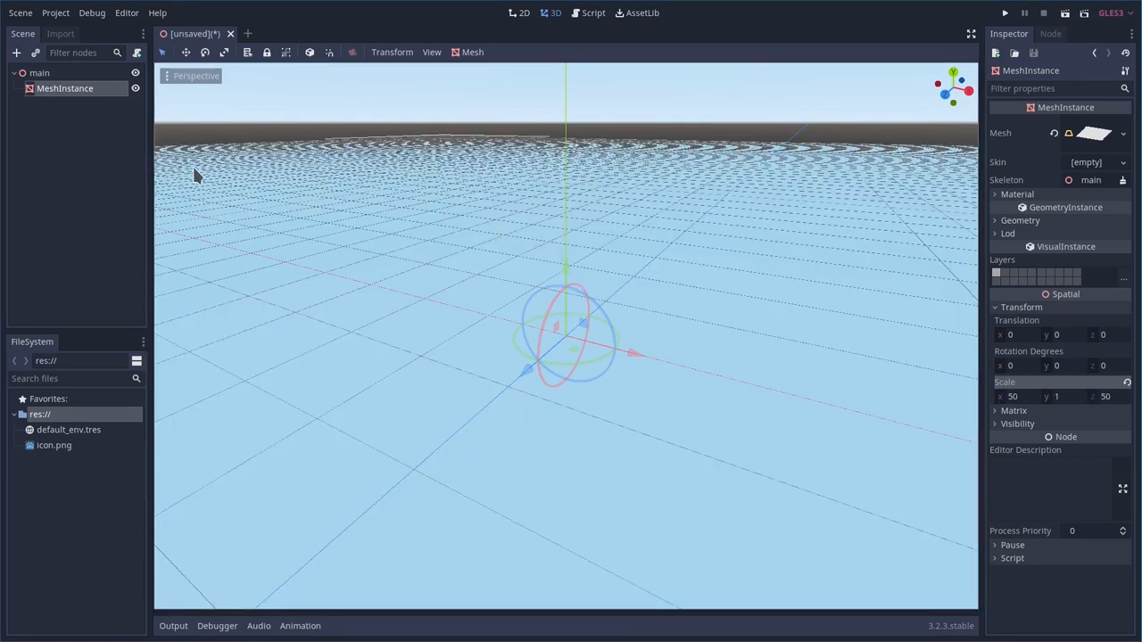
# Create a trimesh static body from the plane and rename the node to ground
pyautogui.click(471, 51)
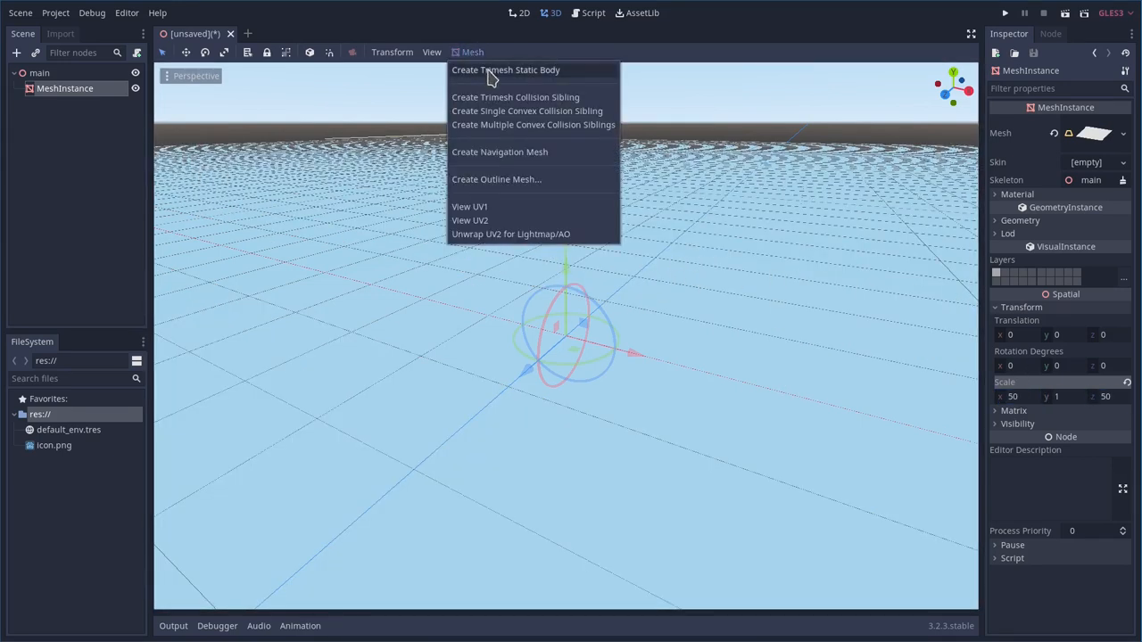
pyautogui.moveTo(507, 70)
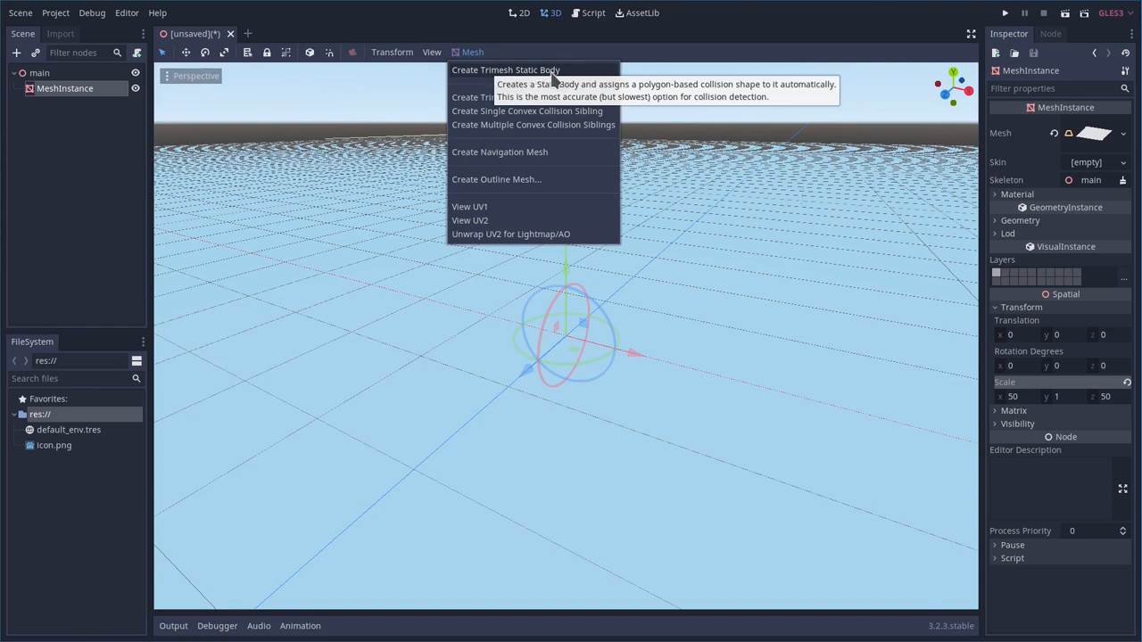
pyautogui.click(507, 69)
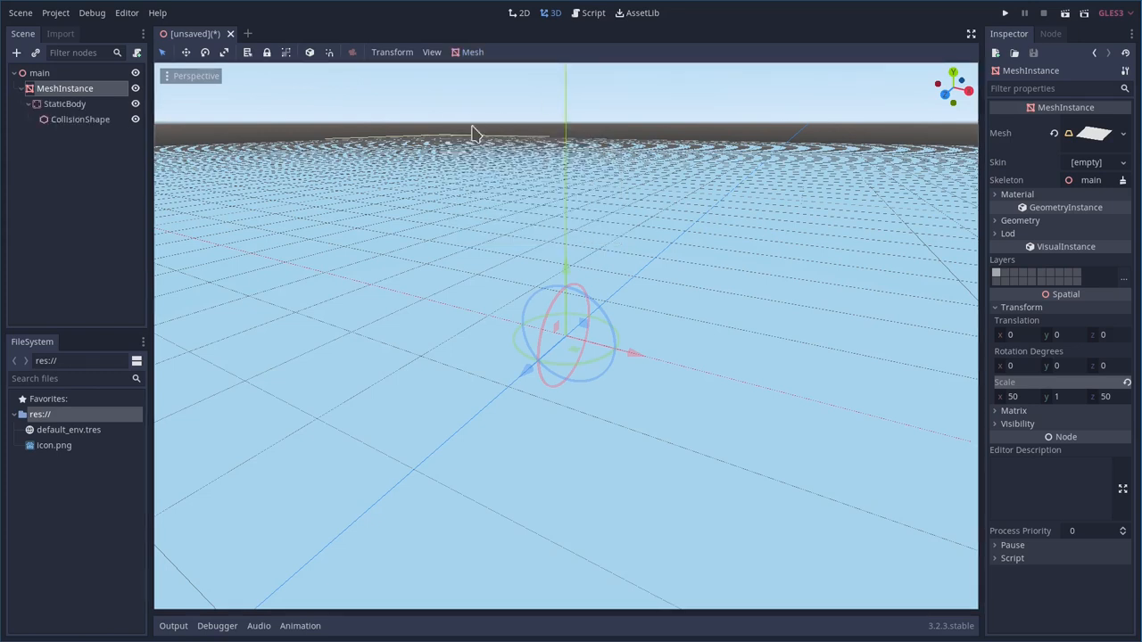
pyautogui.doubleClick(65, 88)
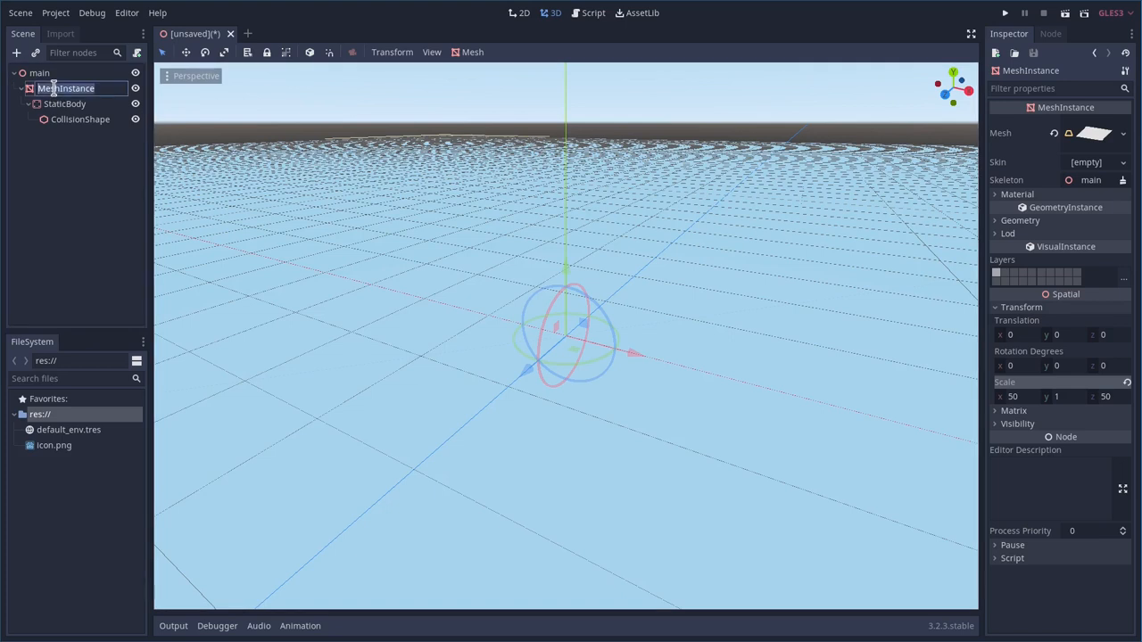
pyautogui.write('ground')
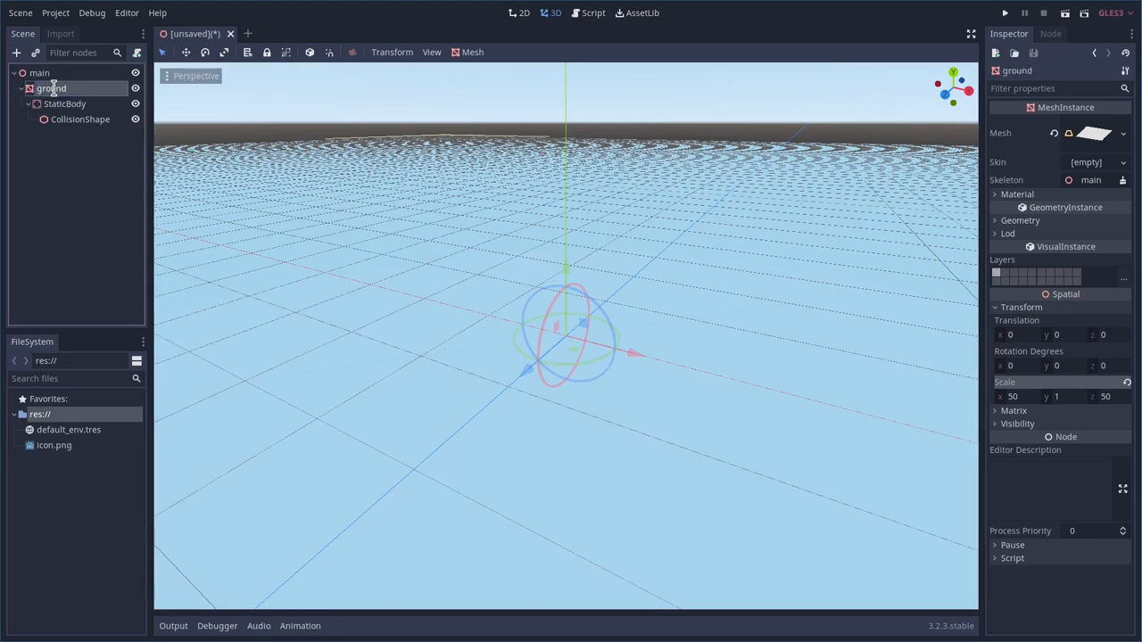
pyautogui.moveTo(45, 80)
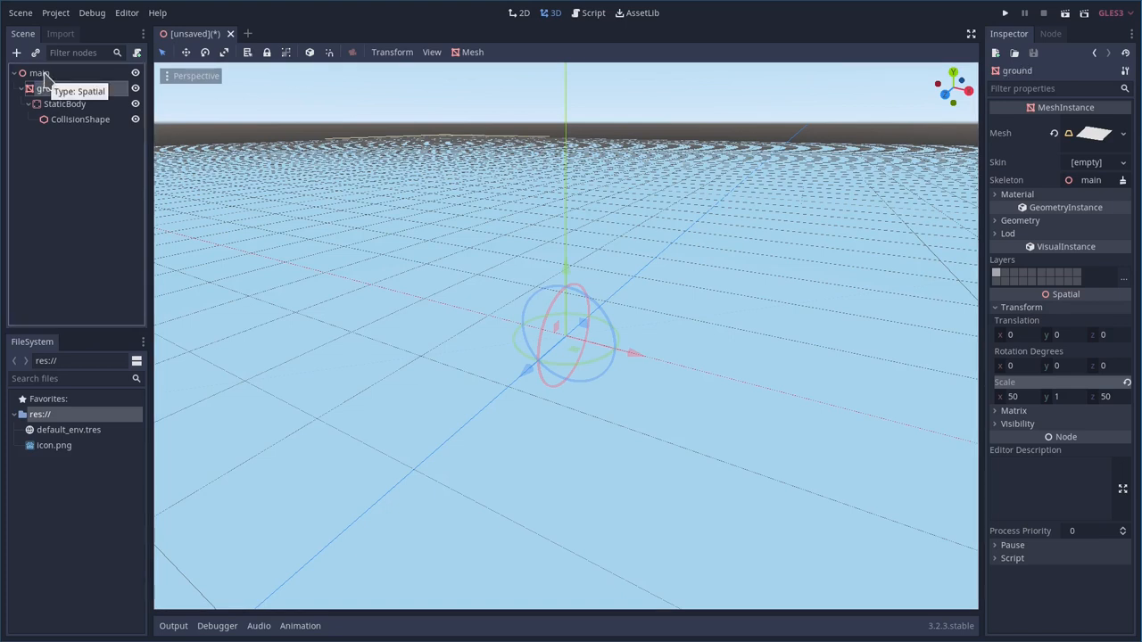
pyautogui.moveTo(103, 312)
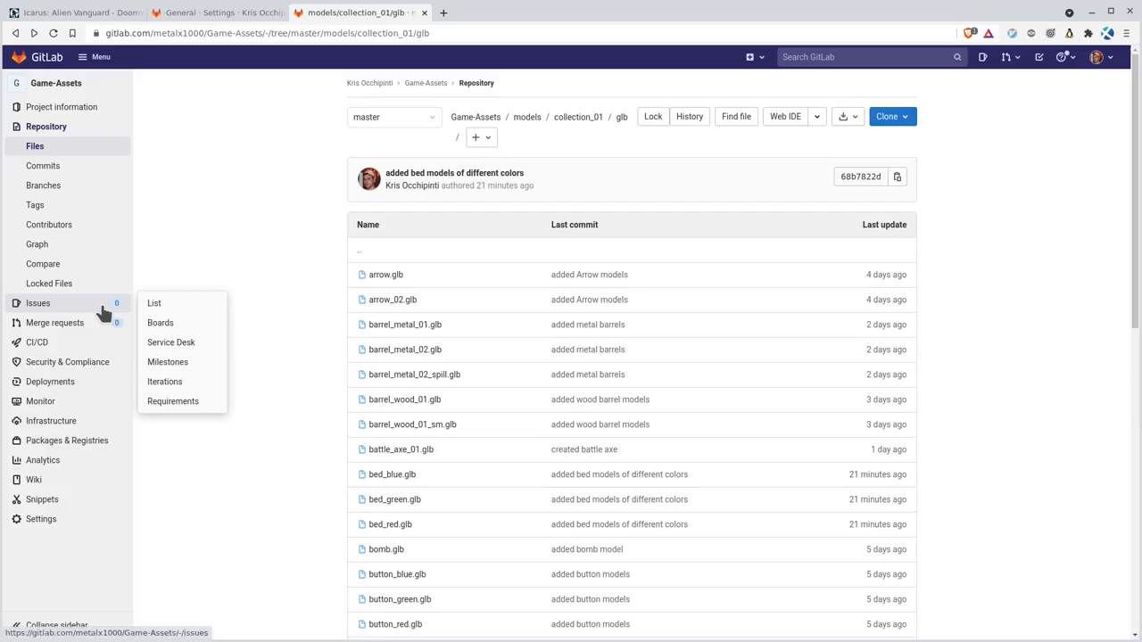
pyautogui.moveTo(257, 38)
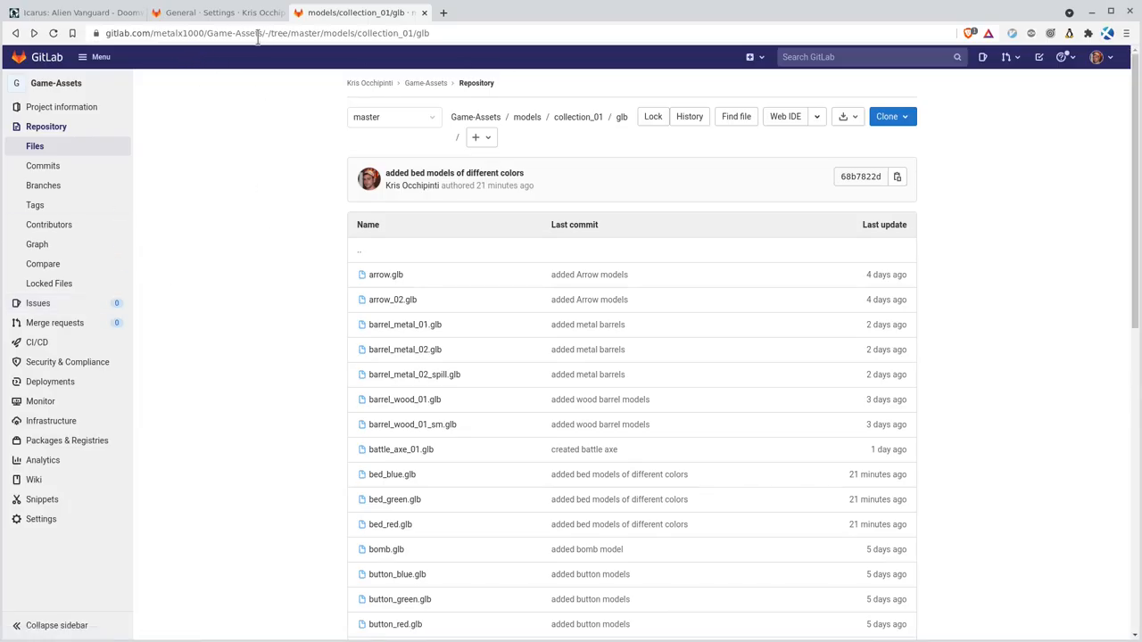
# Scroll the Game-Assets glb file list and open die.glb
pyautogui.scroll(-3)
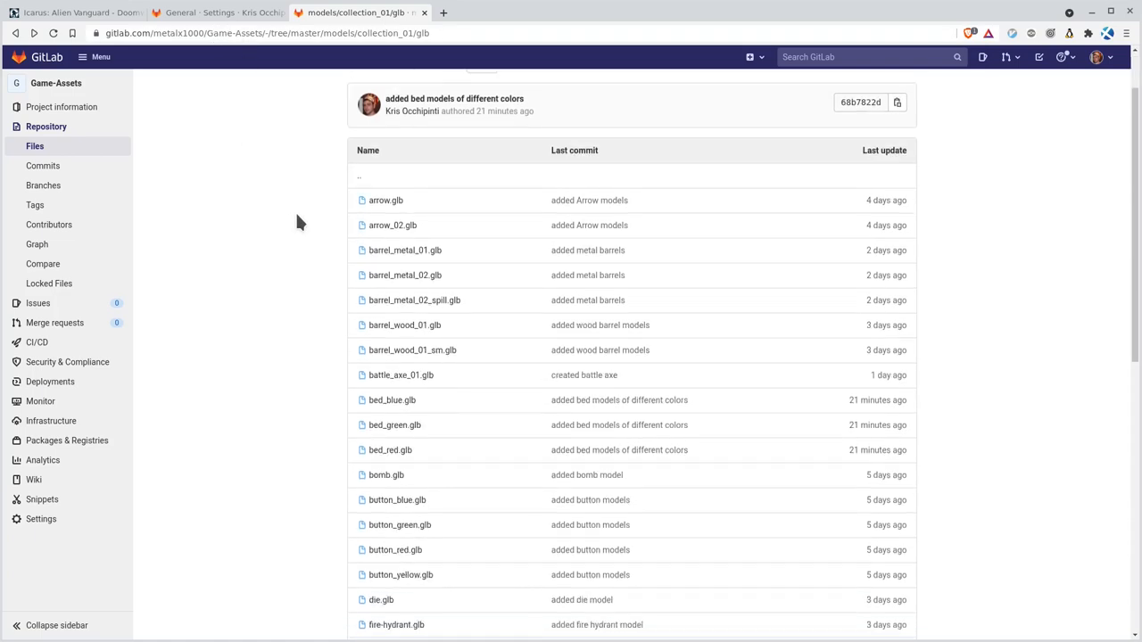
pyautogui.scroll(-3)
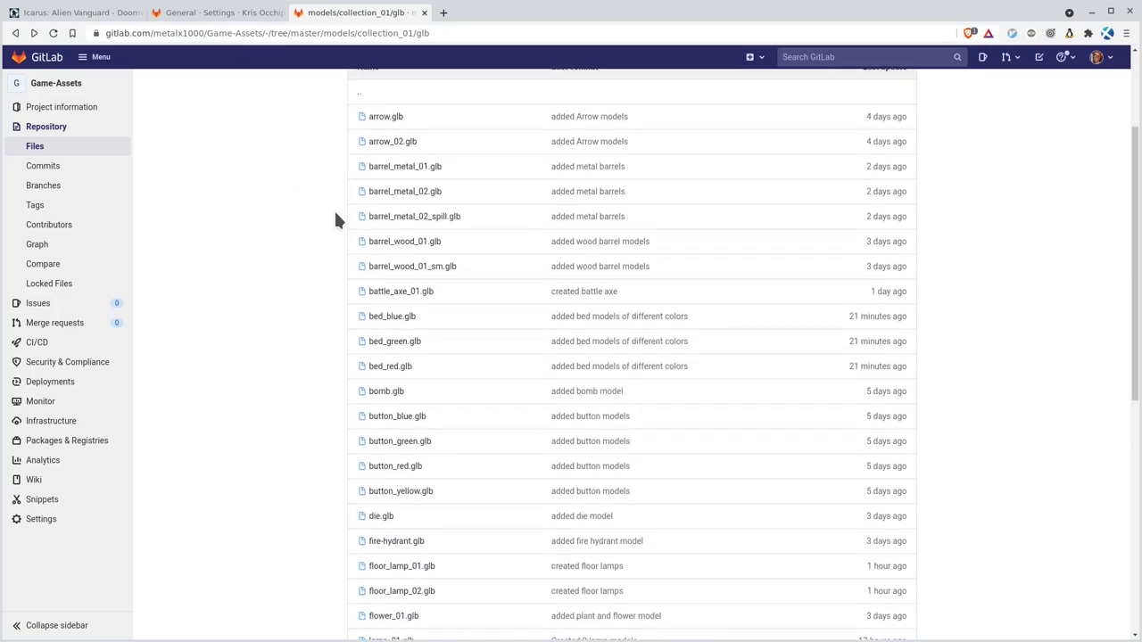
pyautogui.scroll(-3)
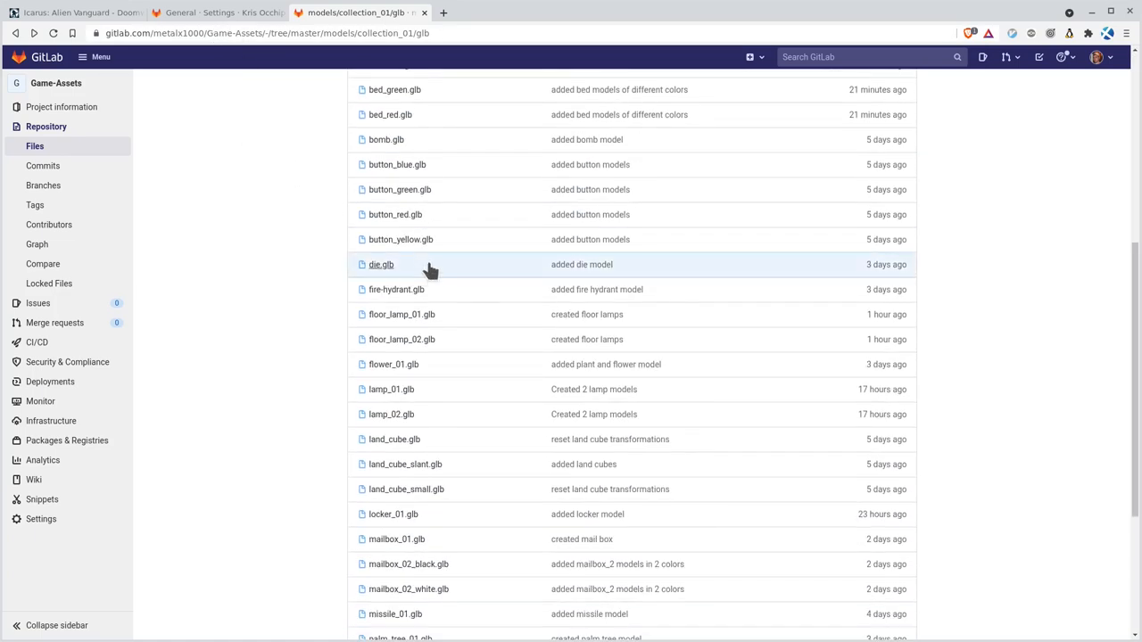
pyautogui.click(382, 264)
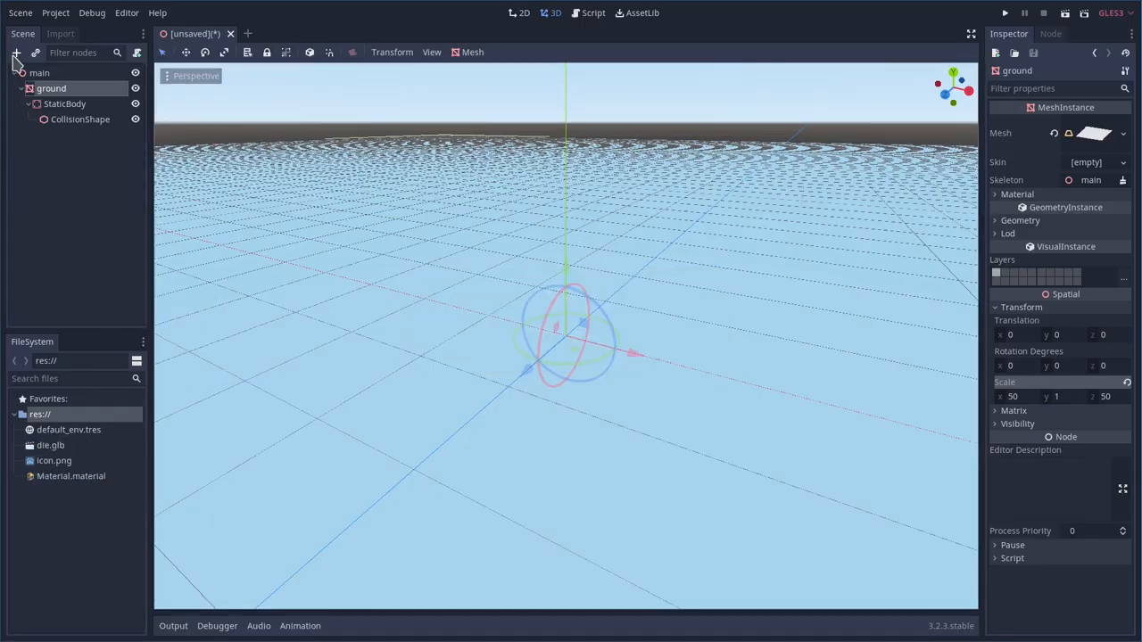
# Start a second scene and add a Spatial root node for the die
pyautogui.click(15, 54)
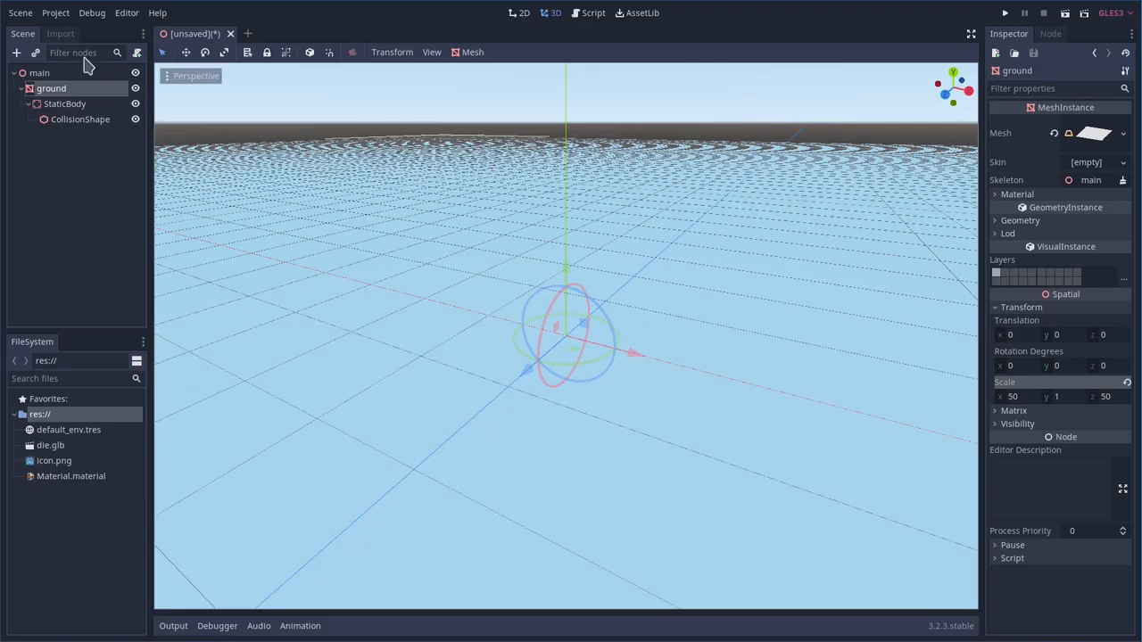
pyautogui.click(16, 54)
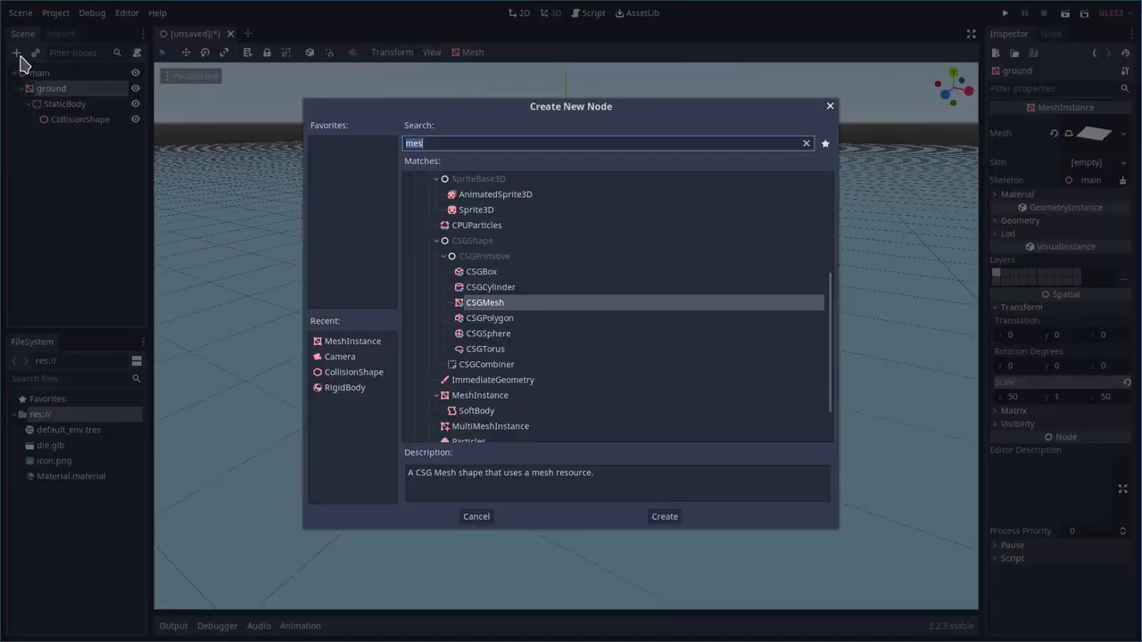
pyautogui.click(475, 516)
pyautogui.write('die')
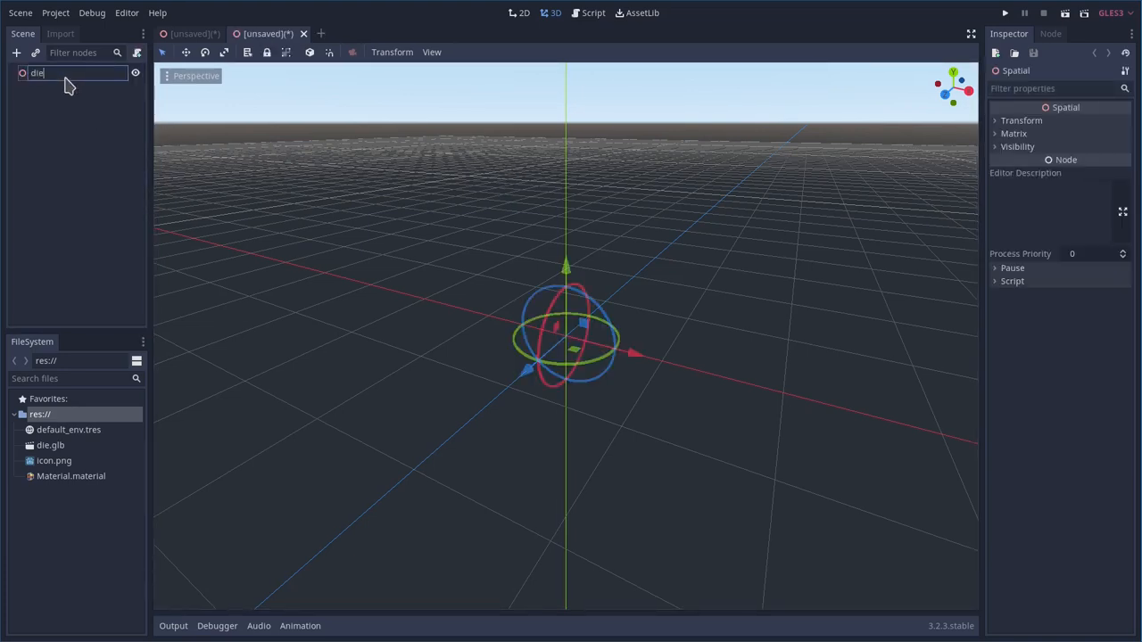
# Name the root die, make the die.glb model local and move its Cube mesh under the root
pyautogui.press('enter')
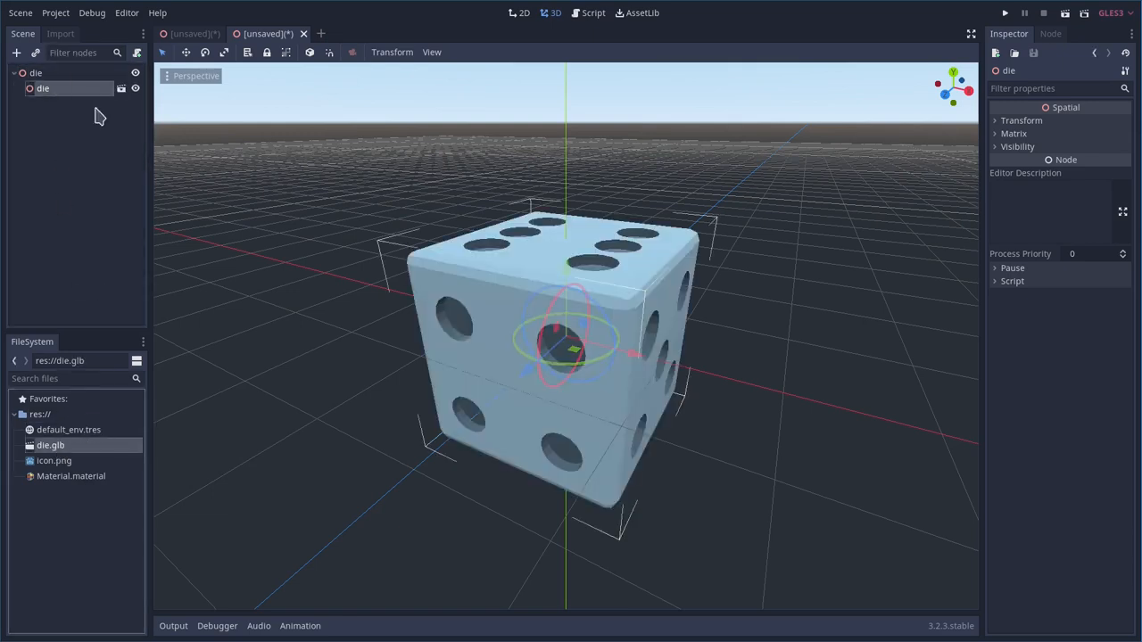
pyautogui.moveTo(82, 234)
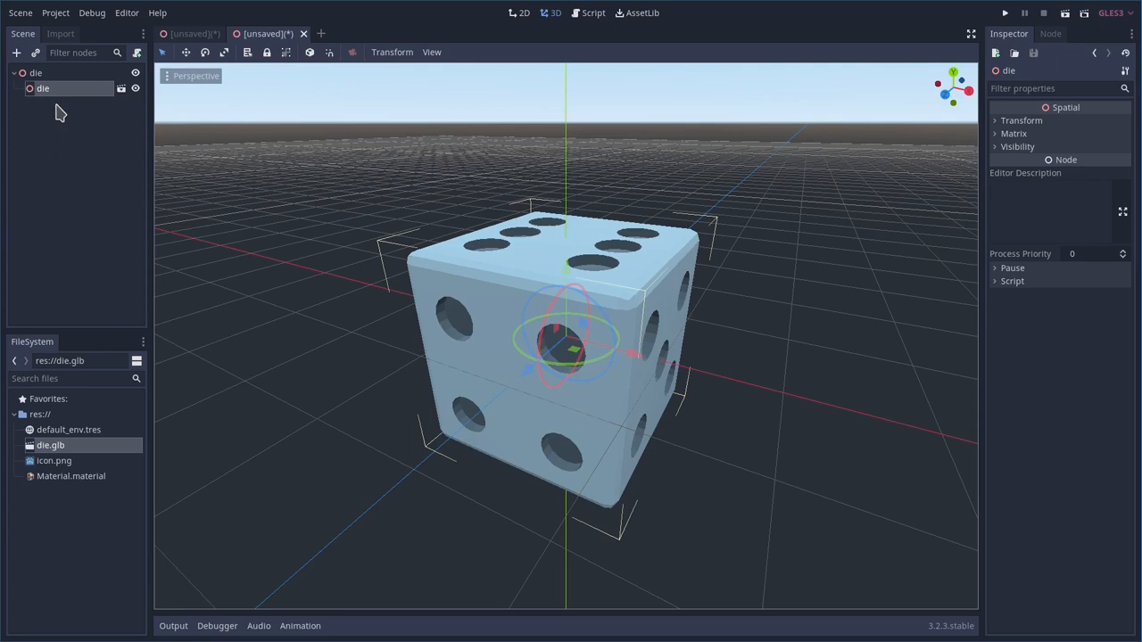
pyautogui.rightClick(42, 89)
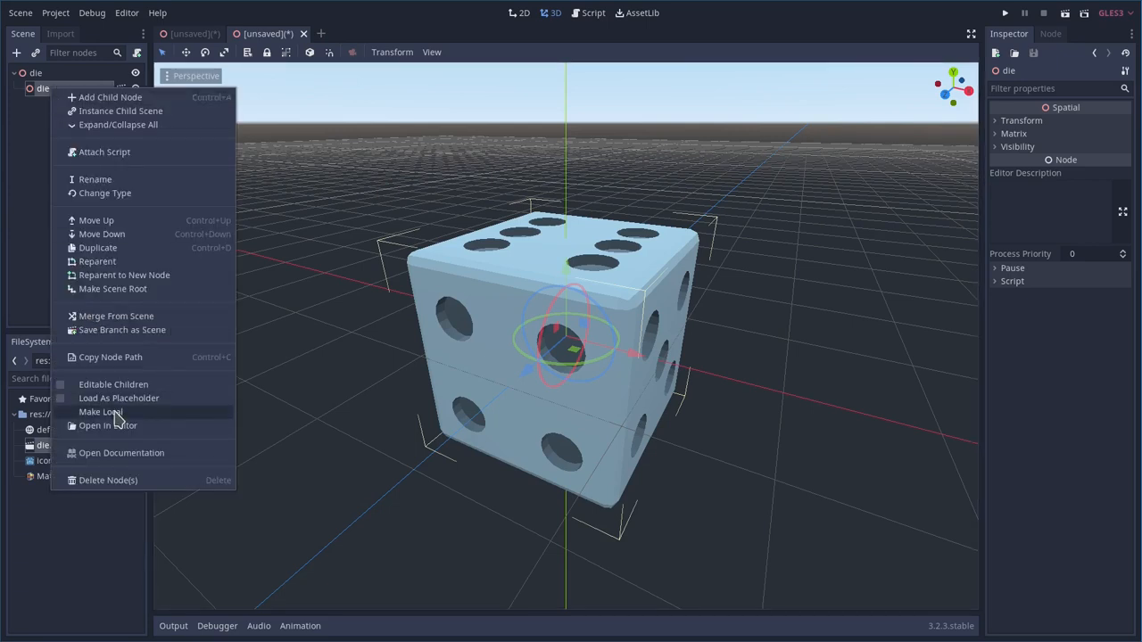
pyautogui.click(100, 411)
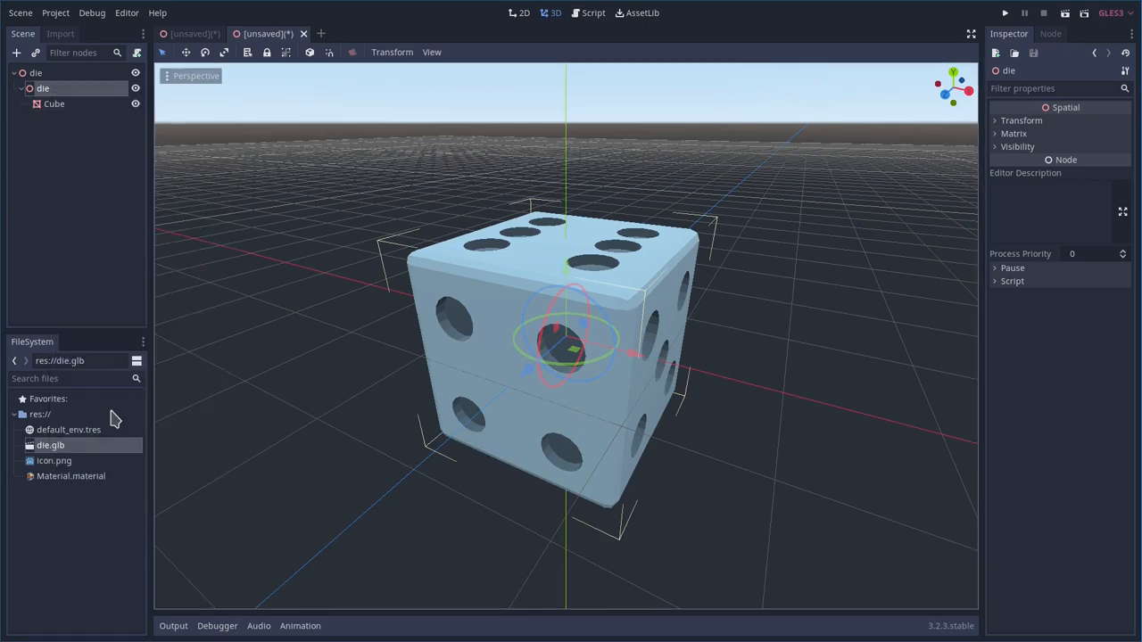
pyautogui.click(53, 103)
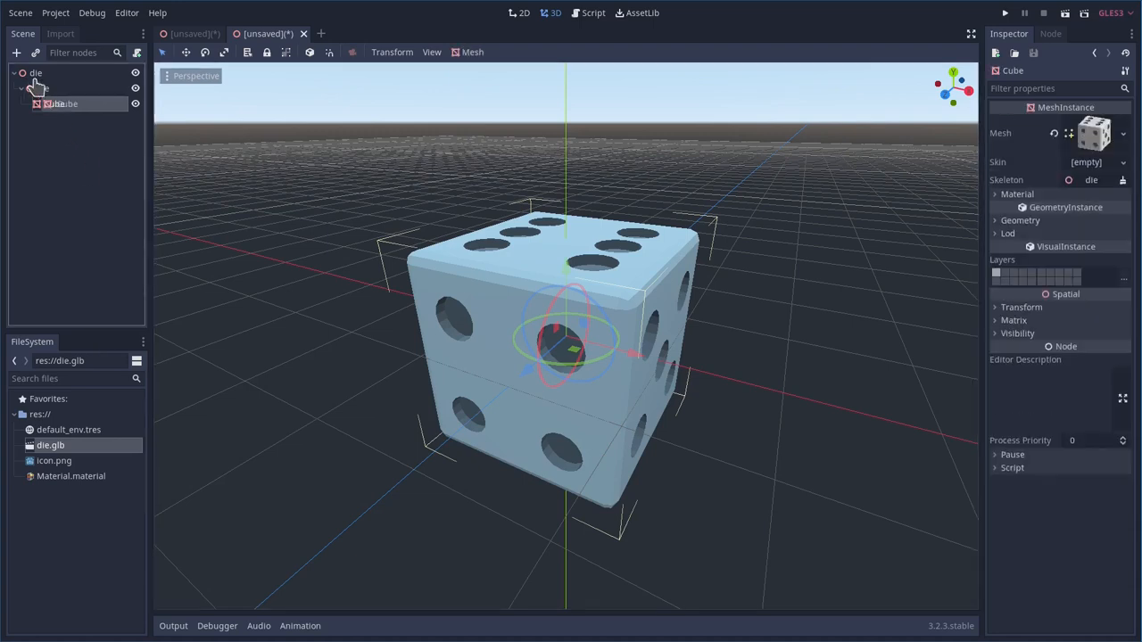
pyautogui.click(36, 87)
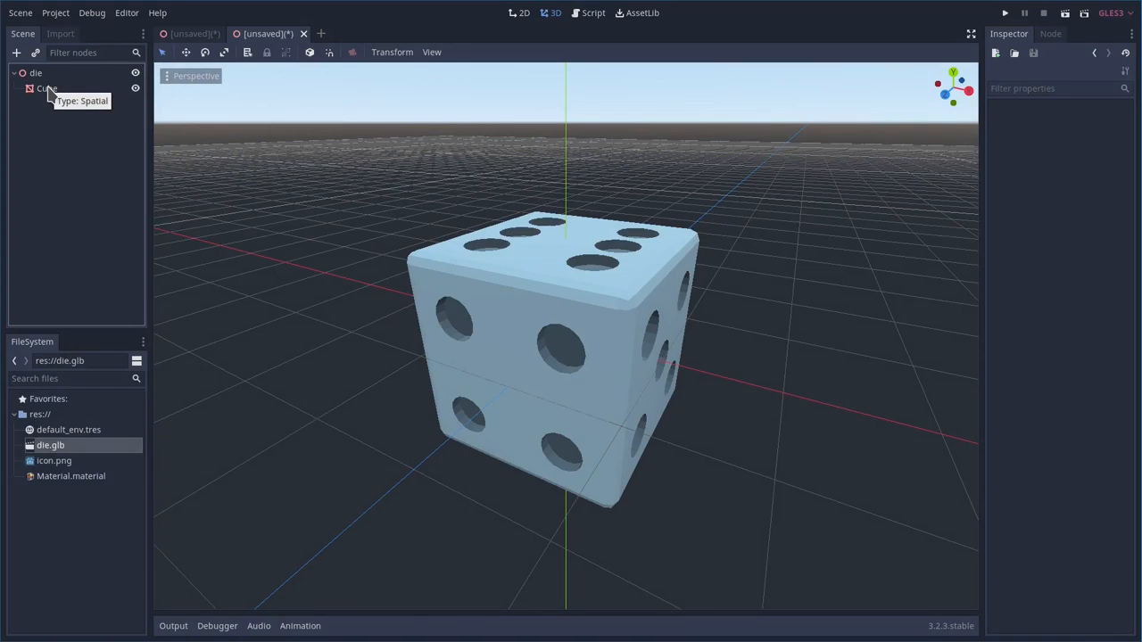
pyautogui.moveTo(257, 66)
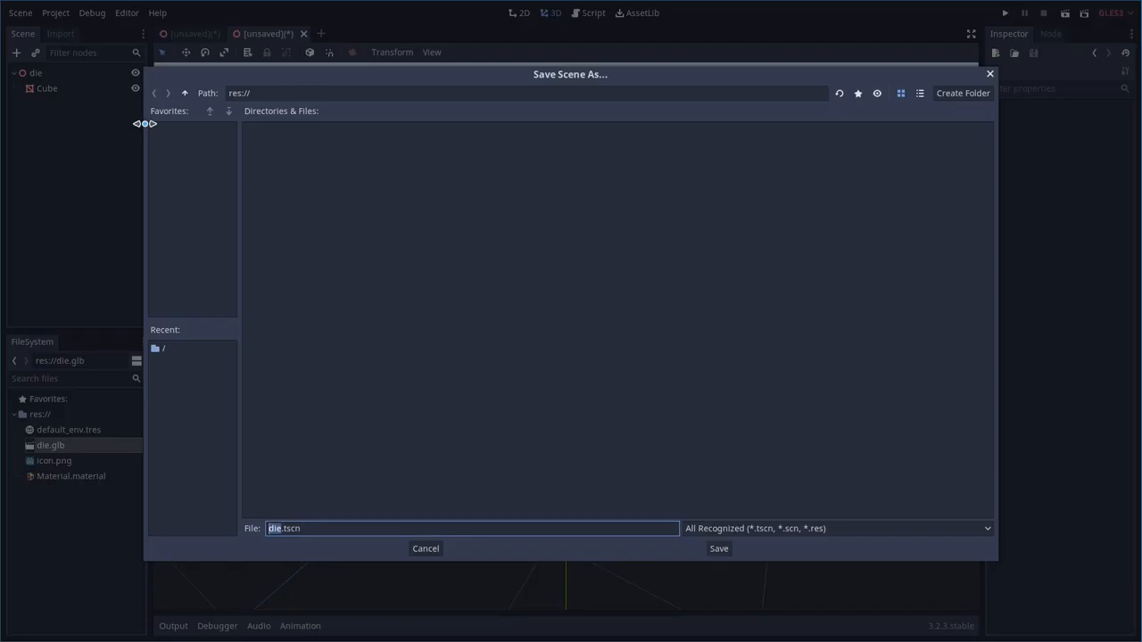
# Save die.tscn and main.tscn, and run main.tscn as the project's main scene
pyautogui.click(718, 550)
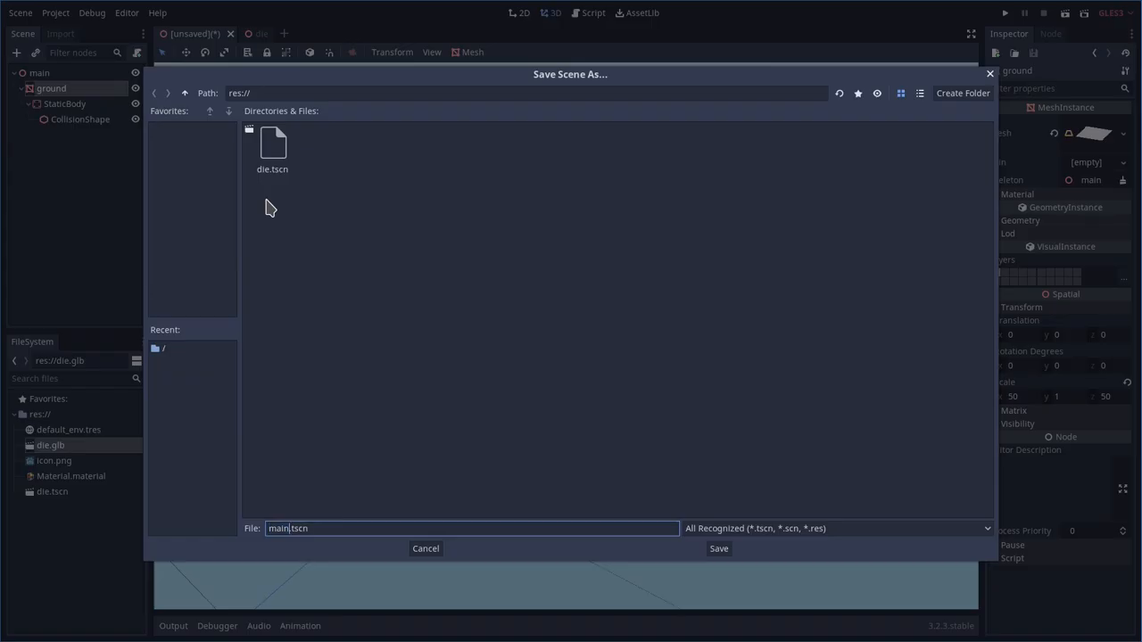
pyautogui.click(717, 549)
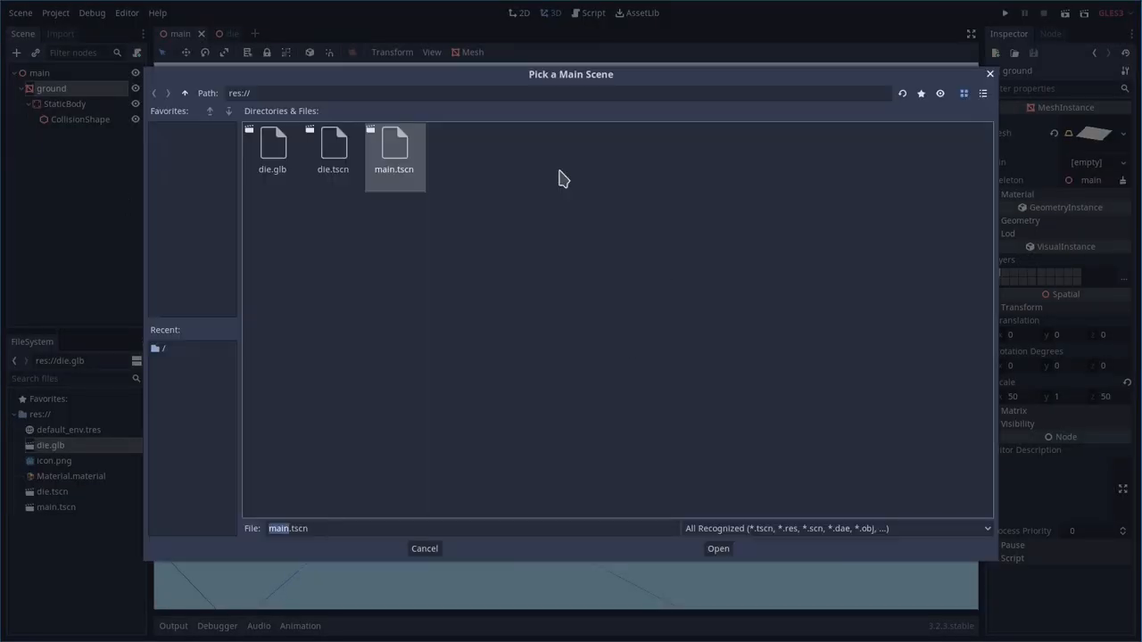
pyautogui.click(717, 550)
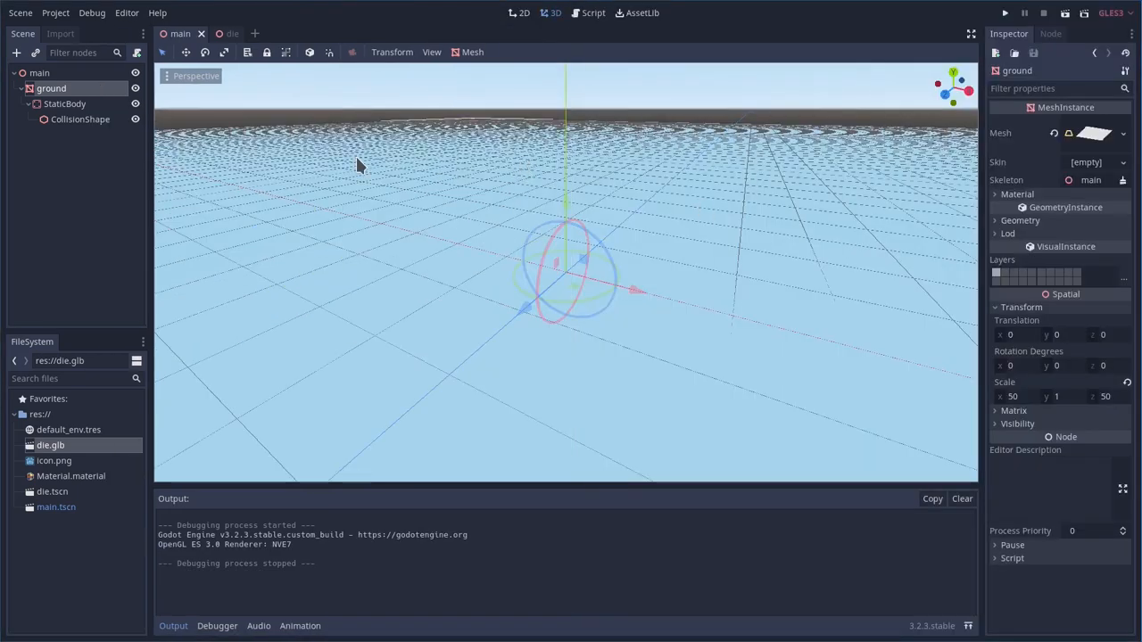
pyautogui.moveTo(167, 157)
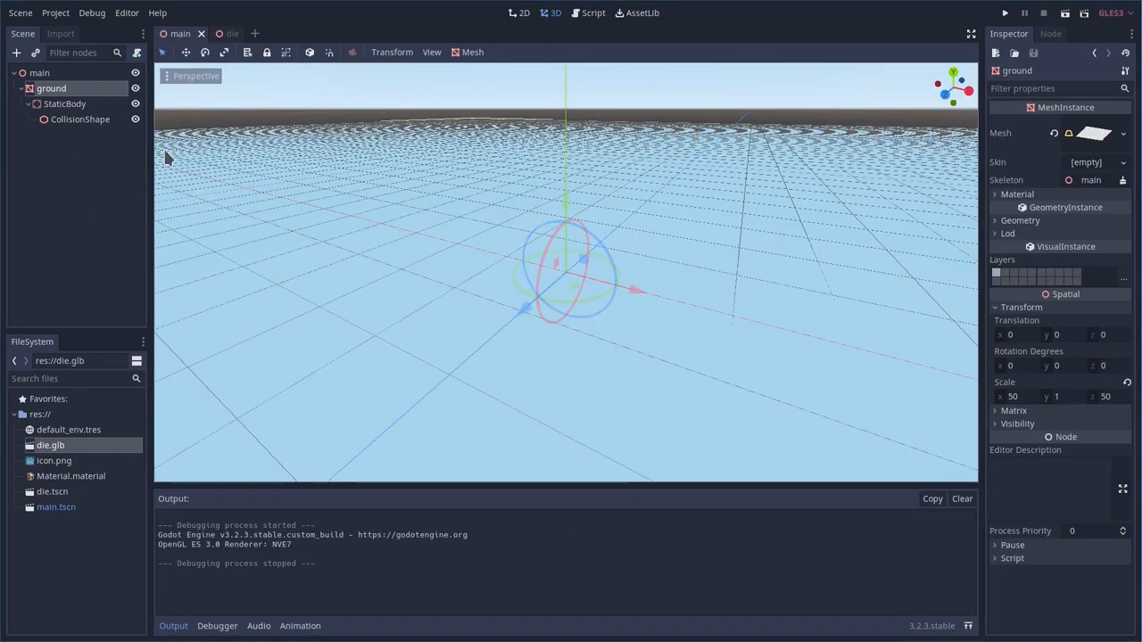
# Add a Camera node under main and move it to a new position
pyautogui.rightClick(40, 71)
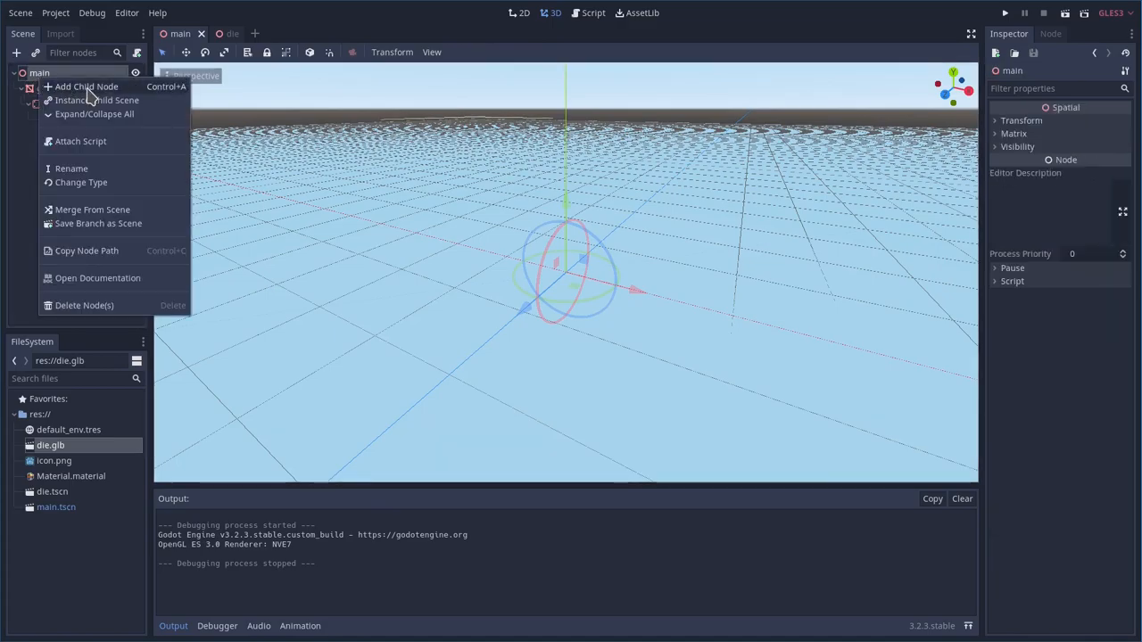
pyautogui.click(86, 86)
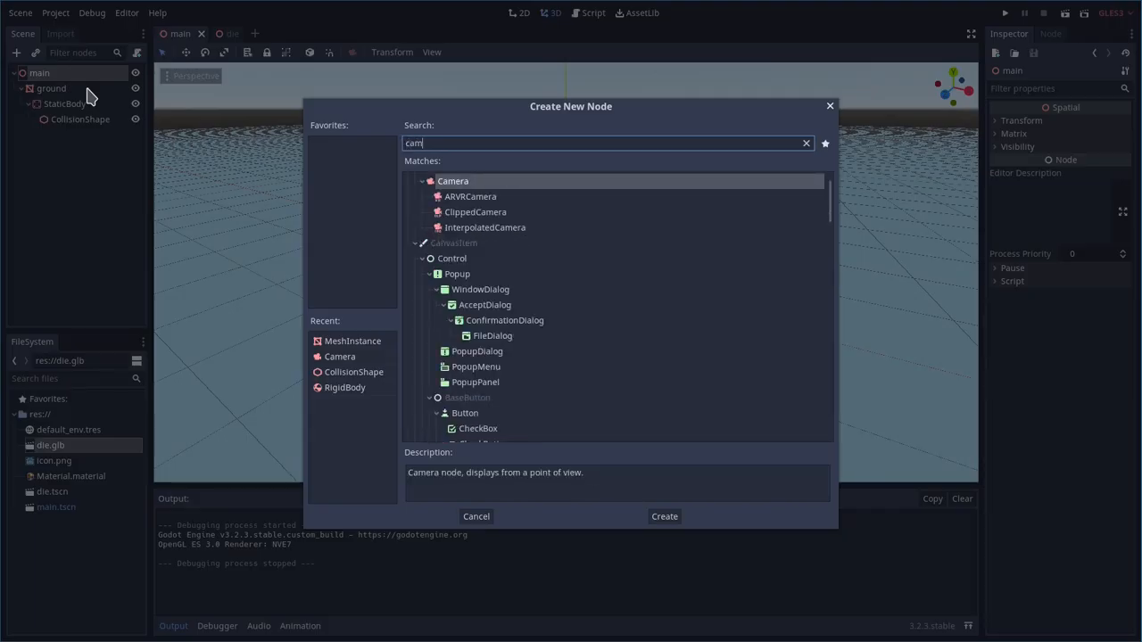
pyautogui.click(664, 516)
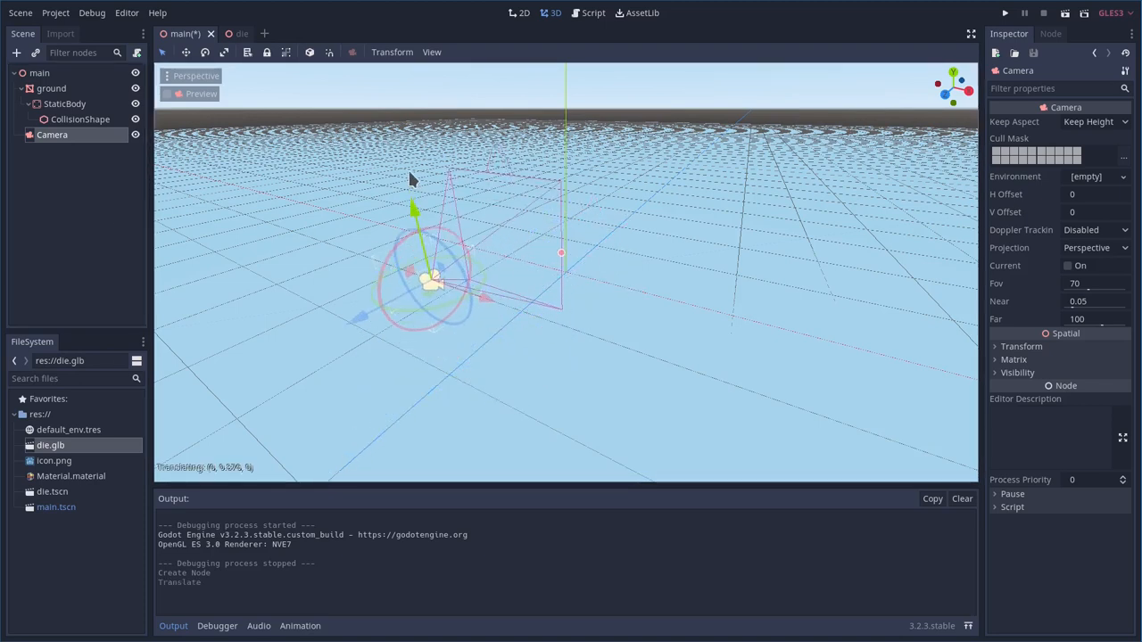
pyautogui.moveTo(432, 282); pyautogui.dragTo(420, 232)
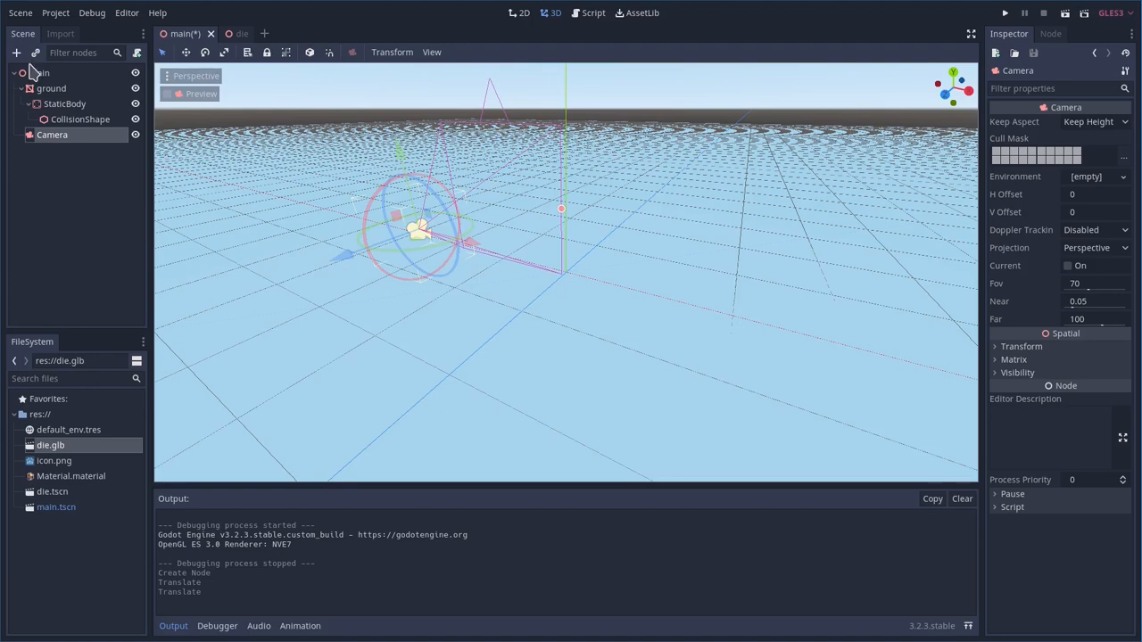
# Instance the die.tscn scene as a child of main
pyautogui.rightClick(39, 71)
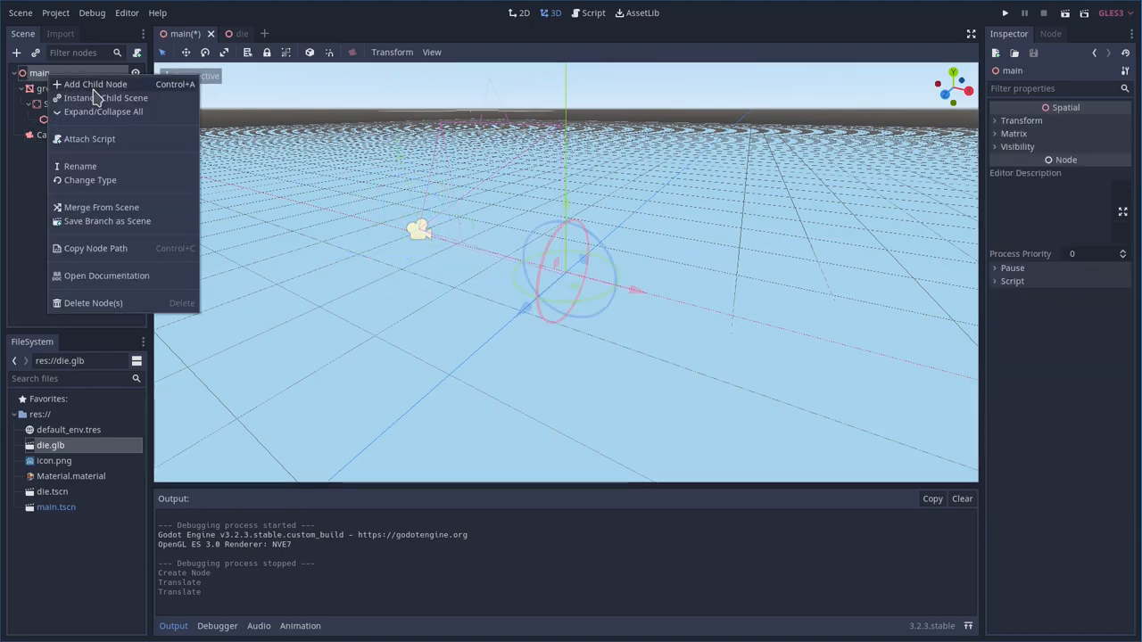
pyautogui.click(107, 97)
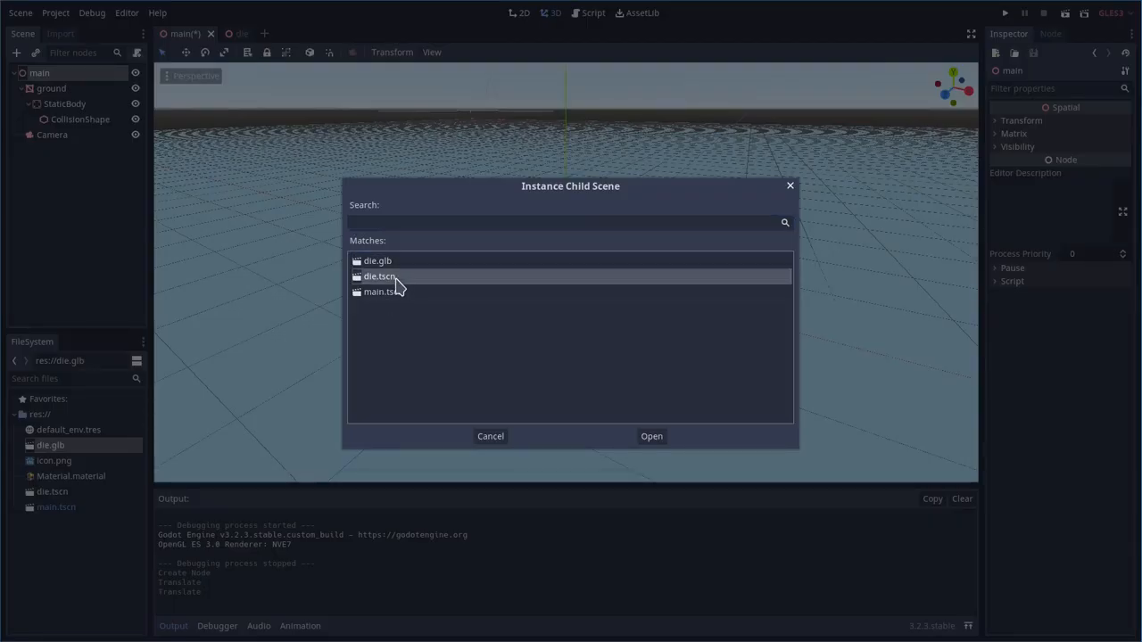
pyautogui.click(652, 435)
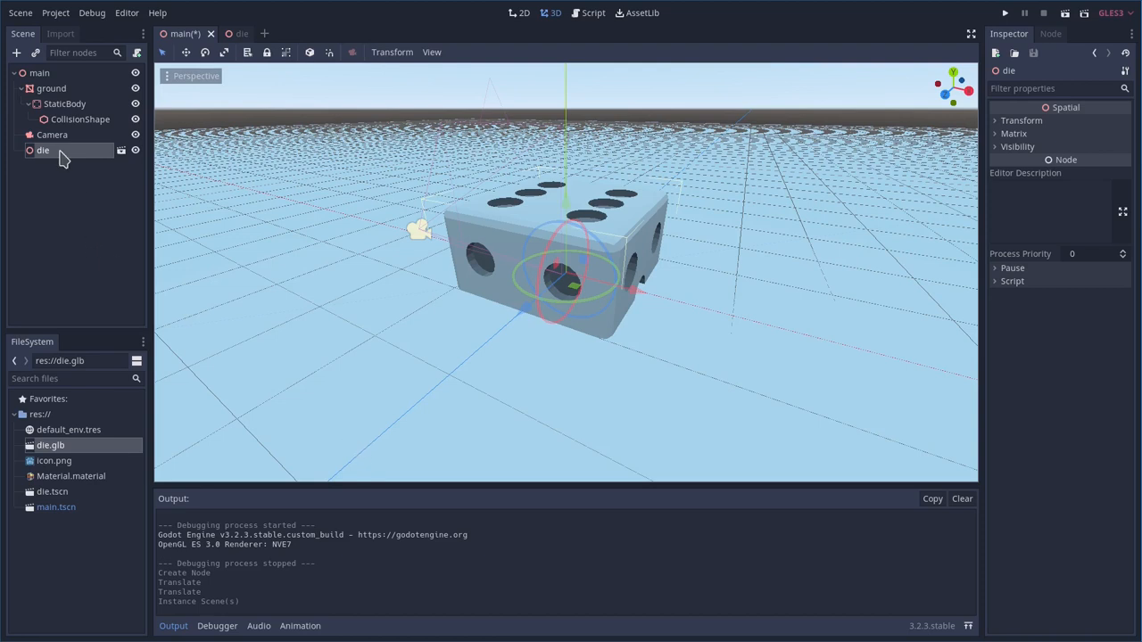
pyautogui.moveTo(89, 210)
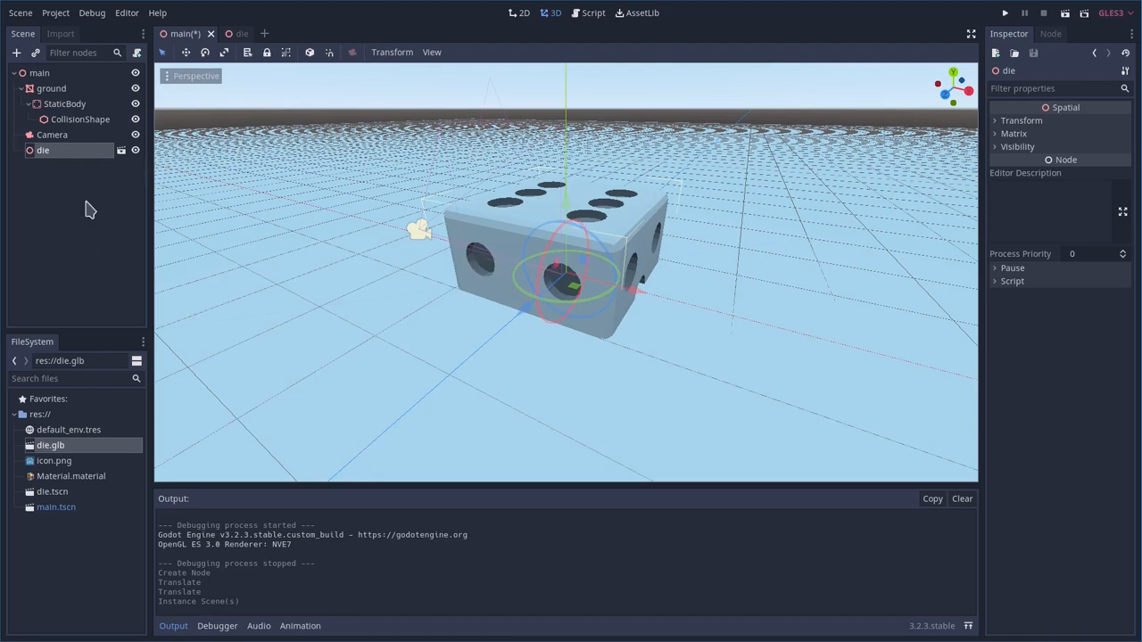
# Change the die scene's root node type to RigidBody
pyautogui.click(230, 32)
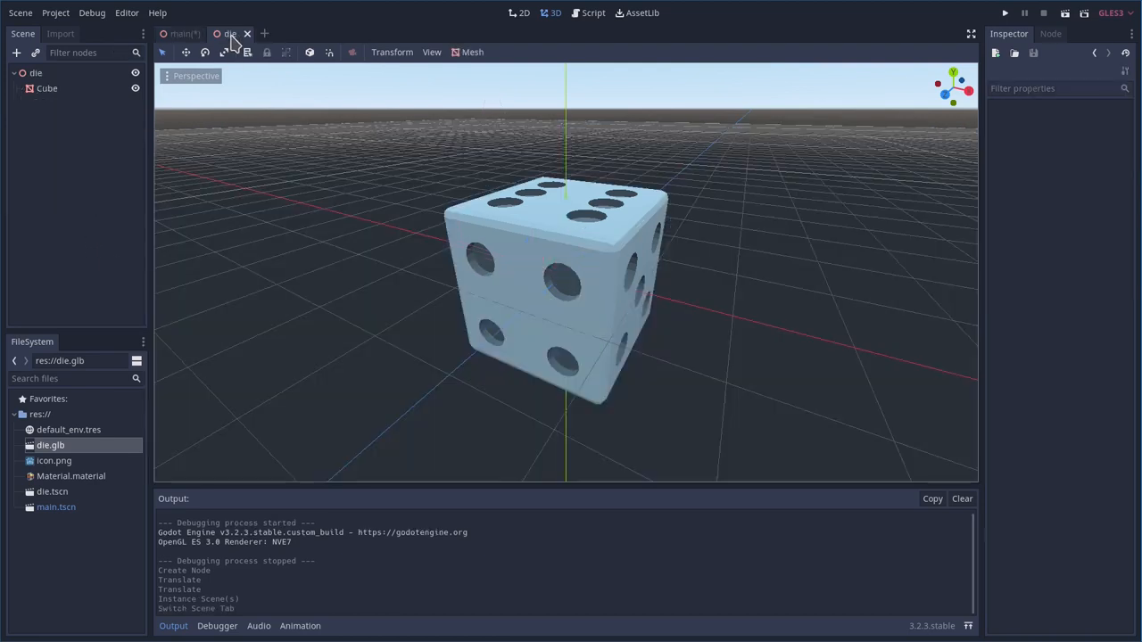
pyautogui.click(35, 72)
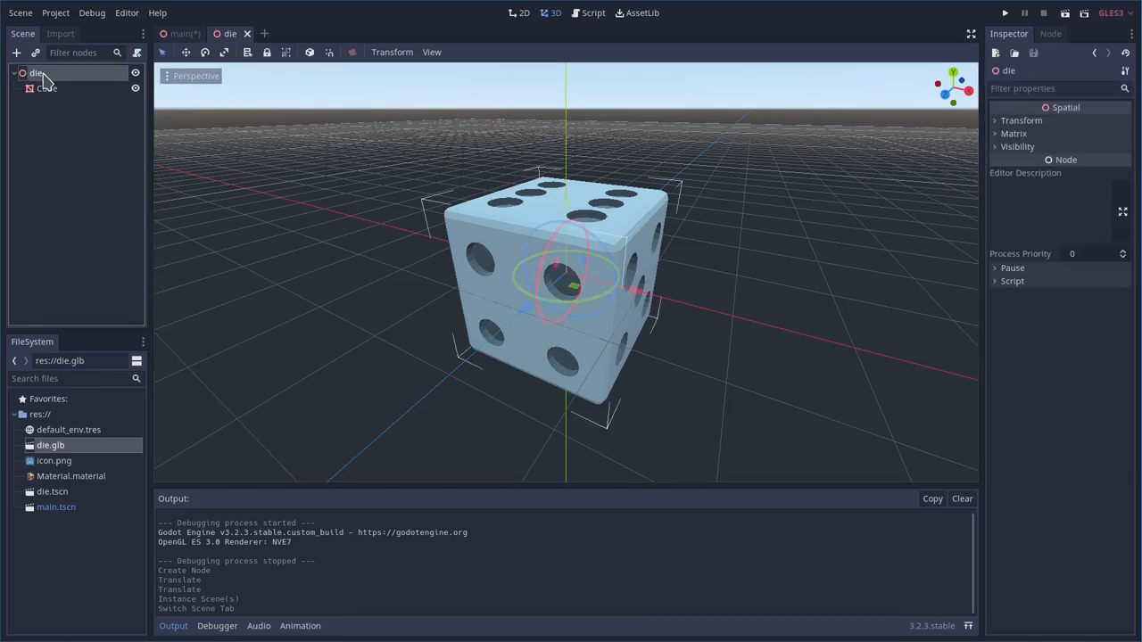
pyautogui.rightClick(37, 72)
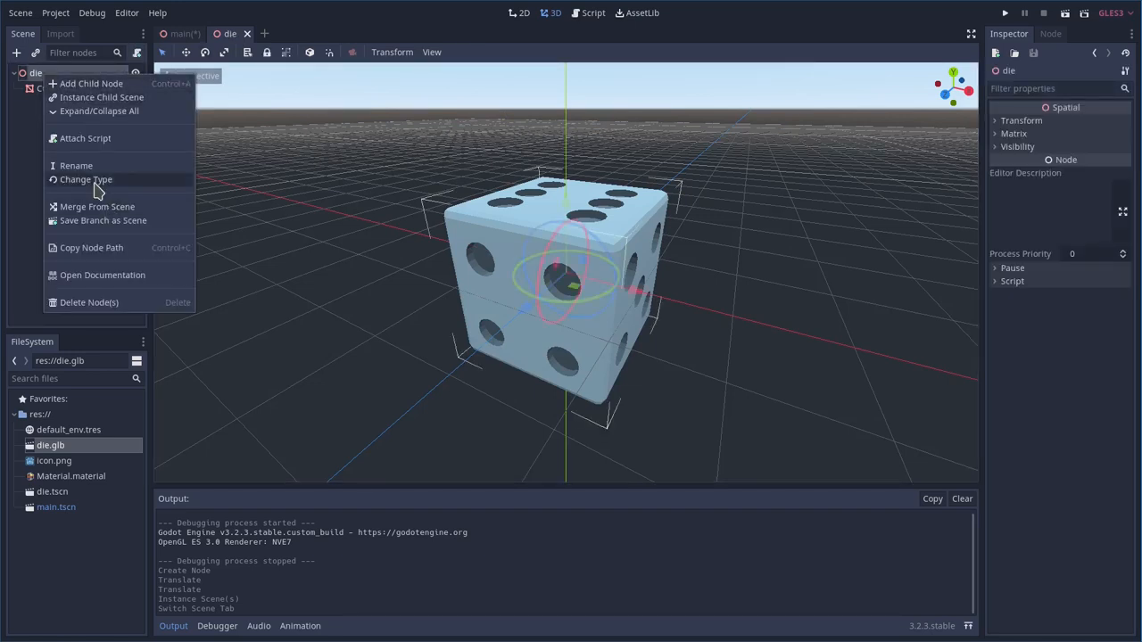
pyautogui.click(86, 179)
pyautogui.write('rig')
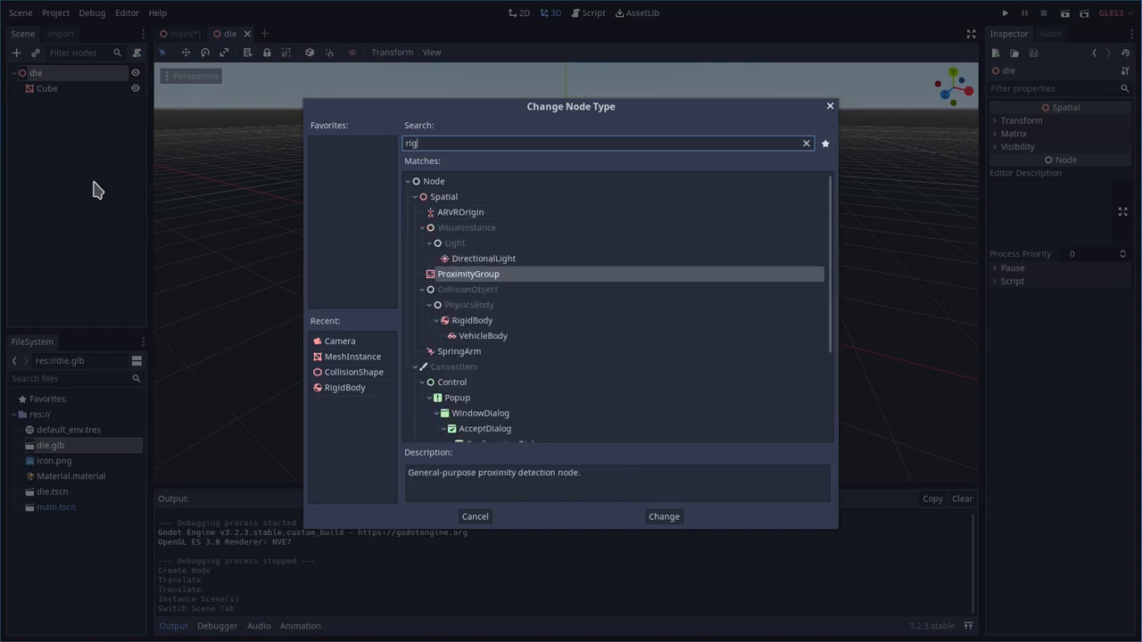
pyautogui.click(664, 518)
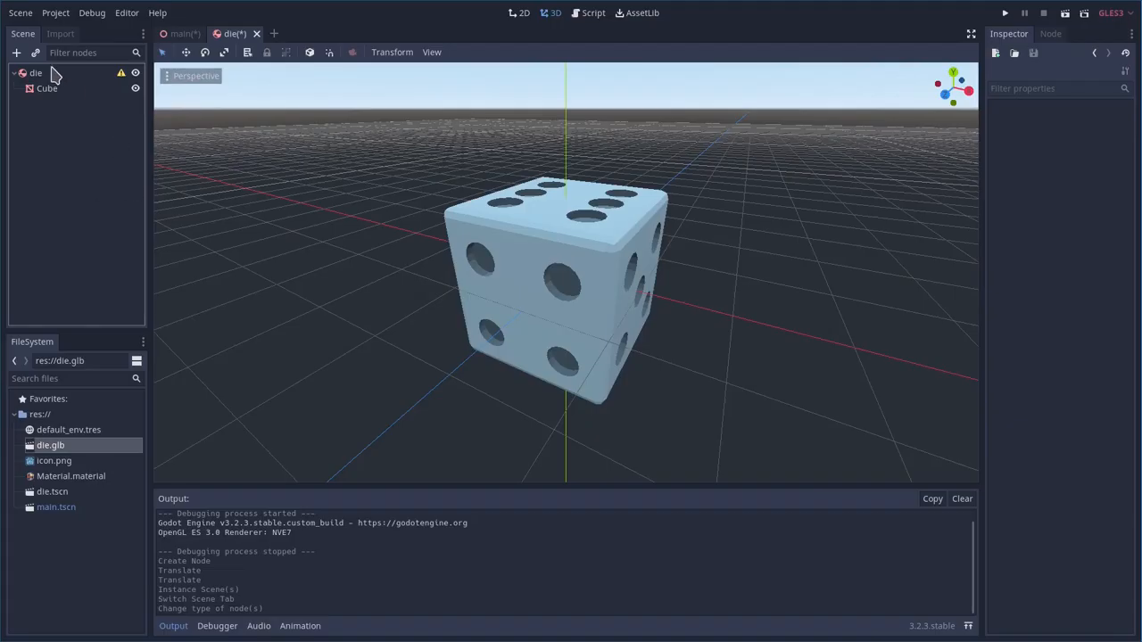
# Give the Cube mesh a trimesh static collision body
pyautogui.rightClick(36, 71)
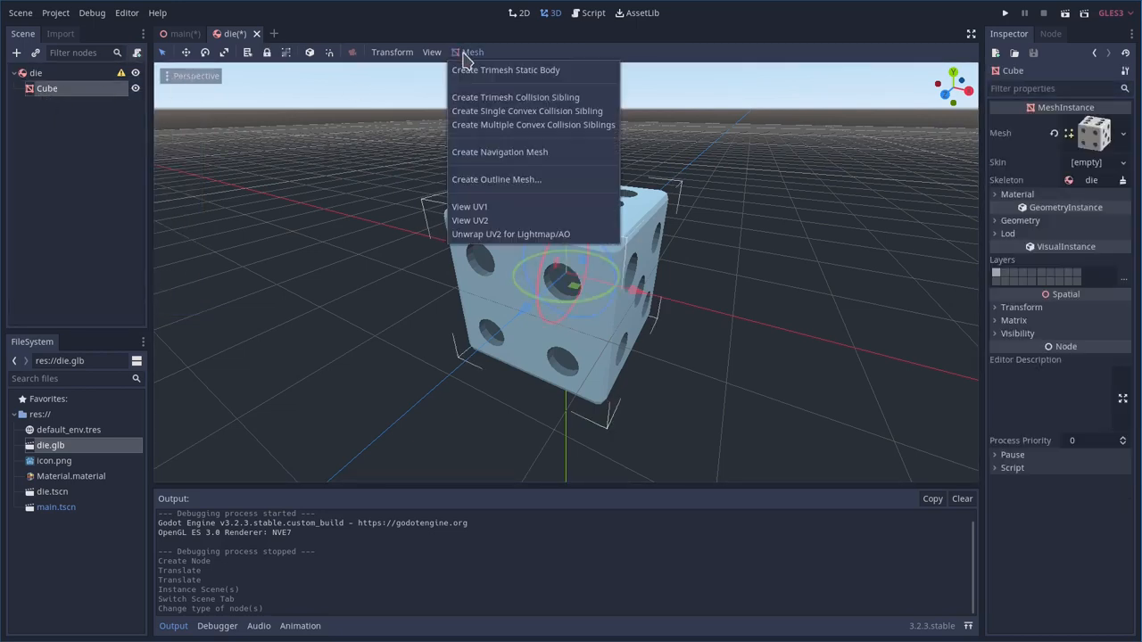
pyautogui.click(282, 150)
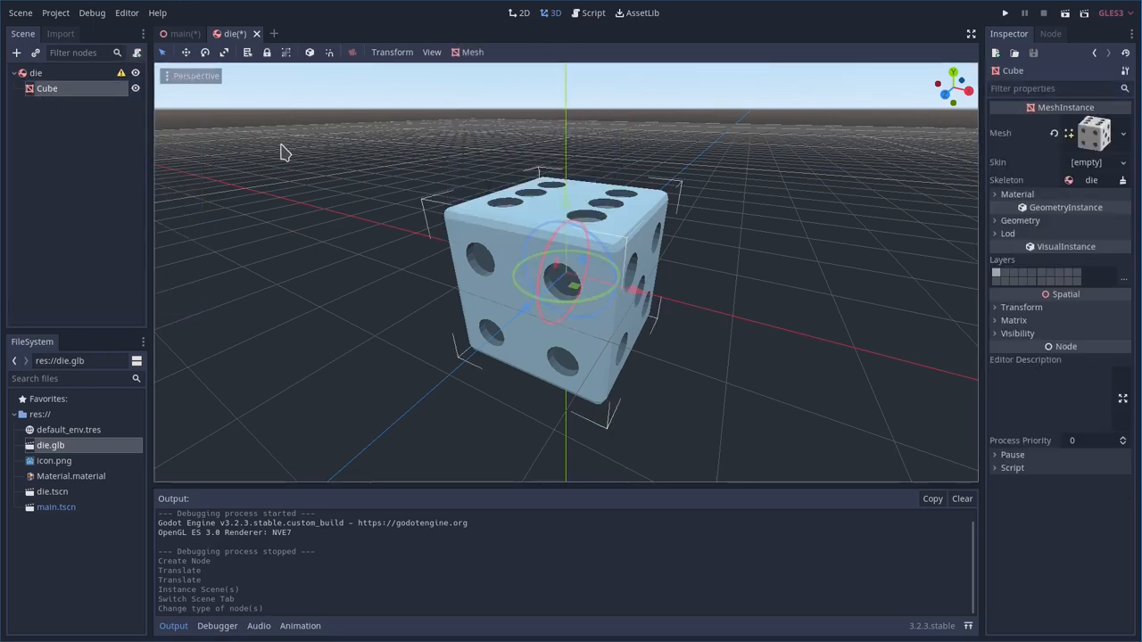
pyautogui.moveTo(164, 157)
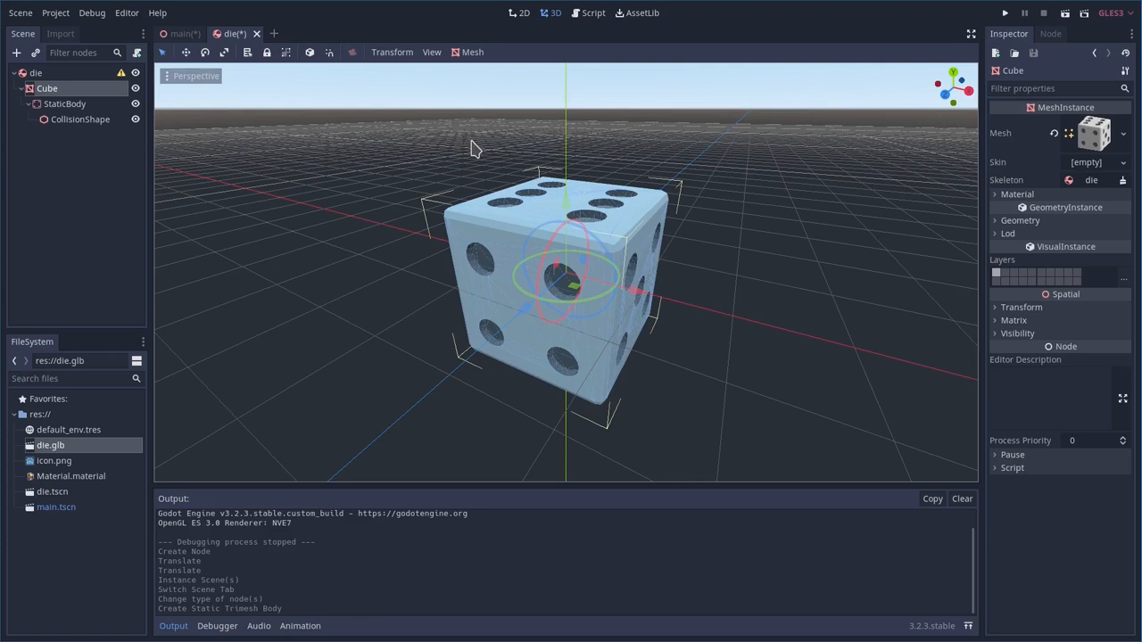
# Add a CollisionShape with a new BoxShape under die, placed above Cube
pyautogui.rightClick(36, 72)
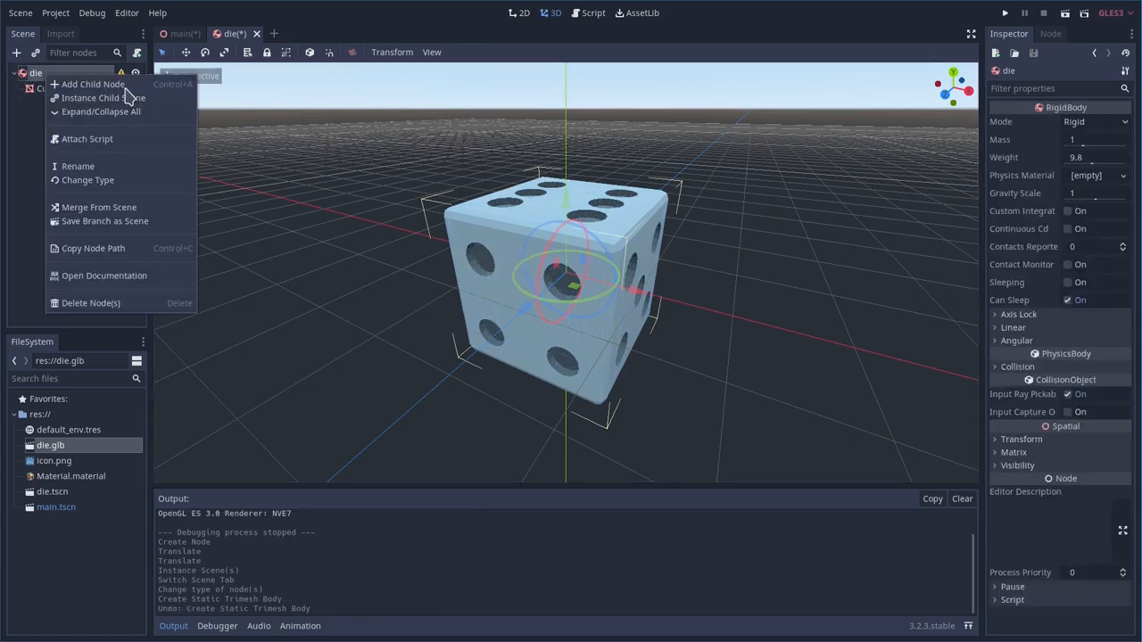
pyautogui.moveTo(93, 84)
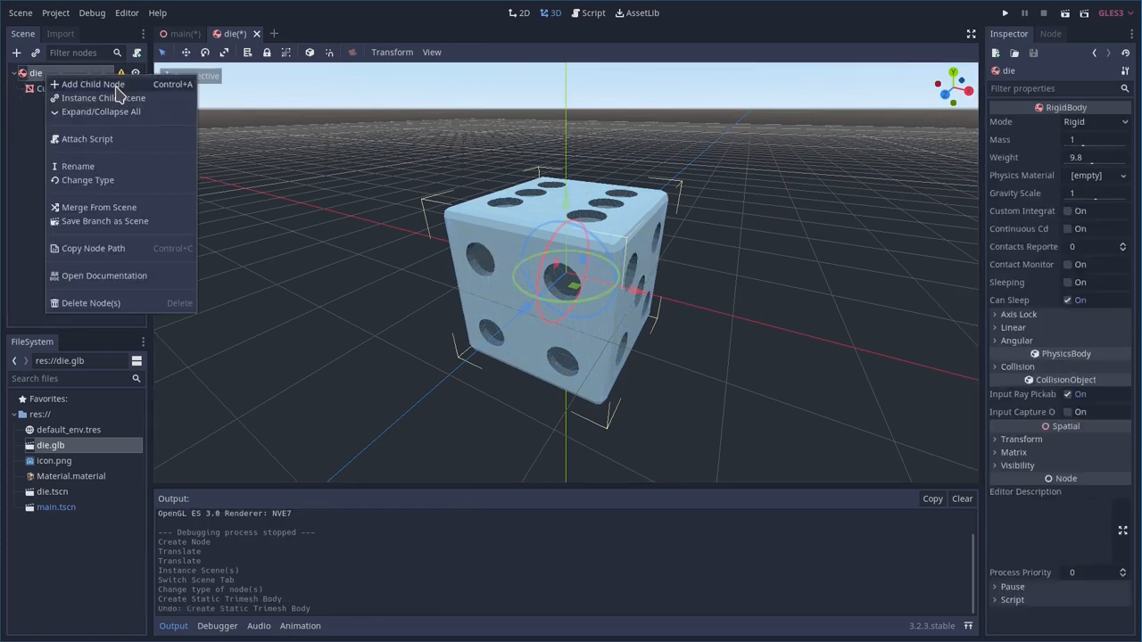
pyautogui.click(92, 84)
pyautogui.write('coll')
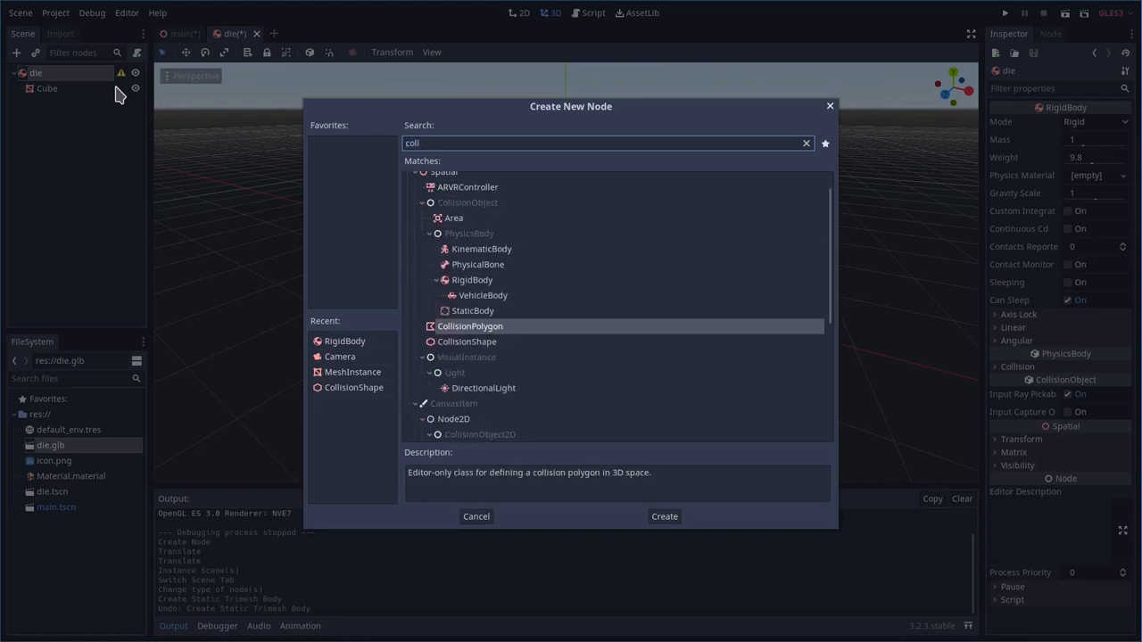
pyautogui.moveTo(481, 265)
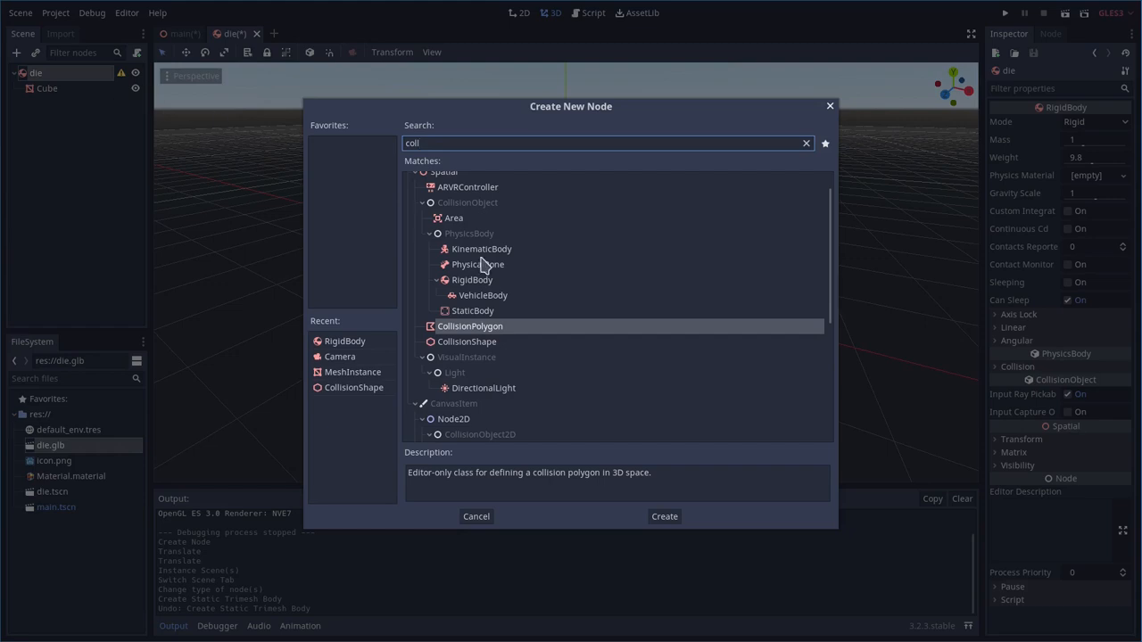
pyautogui.moveTo(464, 348)
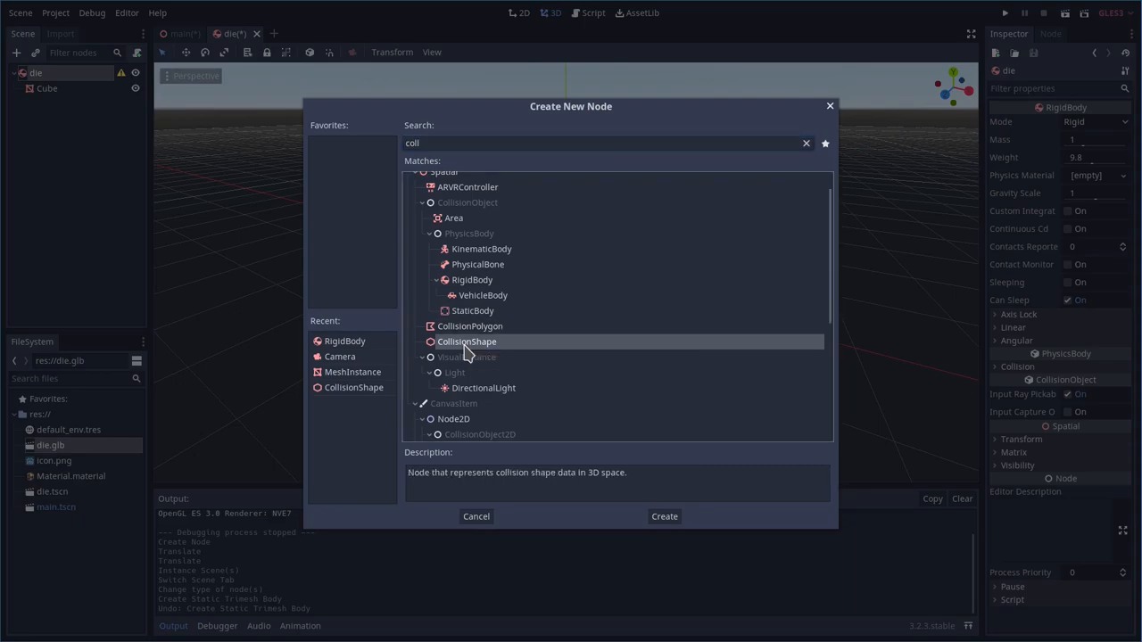
pyautogui.click(664, 516)
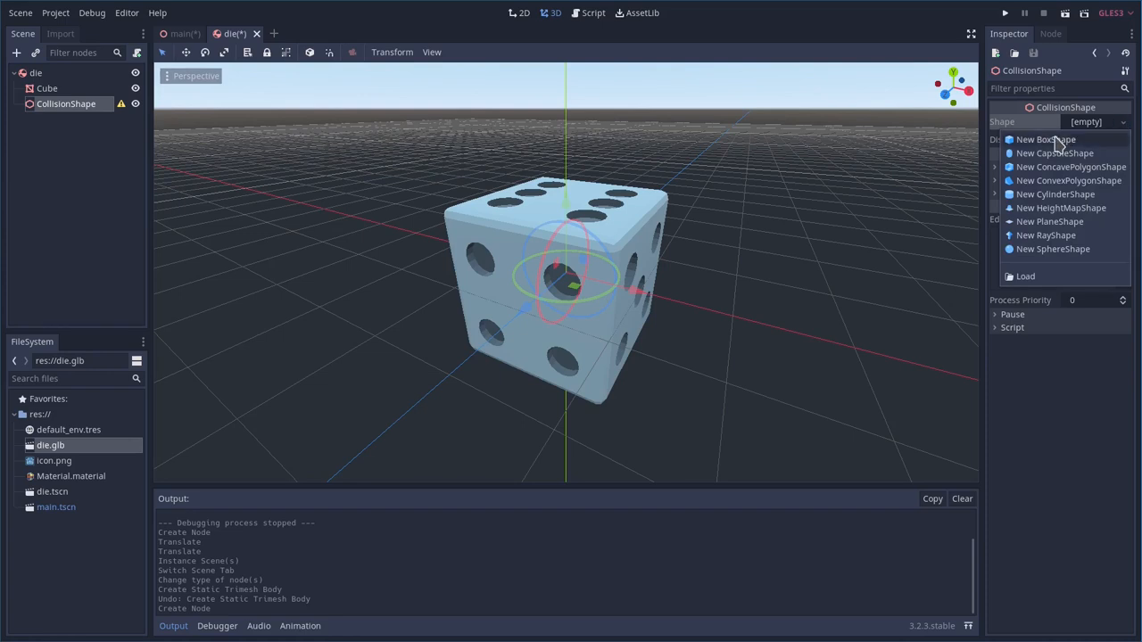
pyautogui.click(1046, 139)
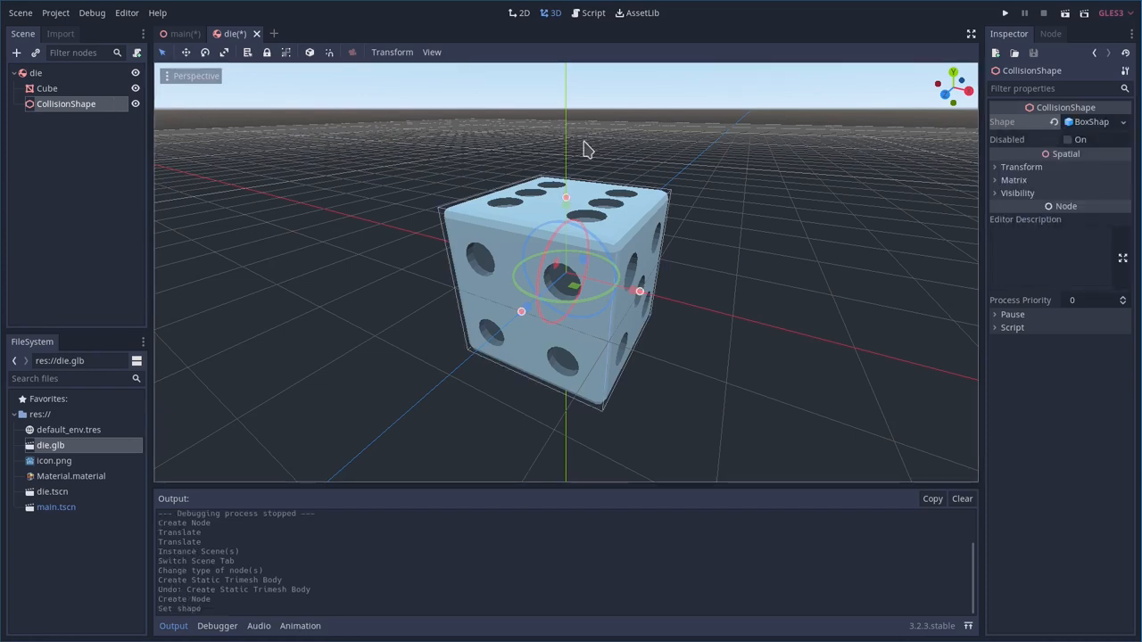
pyautogui.click(46, 88)
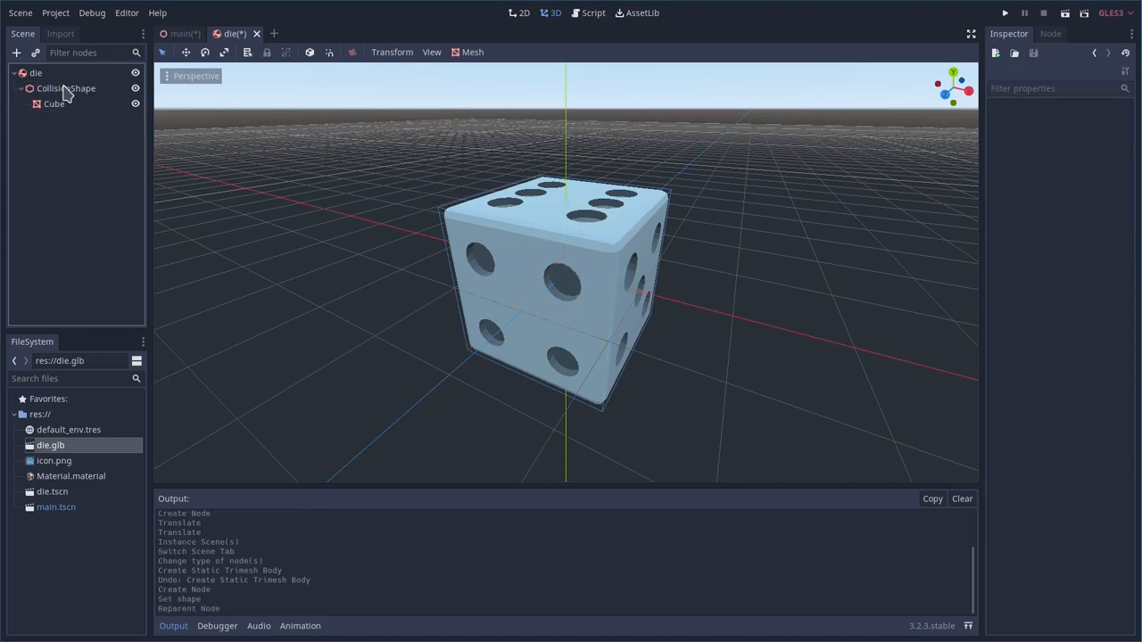
# Set the CollisionShape's Transform scale to 0.1 on x, y and z
pyautogui.click(66, 87)
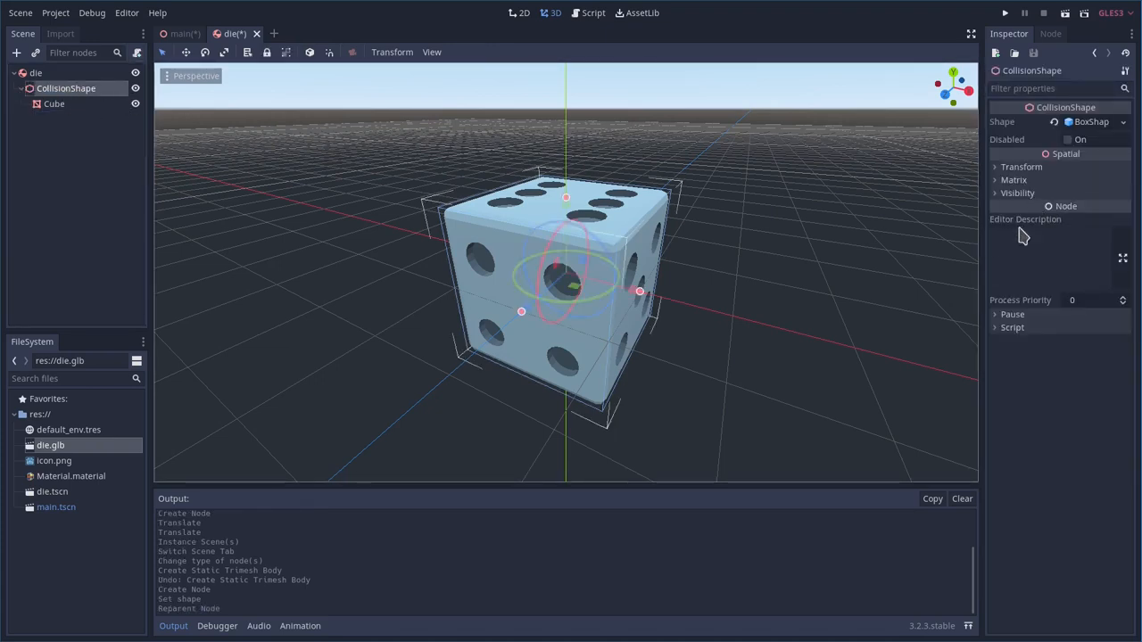
pyautogui.click(1021, 168)
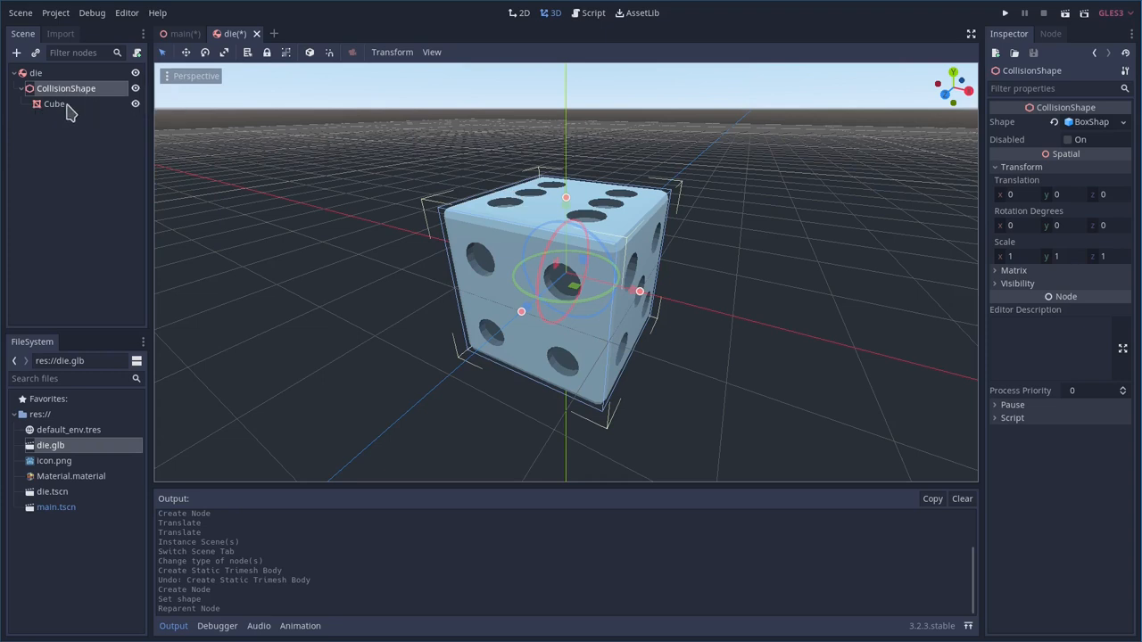
pyautogui.moveTo(960, 245)
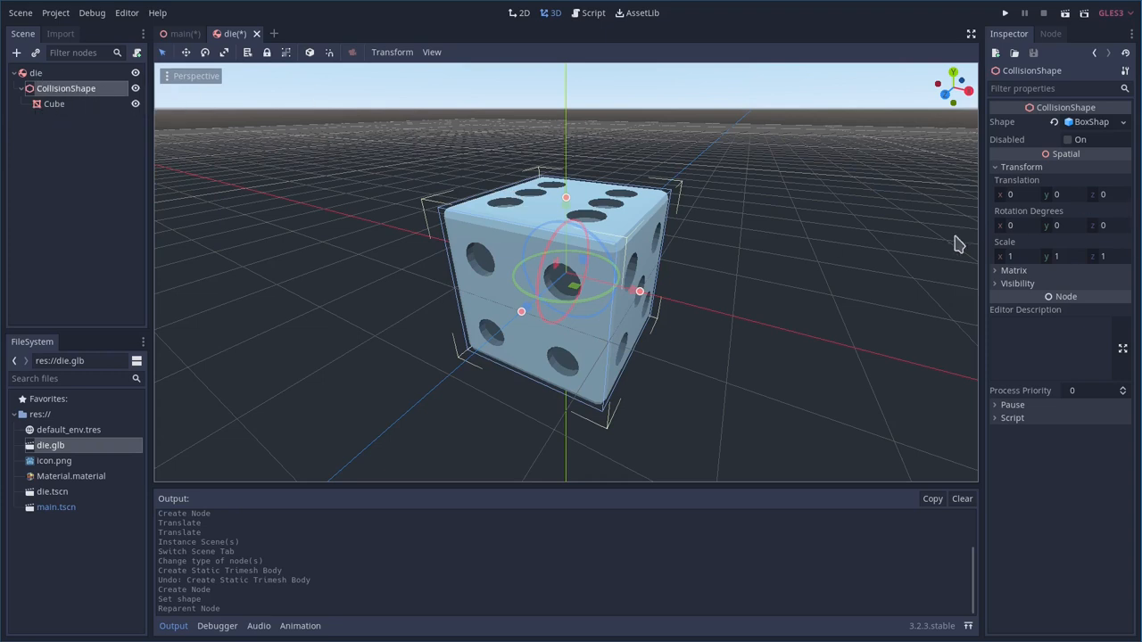
pyautogui.click(1026, 257)
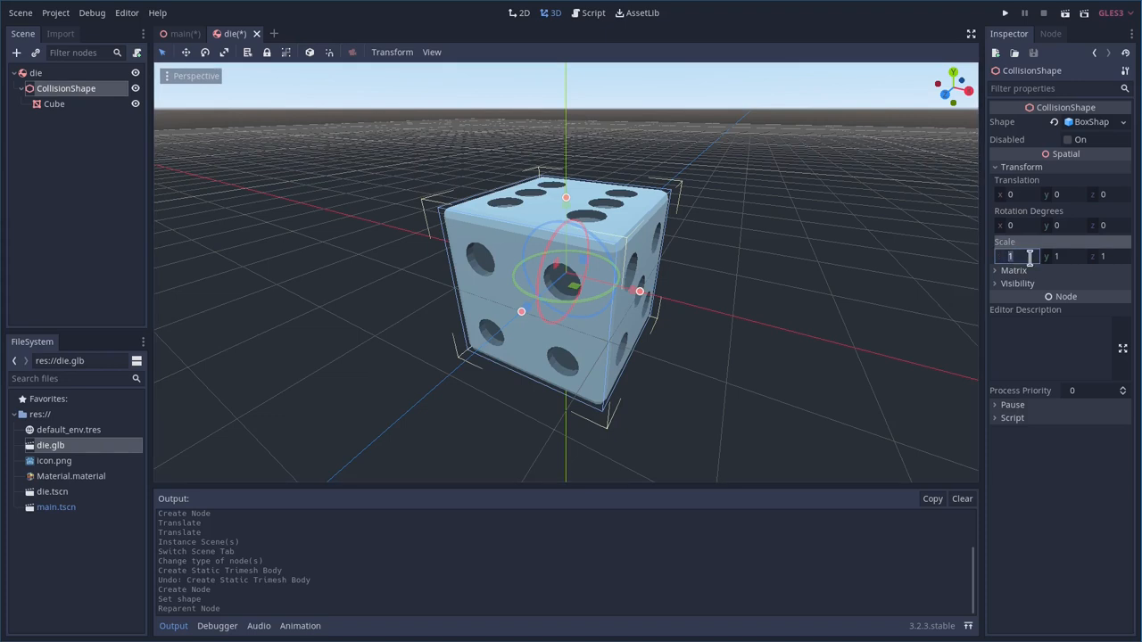
pyautogui.write('0.1')
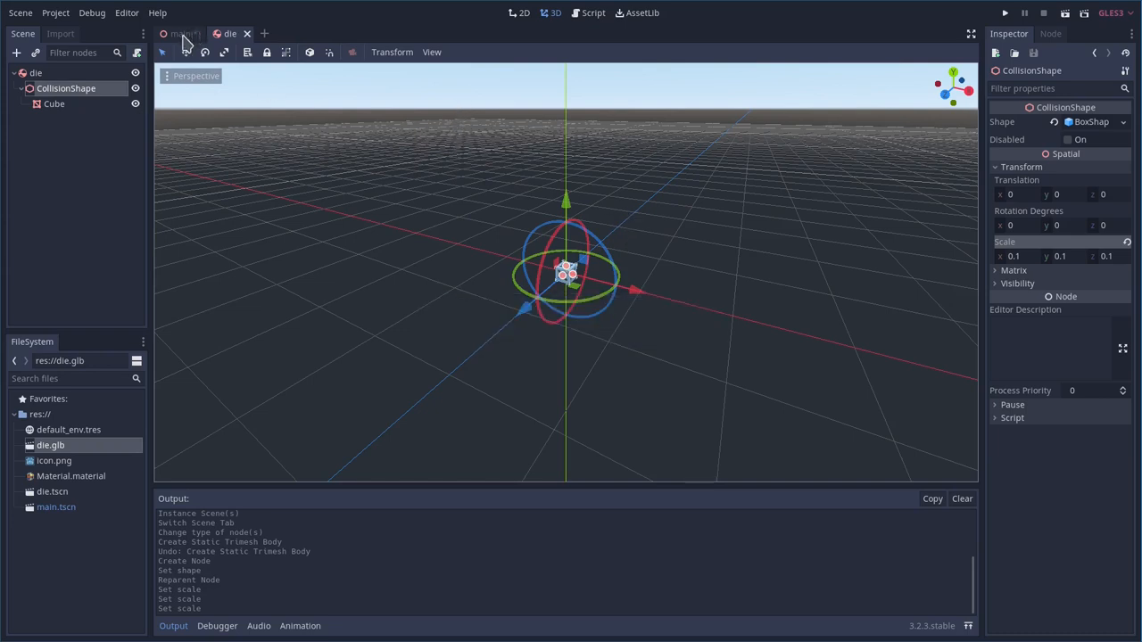
# Raise the die instance high above the ground in main, test-run the fall, and select the main node
pyautogui.click(180, 33)
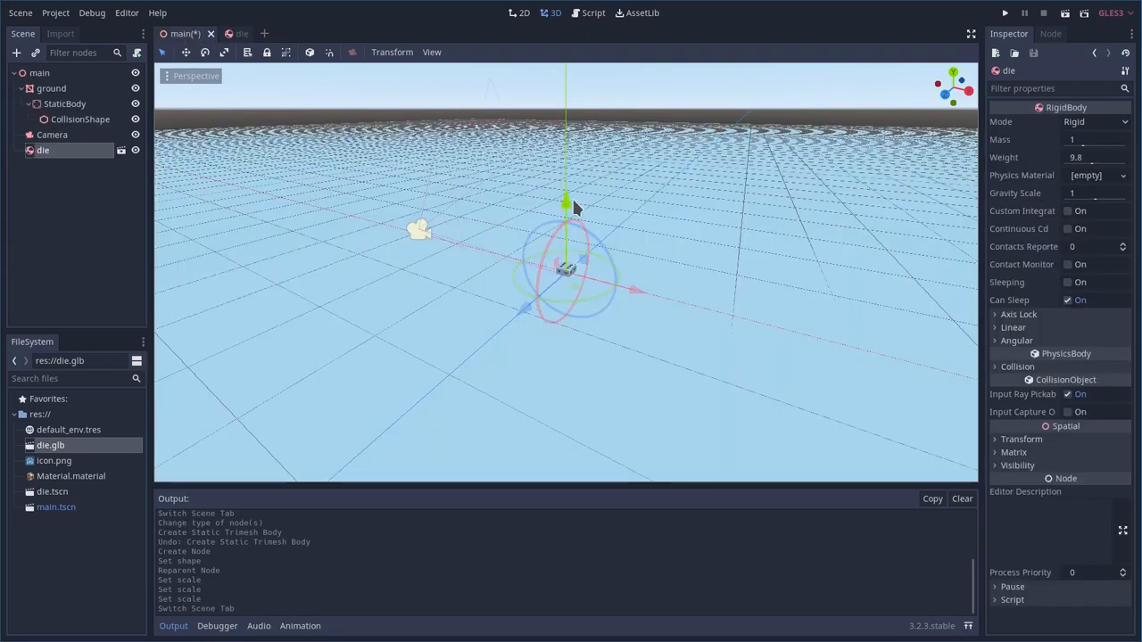
pyautogui.moveTo(568, 205); pyautogui.dragTo(562, 96)
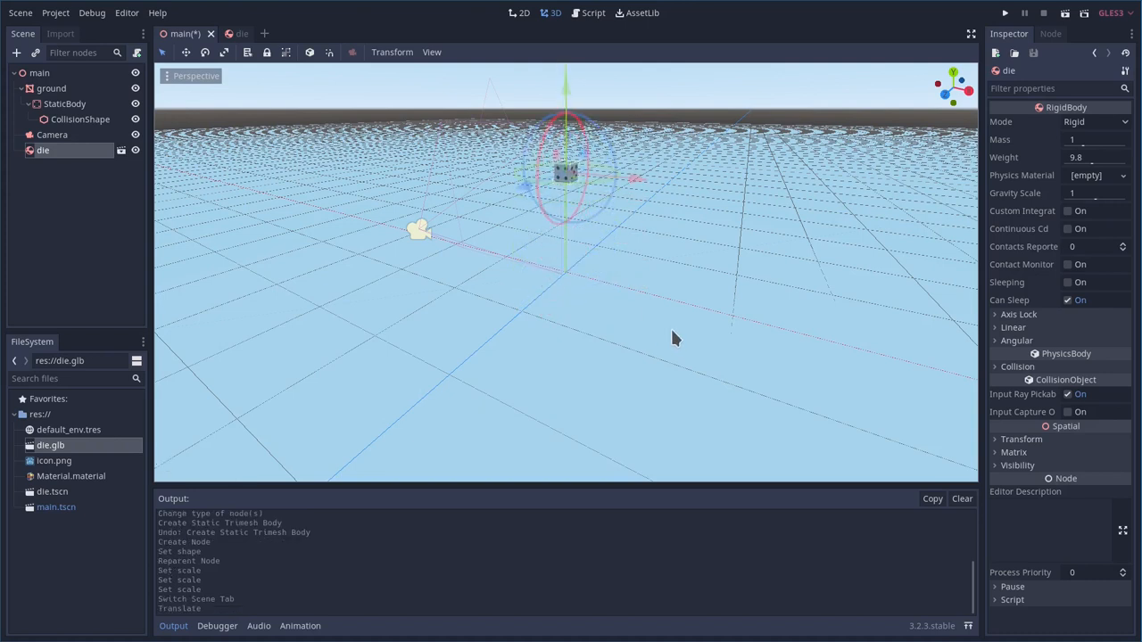
pyautogui.click(1005, 12)
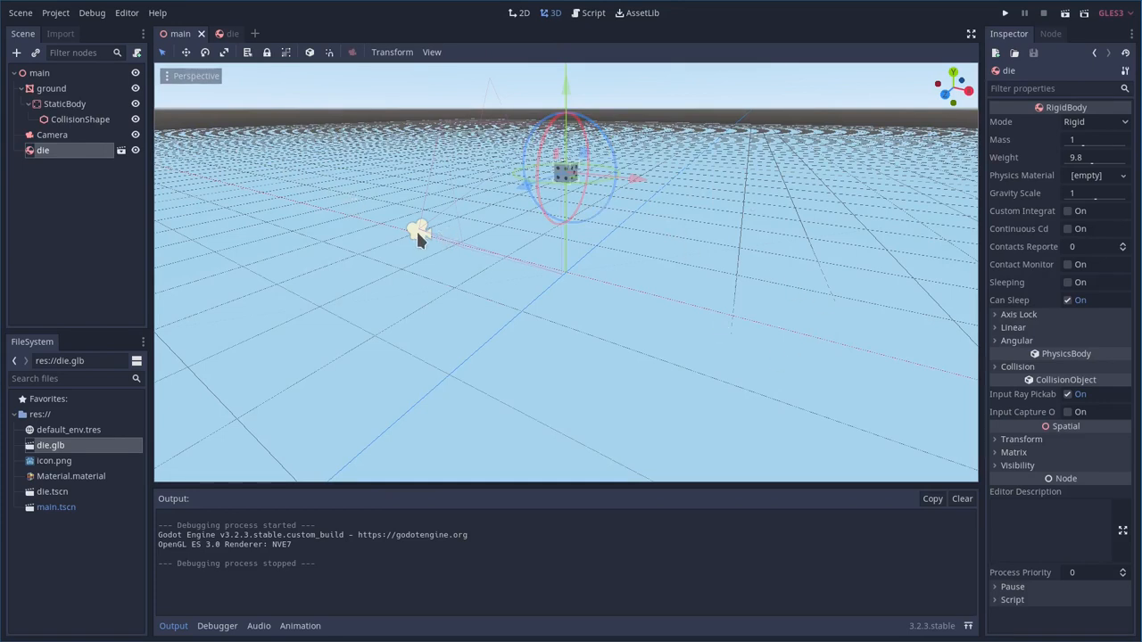
pyautogui.click(39, 71)
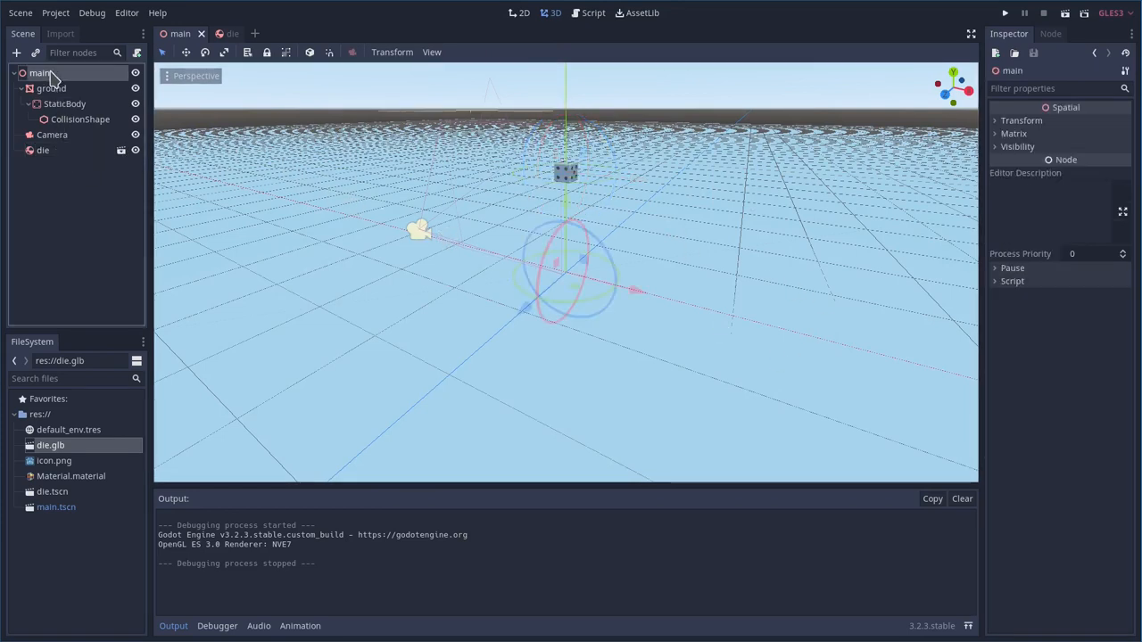
# Attach a new main.gd script to the main node and begin a $Camera.look_at() call in _process
pyautogui.click(121, 150)
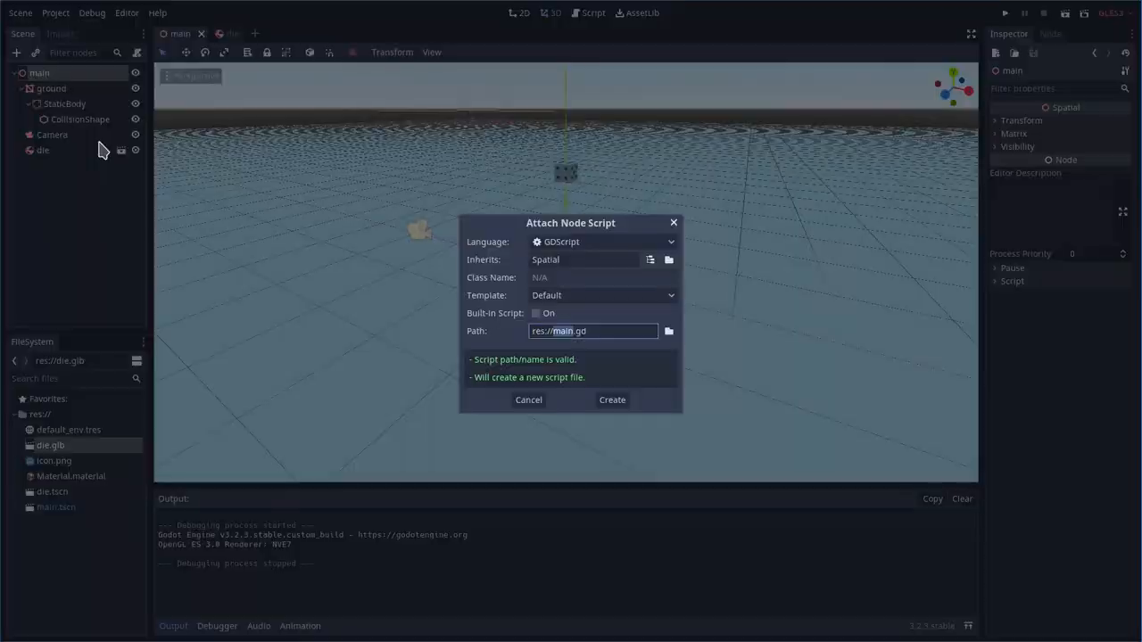
pyautogui.click(612, 400)
pyautogui.write('$')
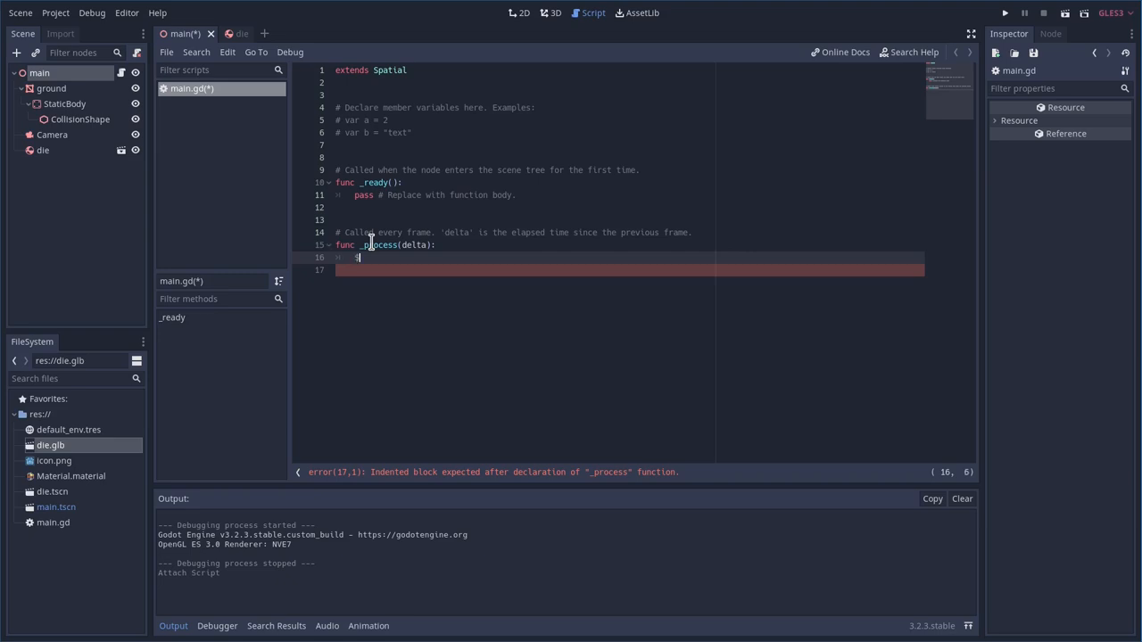
pyautogui.write('Camera.')
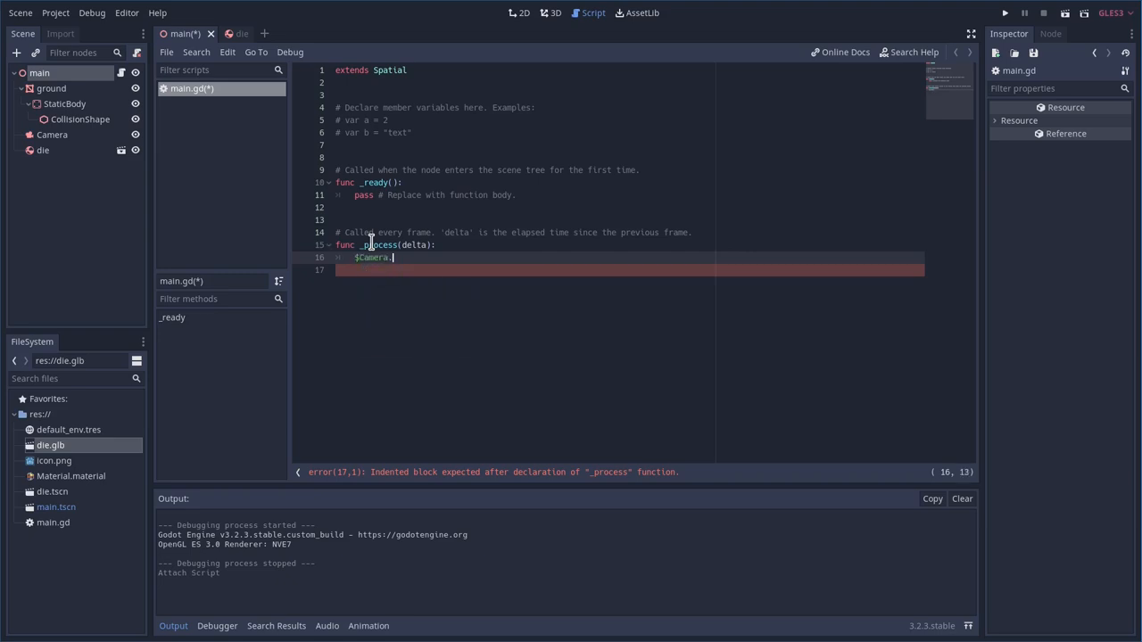
pyautogui.write('look_at()')
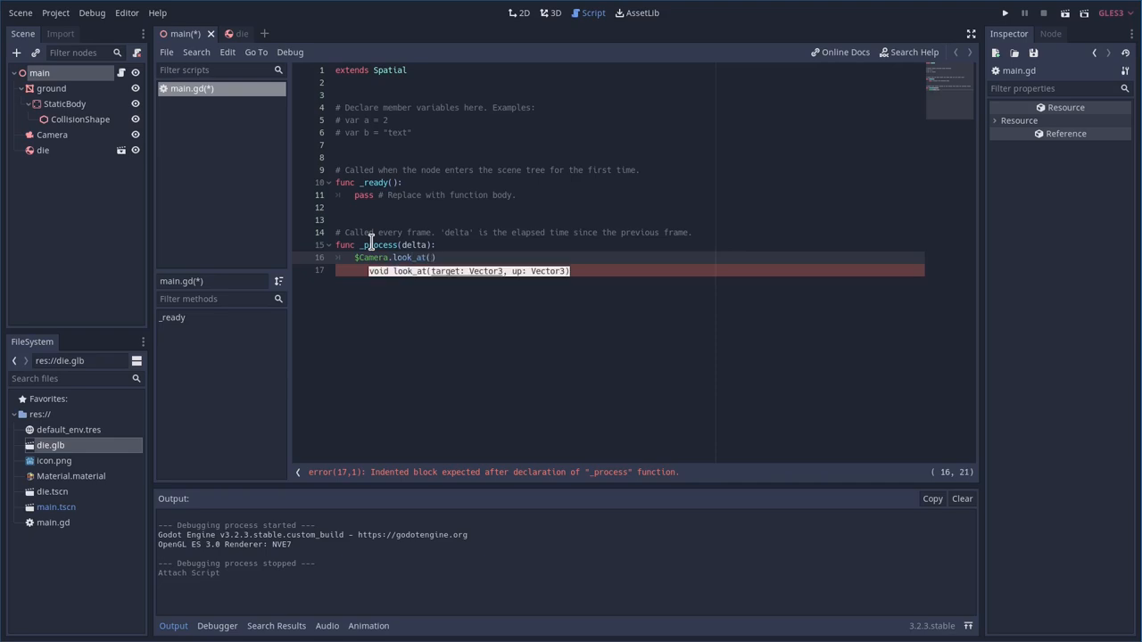
pyautogui.write('(')
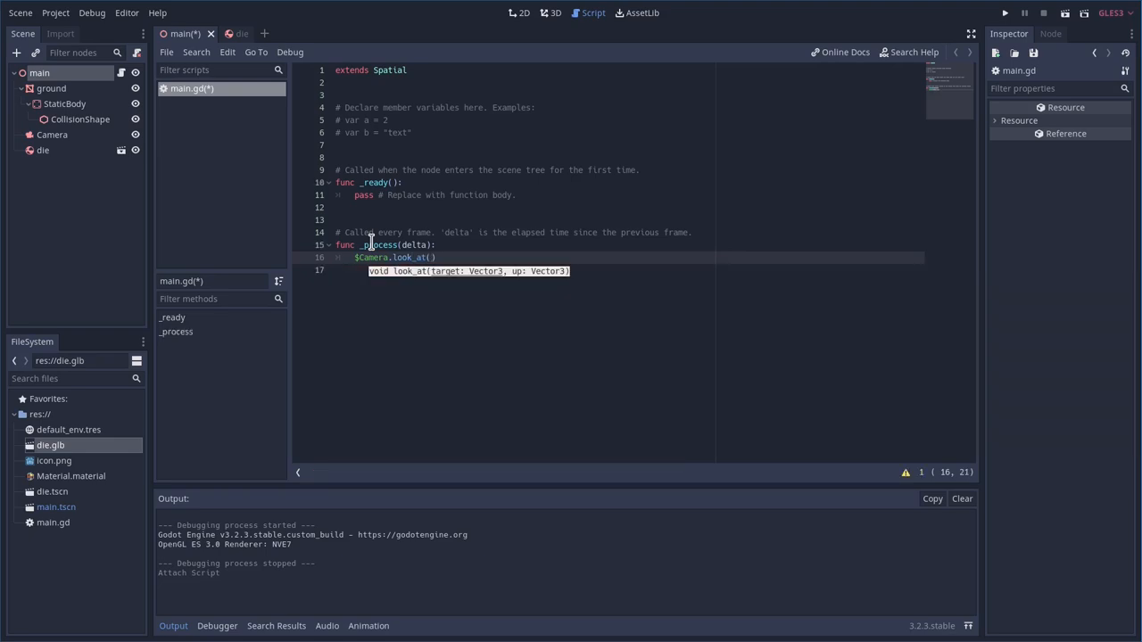
# Complete the call as look_at($die.global_transform.origin, Vector3(0,1,0))
pyautogui.write('$die')
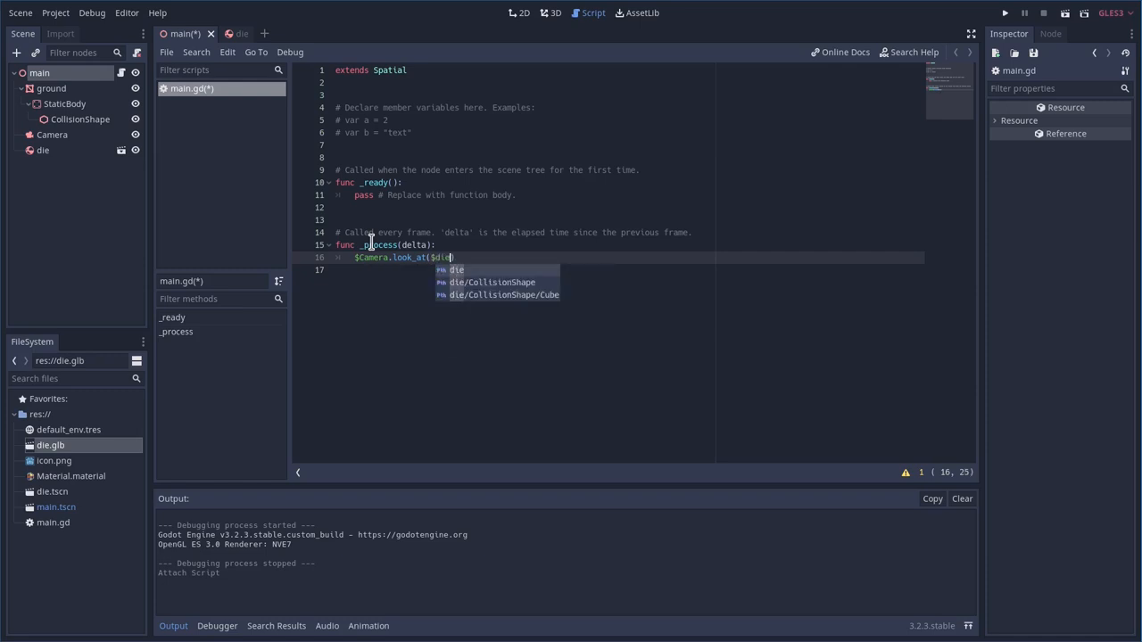
pyautogui.write('.')
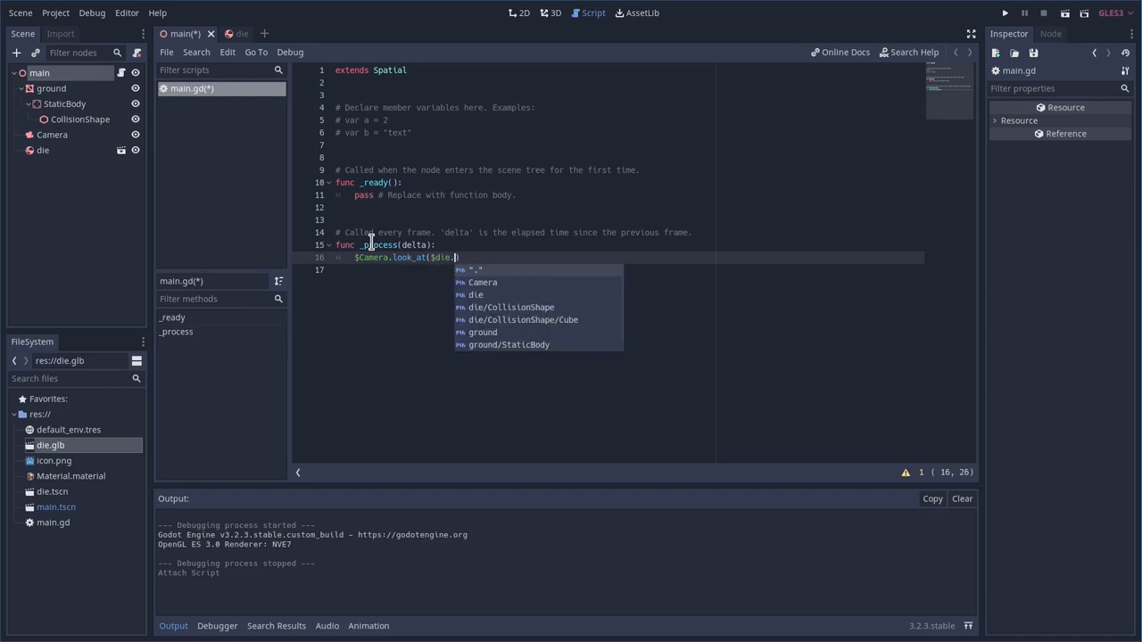
pyautogui.write('global_transform.origin')
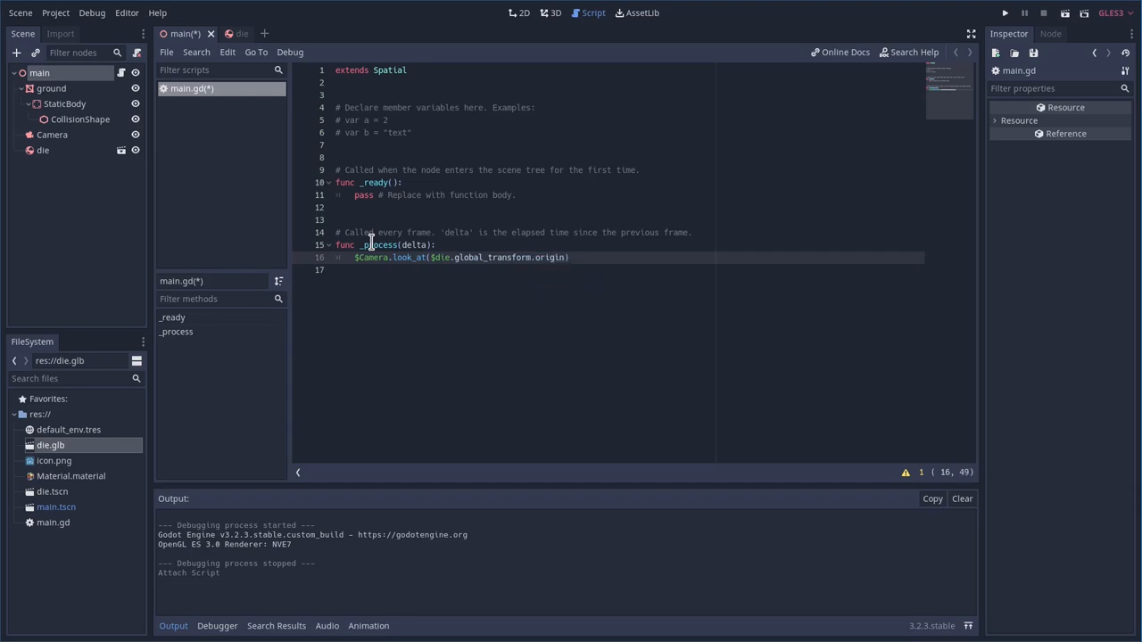
pyautogui.write(',')
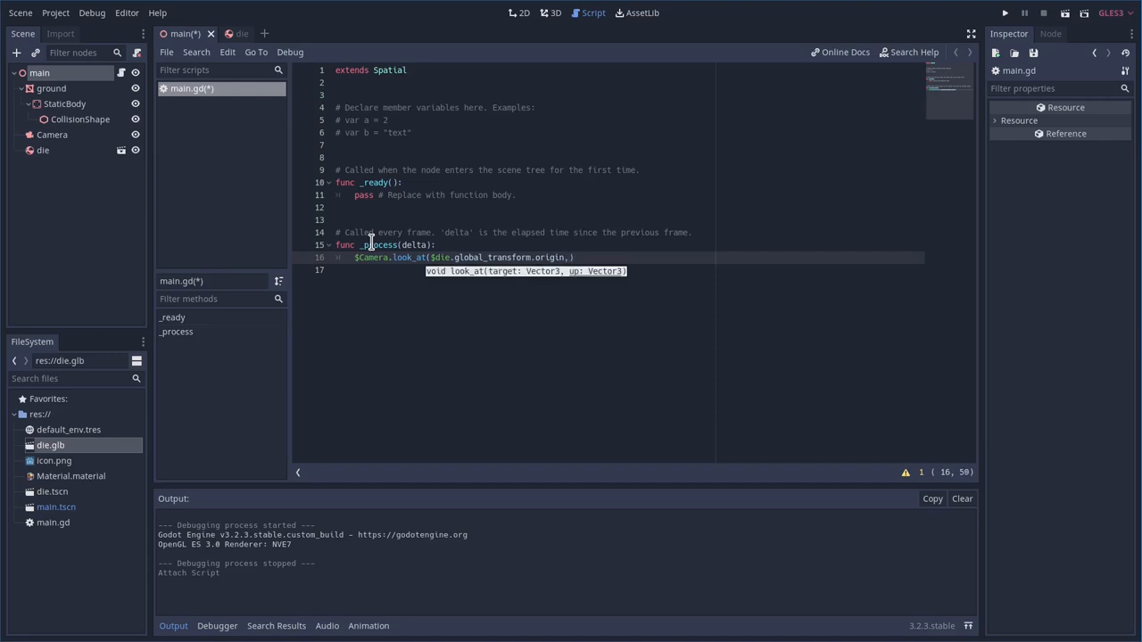
pyautogui.write('Vector3(')
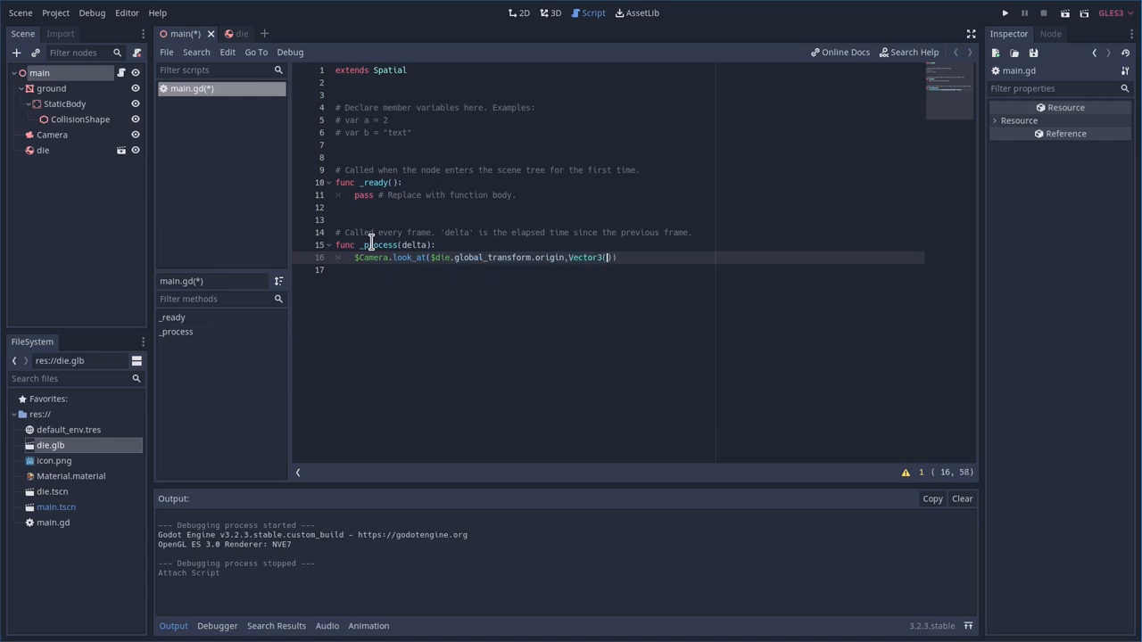
pyautogui.write('0,')
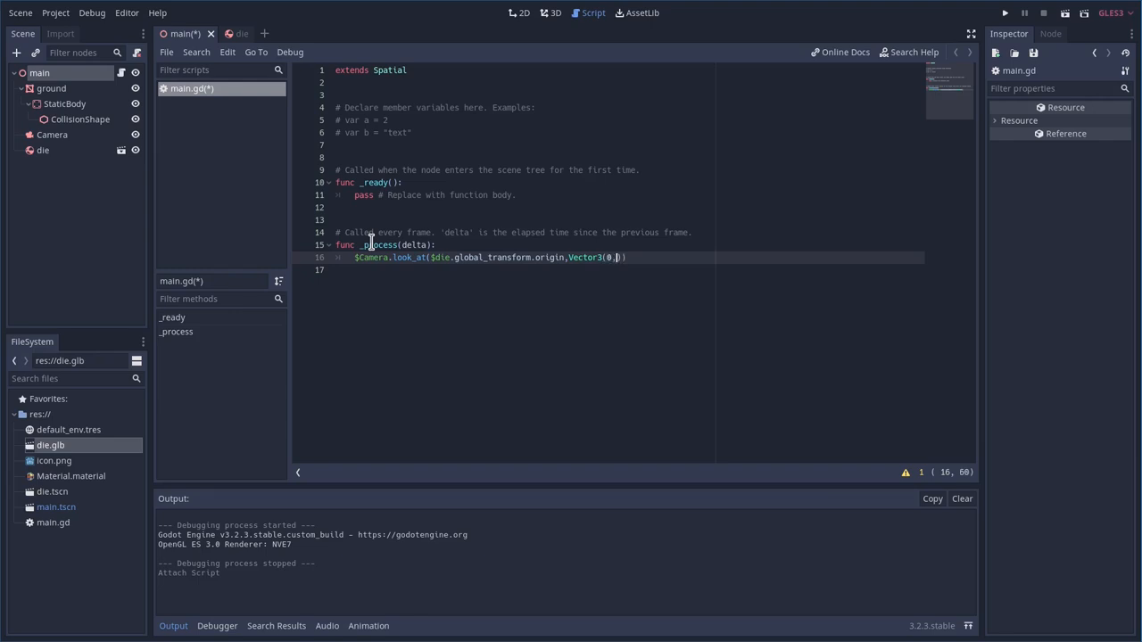
pyautogui.write('1,0')
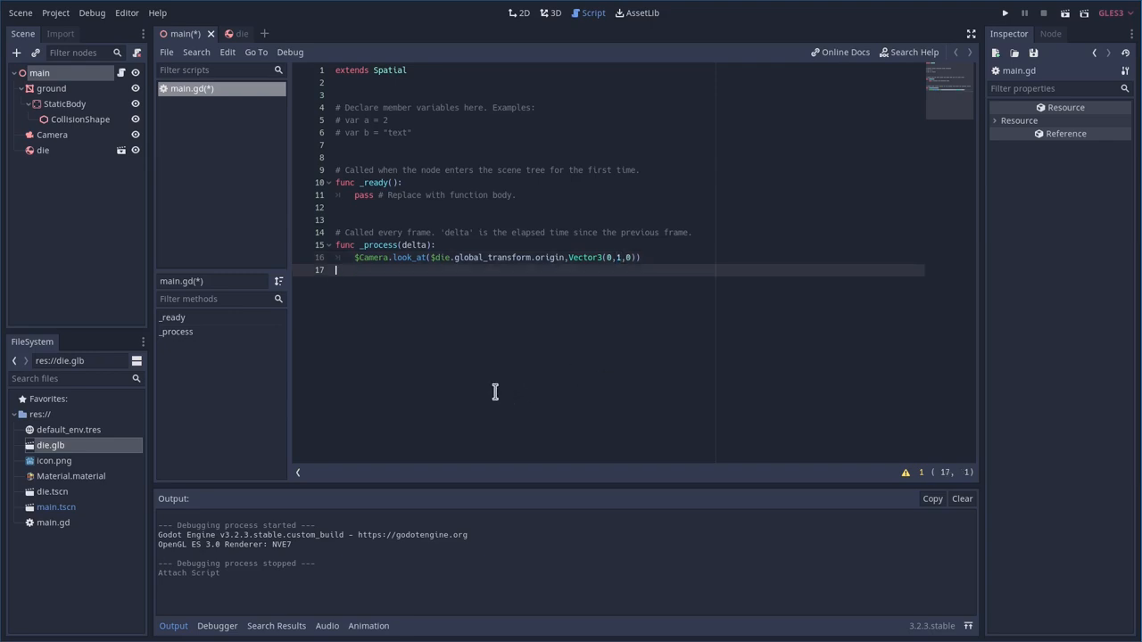
# Save and run main with the camera-follow script, then return to the die scene
pyautogui.click(1004, 13)
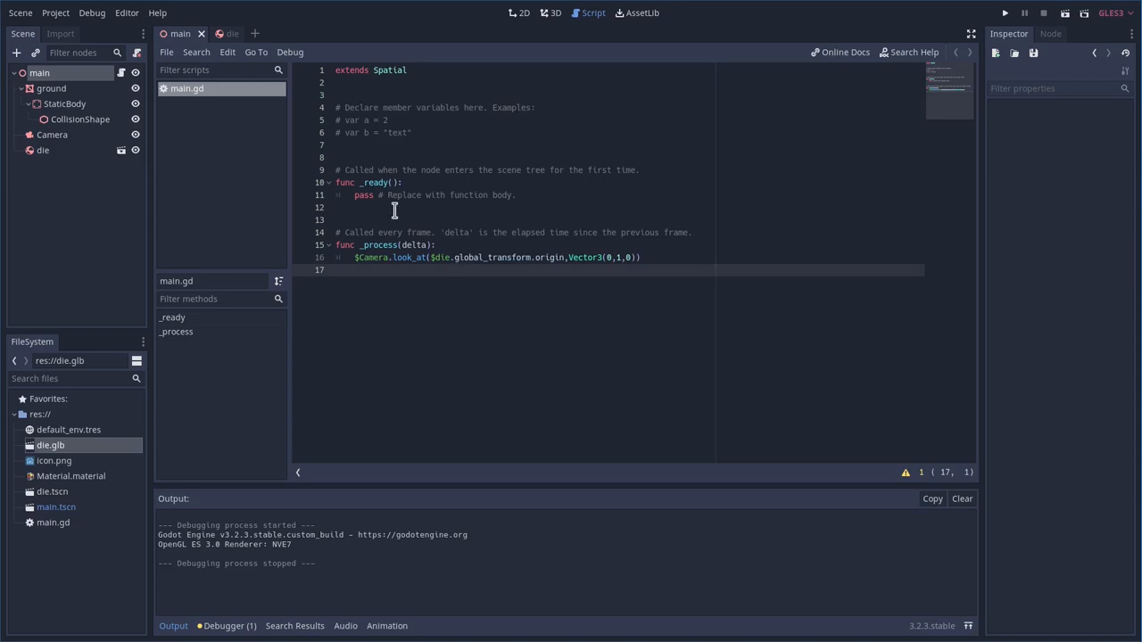
pyautogui.click(228, 32)
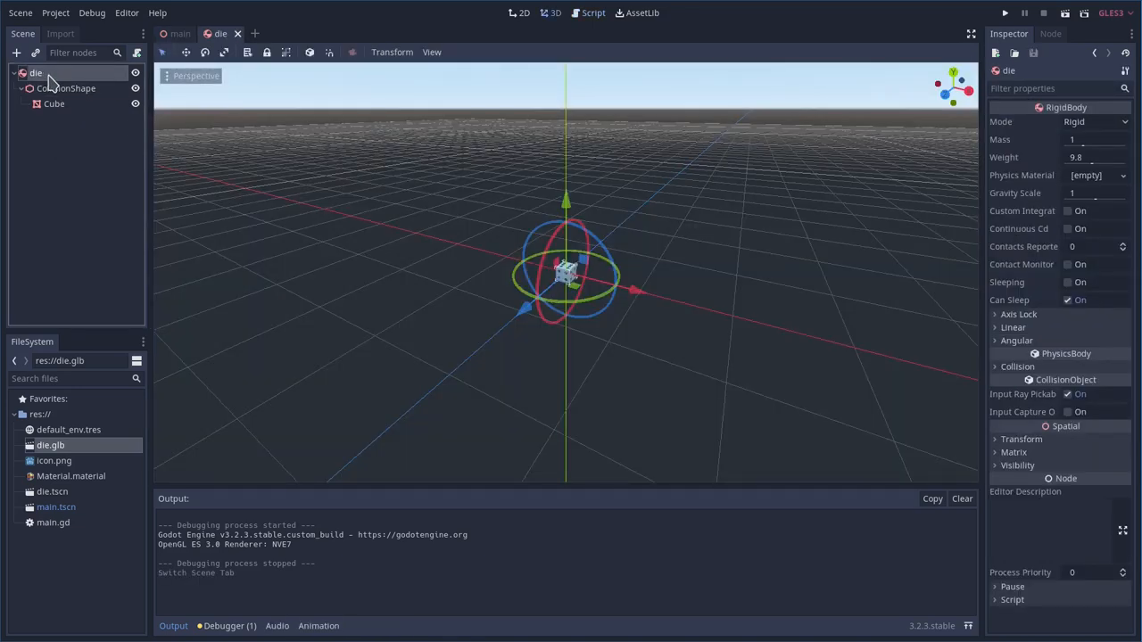
# Attach a new die.gd script to the die RigidBody root node
pyautogui.rightClick(36, 72)
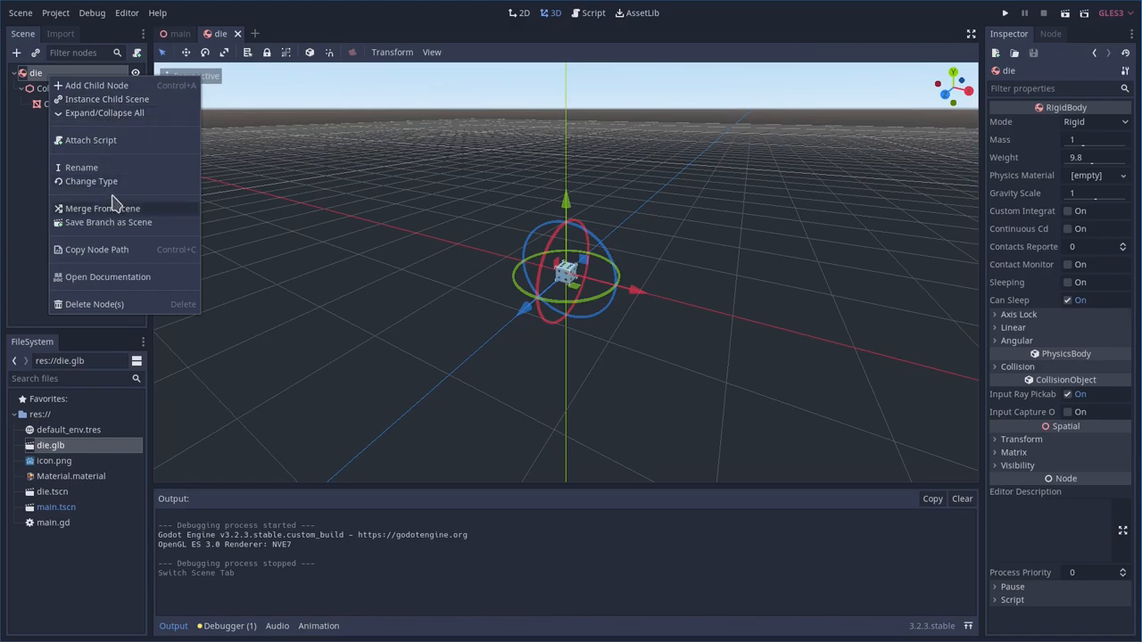
pyautogui.click(89, 139)
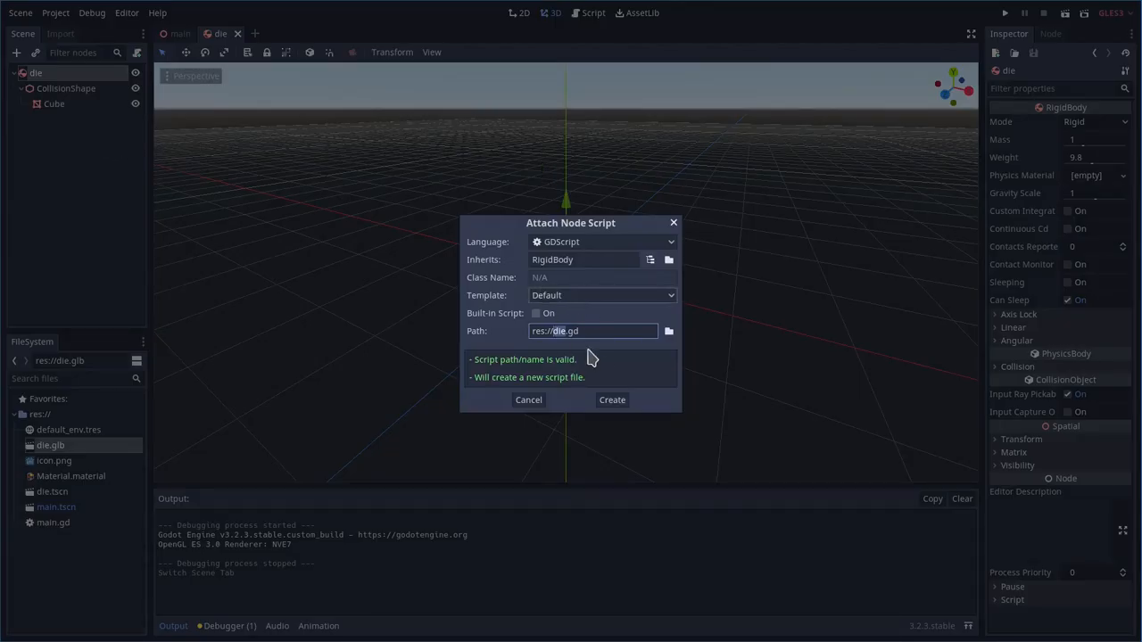
pyautogui.click(612, 400)
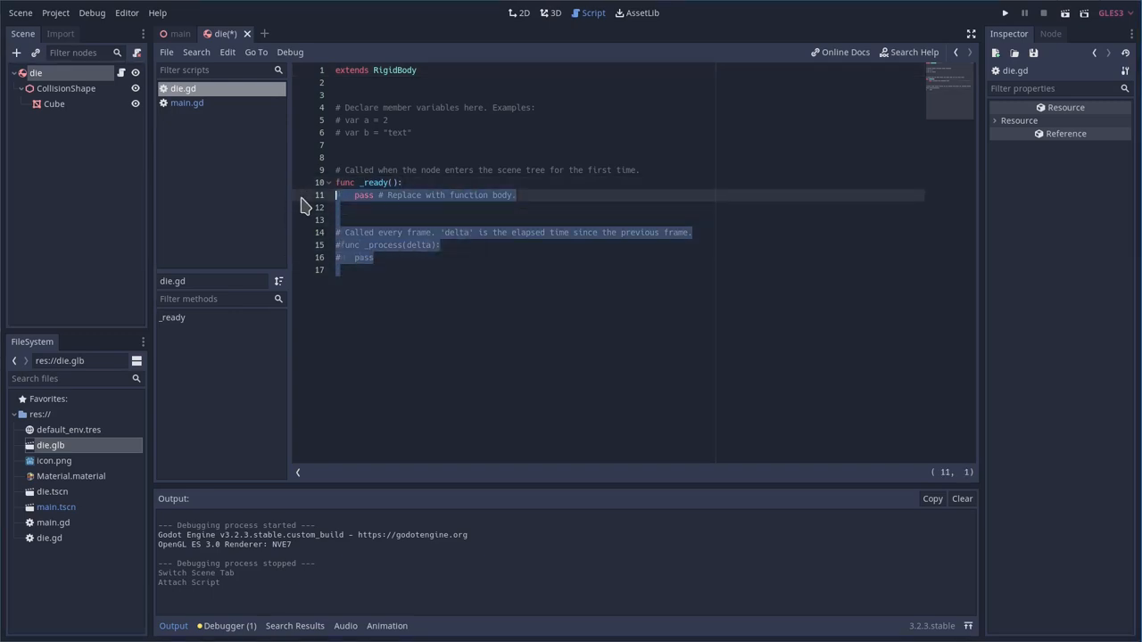
# Replace the template in _ready with randomize() and var x = rand_range(-10,10), likewise for y and z
pyautogui.press('Delete')
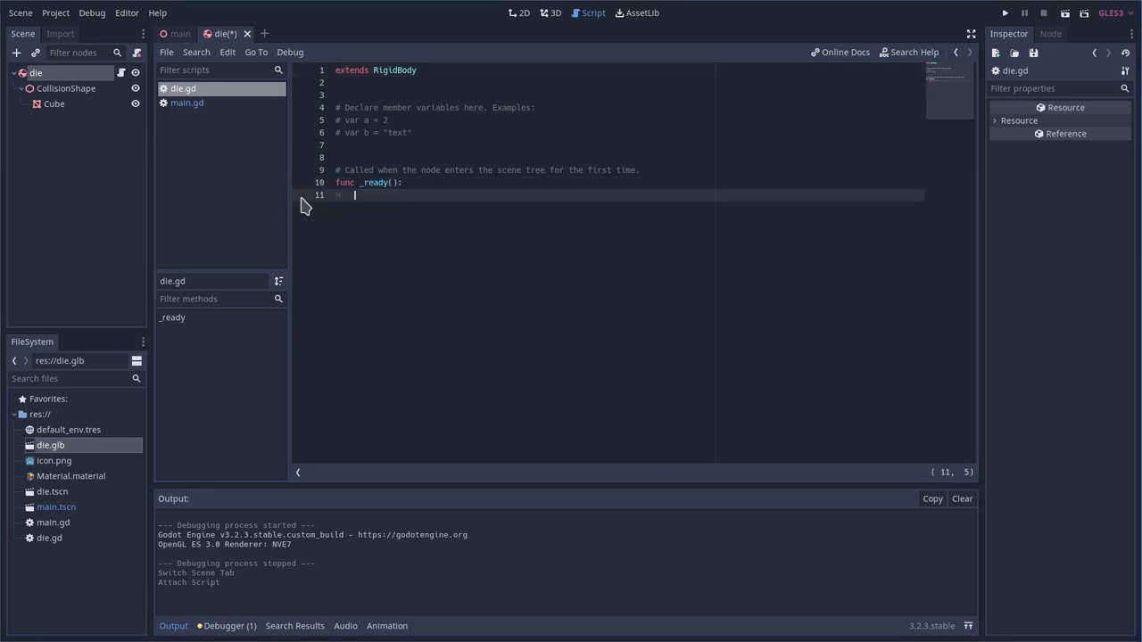
pyautogui.write('ran')
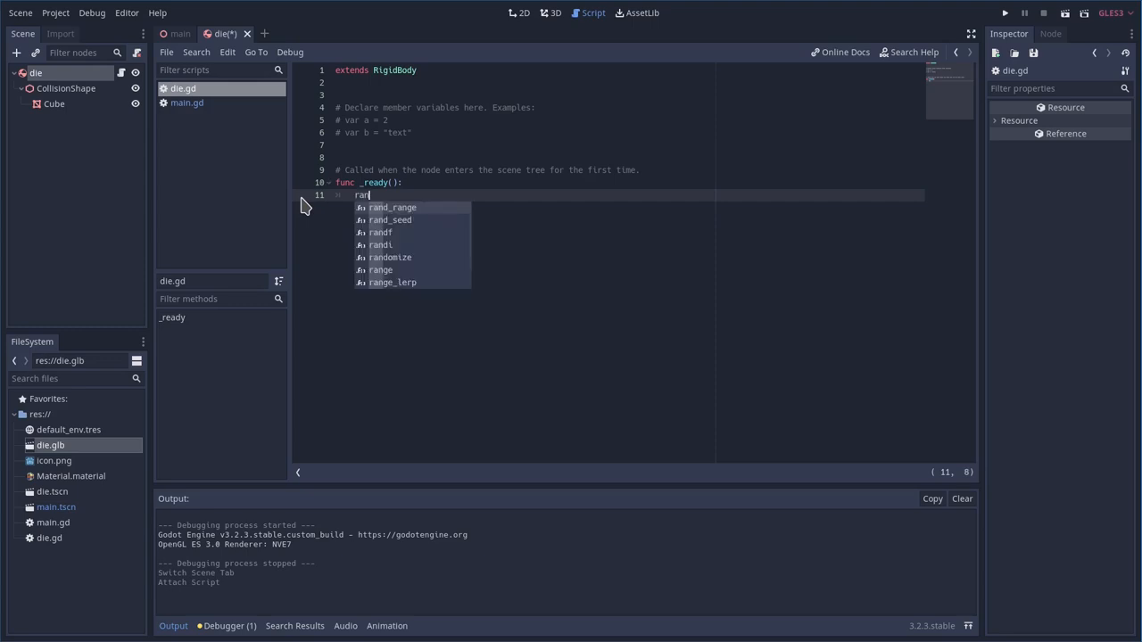
pyautogui.click(391, 257)
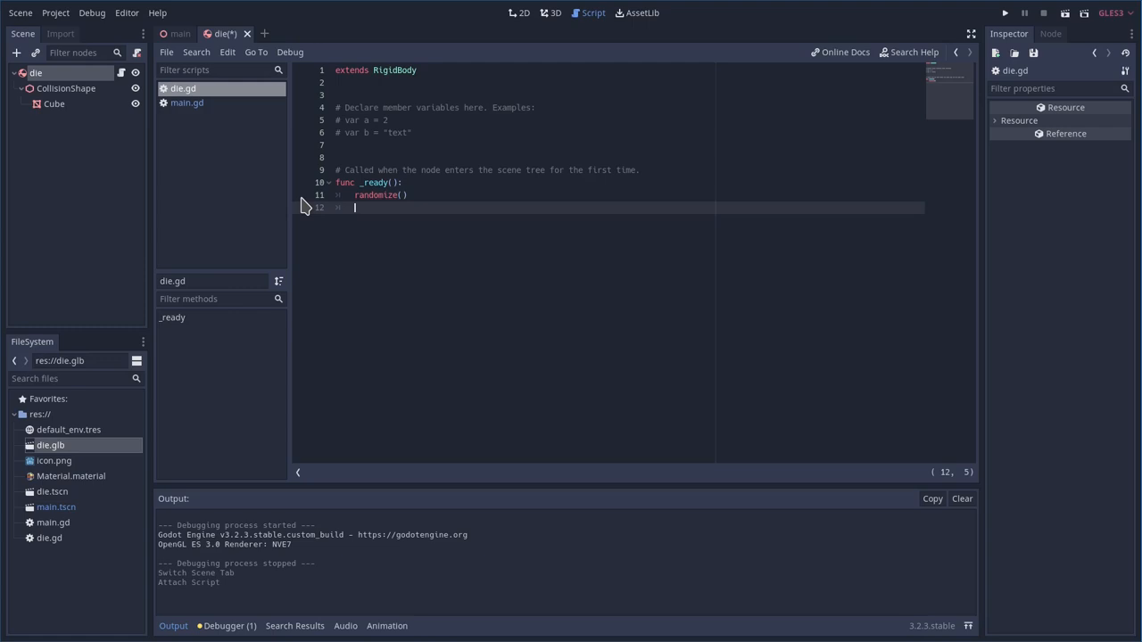
pyautogui.write('var')
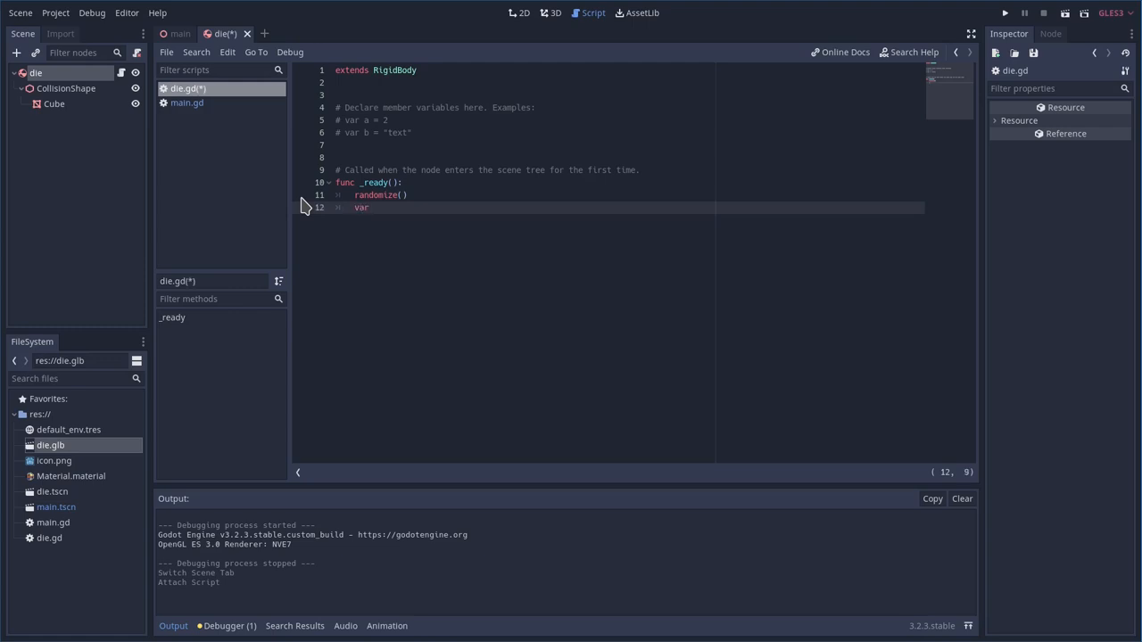
pyautogui.write('x = rand')
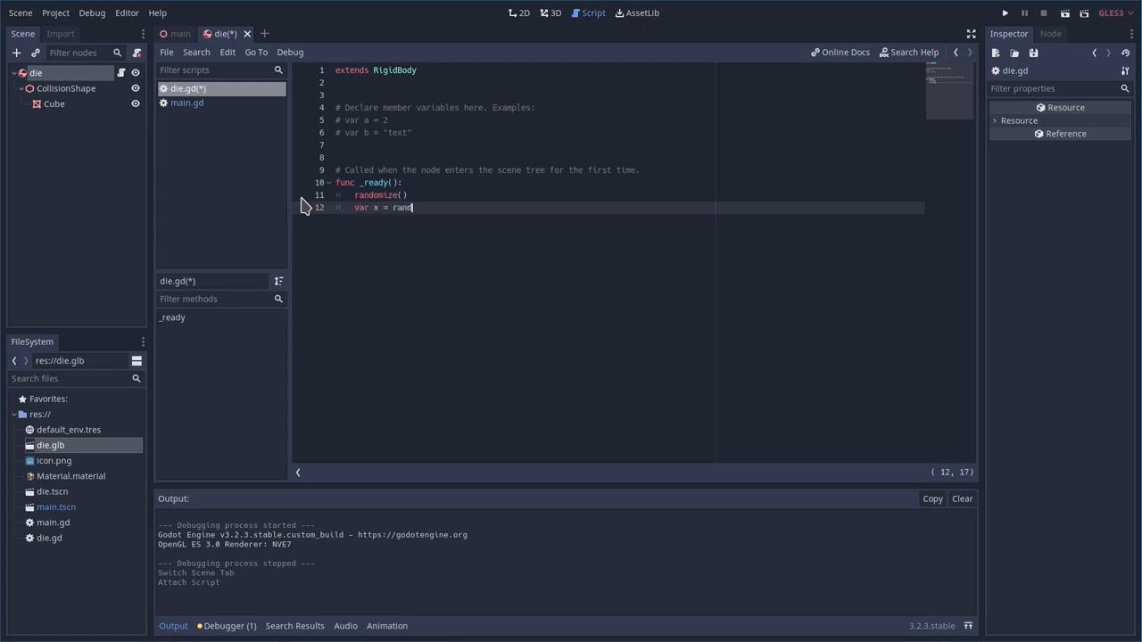
pyautogui.write('_range')
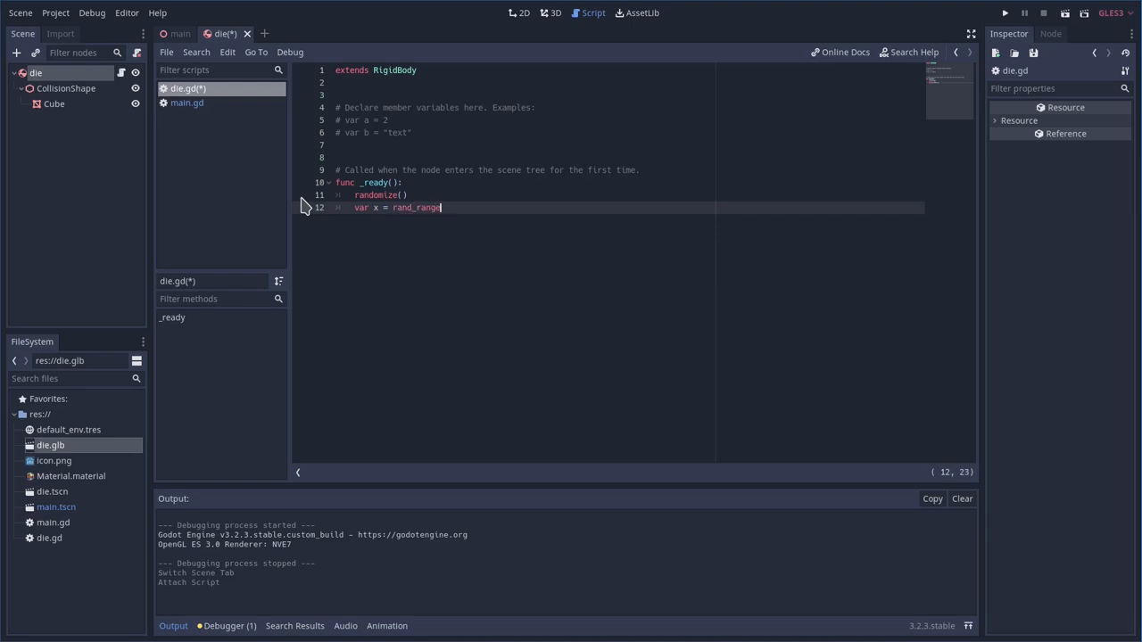
pyautogui.write('(0')
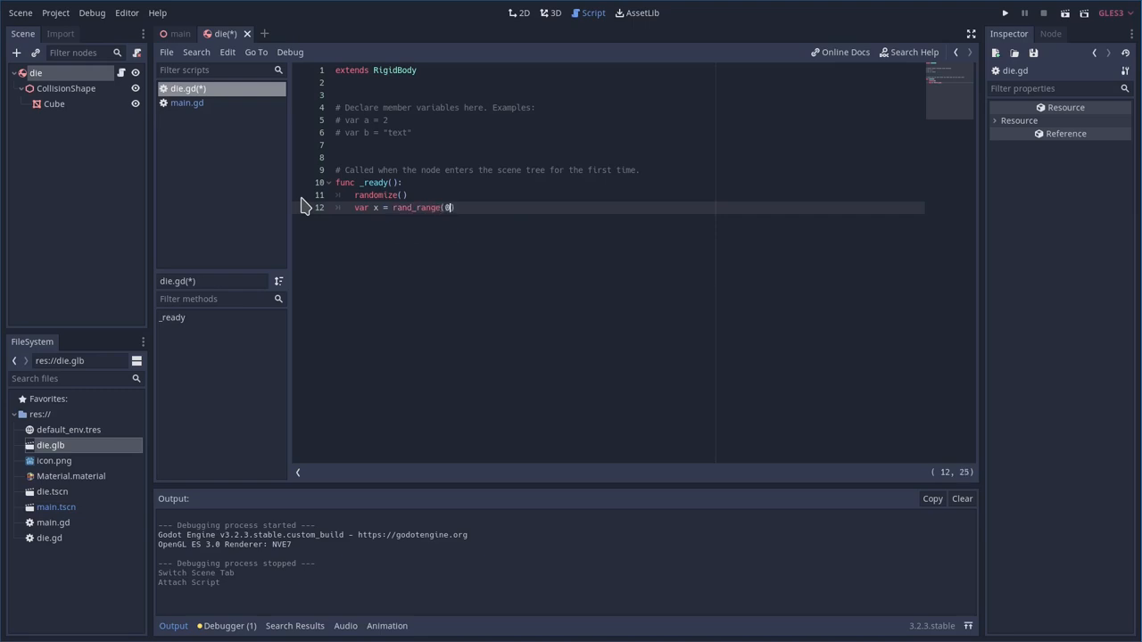
pyautogui.write('-10,10')
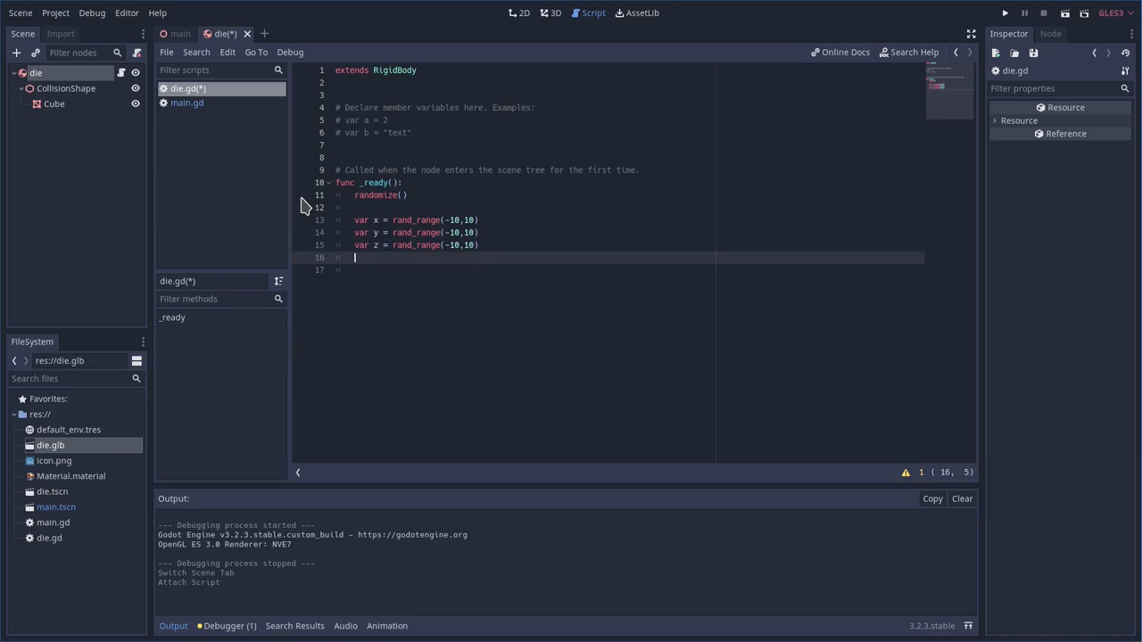
# Add var r = rand_range(-10,10) and rotate(Vector3(x,y,z), r) to _ready
pyautogui.write('rotate(Vector3')
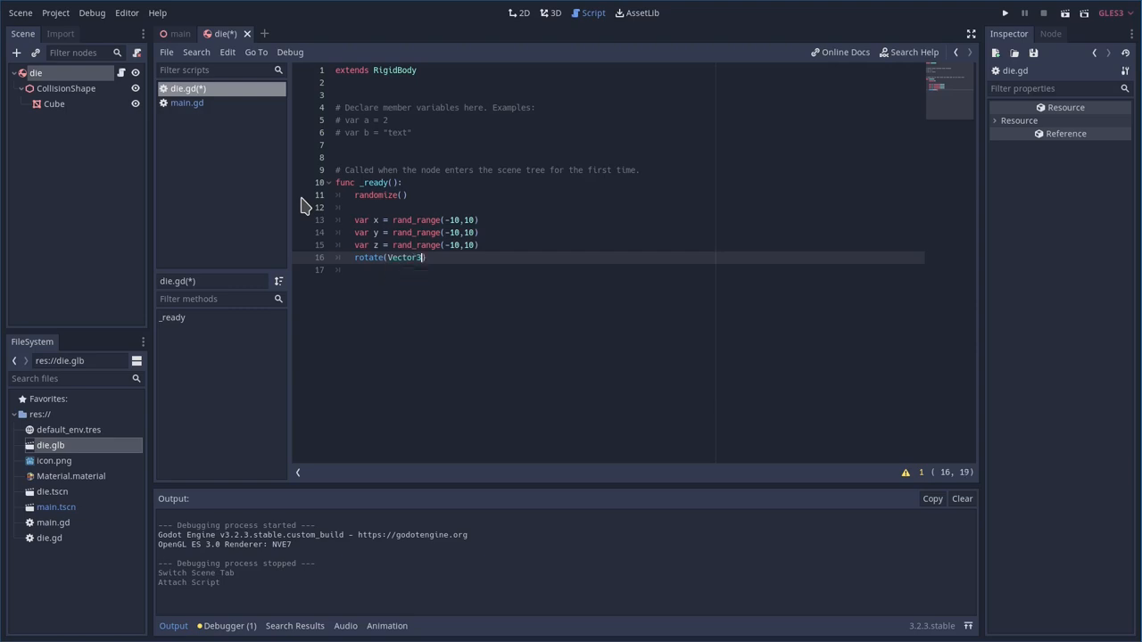
pyautogui.write(',r')
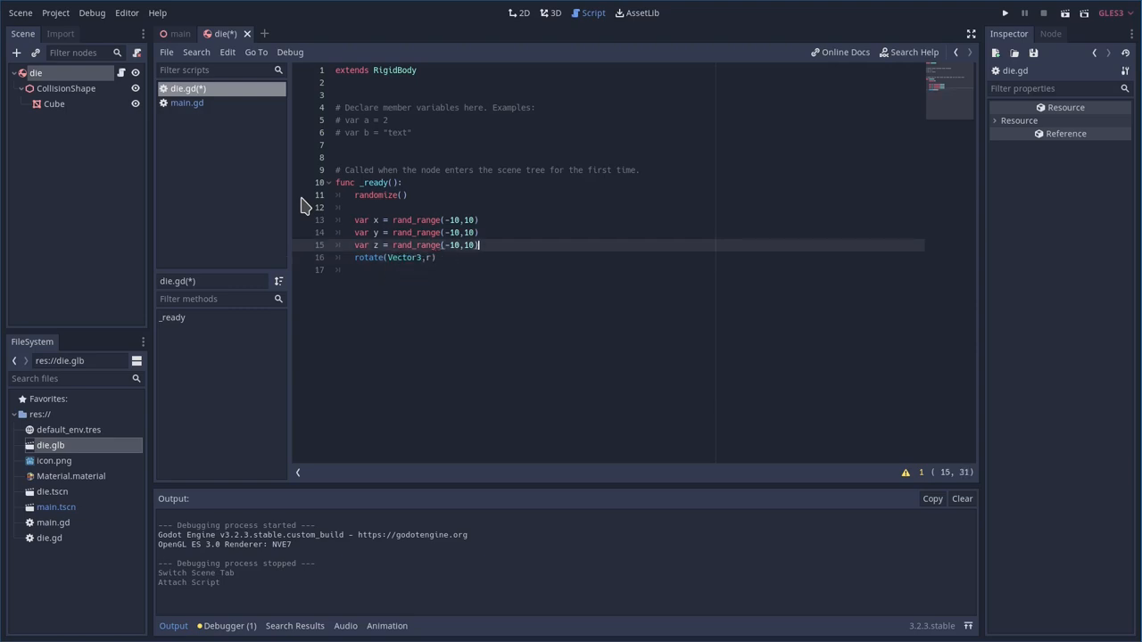
pyautogui.write('var x = rand_range(-10,10)')
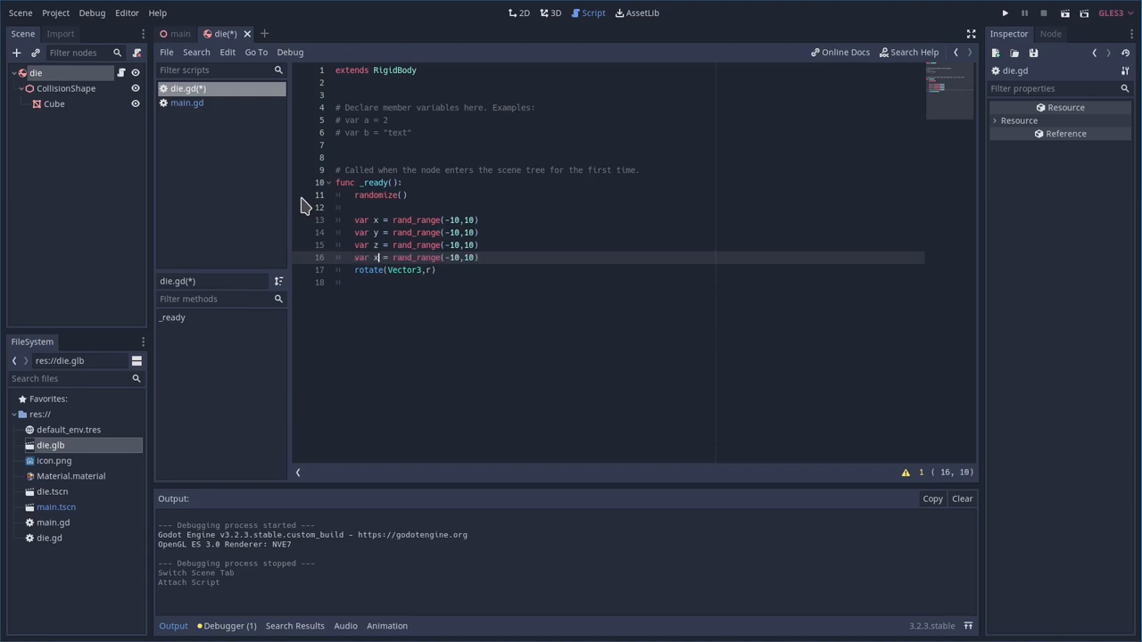
pyautogui.write('r')
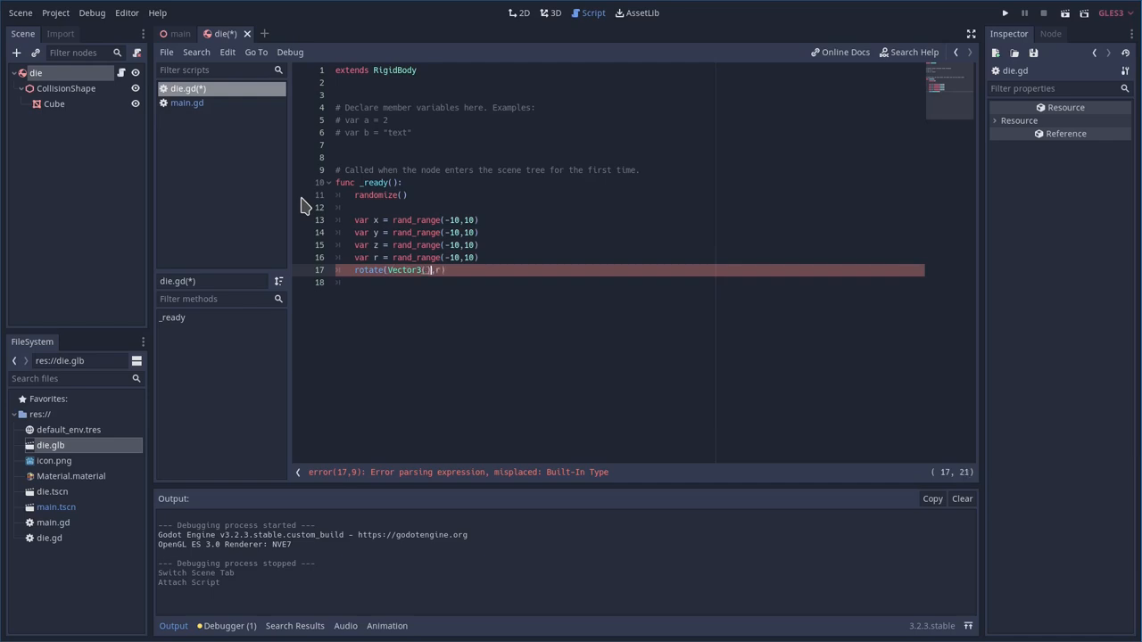
pyautogui.press('enter')
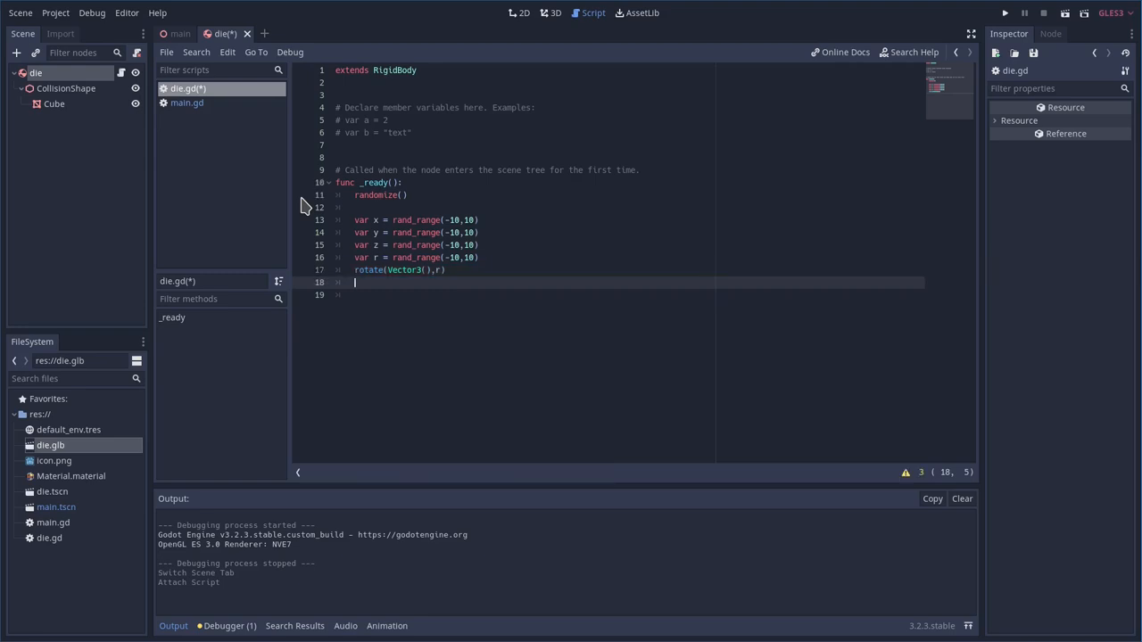
# Run the scene to test the rotated die, then stop the game and return to editing
pyautogui.click(1004, 12)
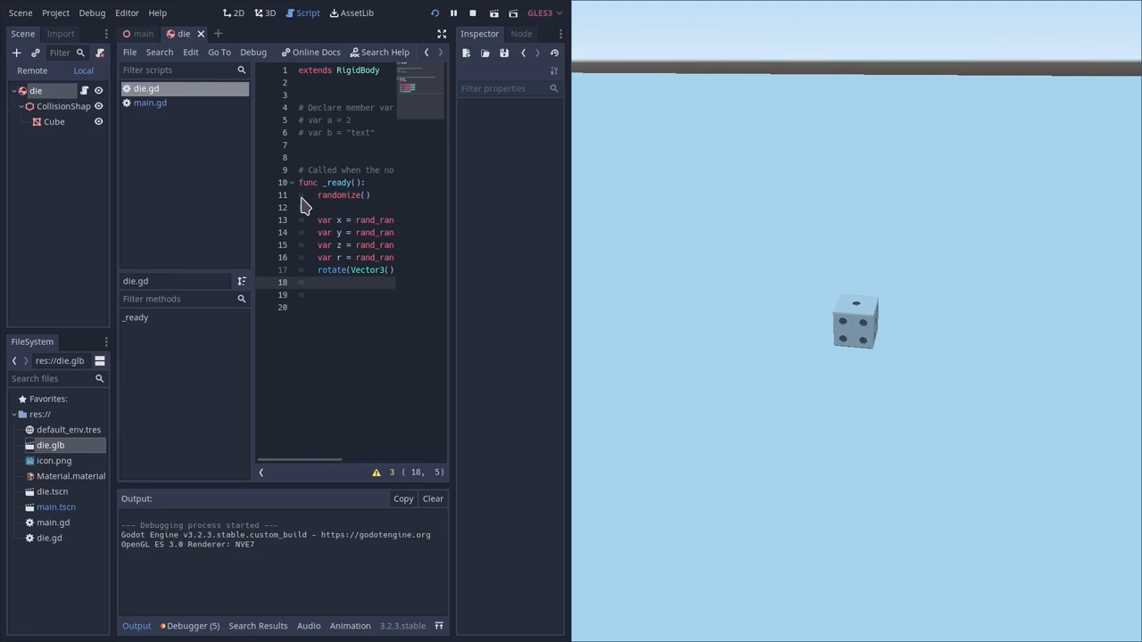
pyautogui.click(471, 12)
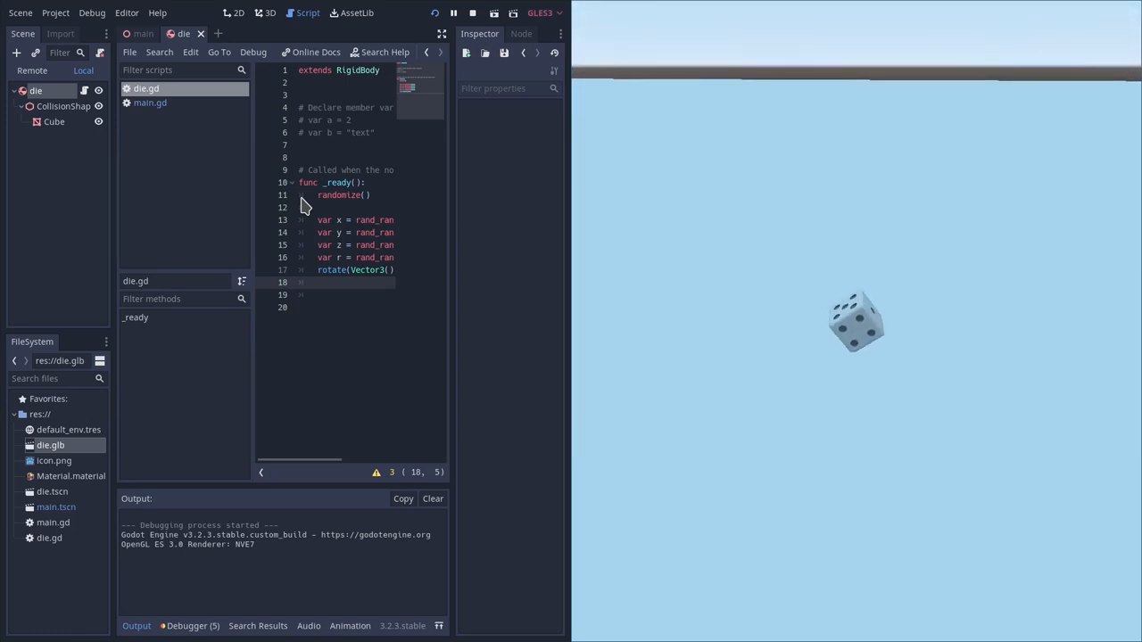
pyautogui.click(471, 12)
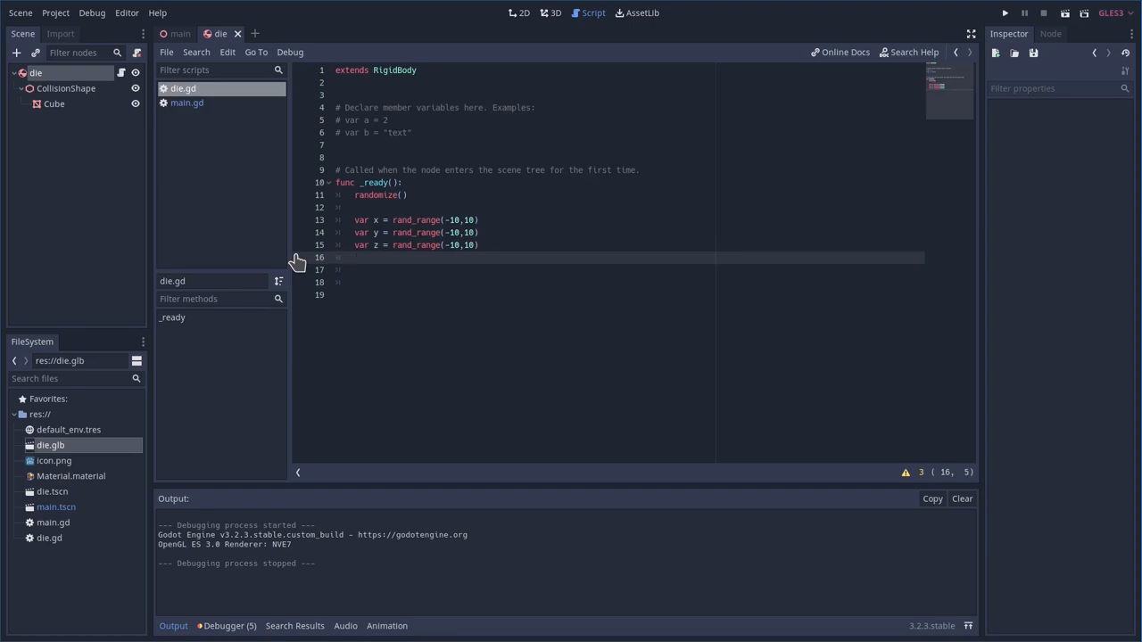
# Start typing set_angular_velocity in _ready below the random variables
pyautogui.write('se')
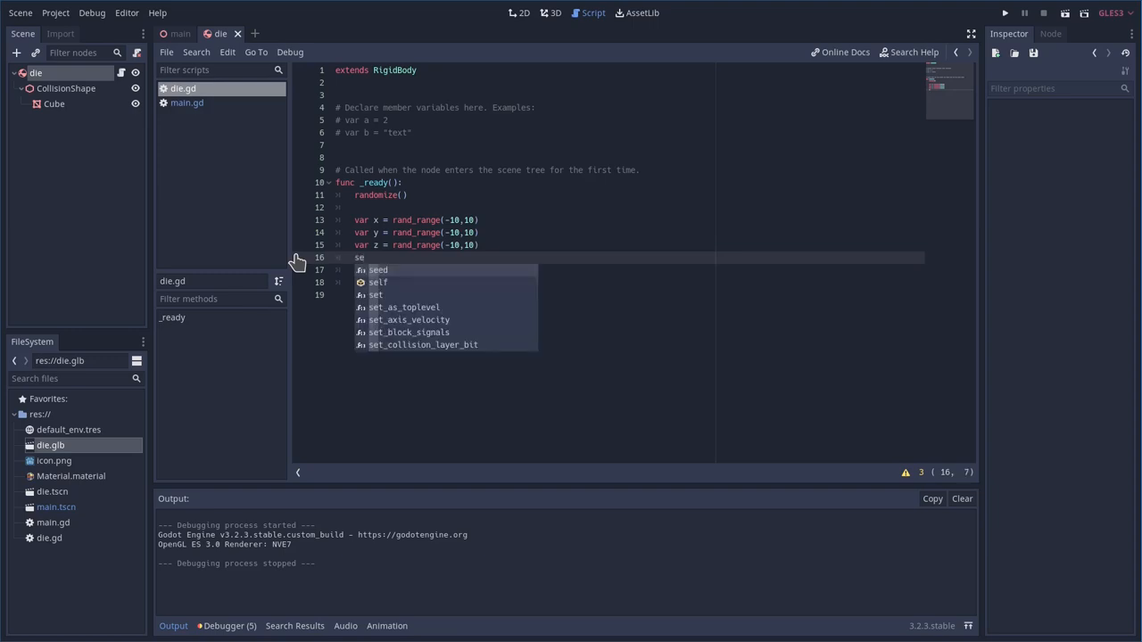
pyautogui.write('t_ang')
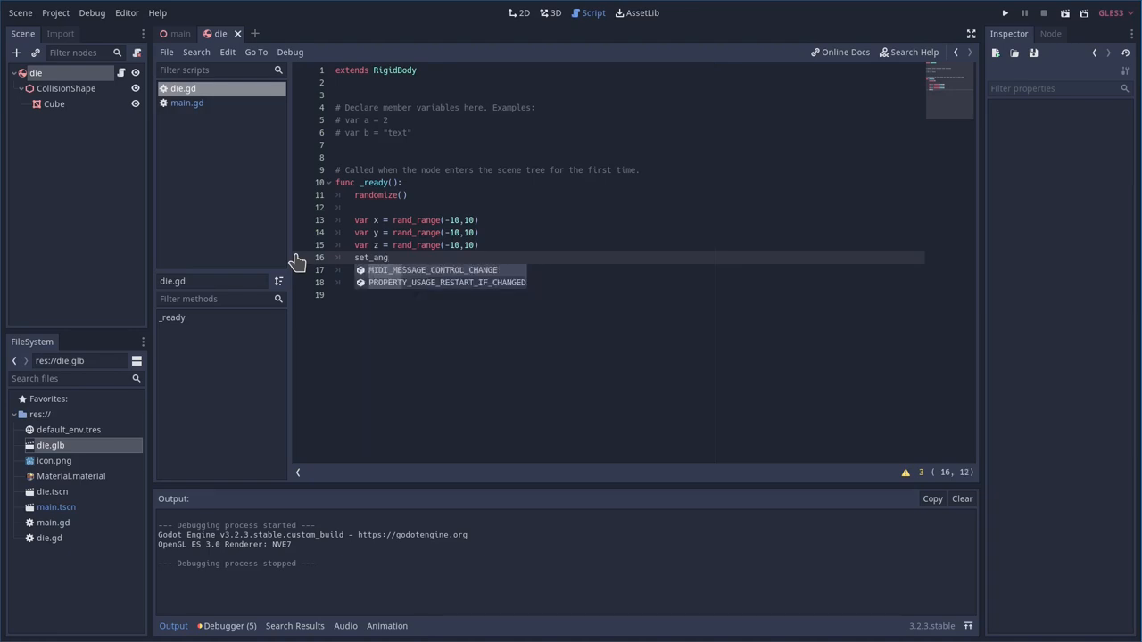
pyautogui.write('ul')
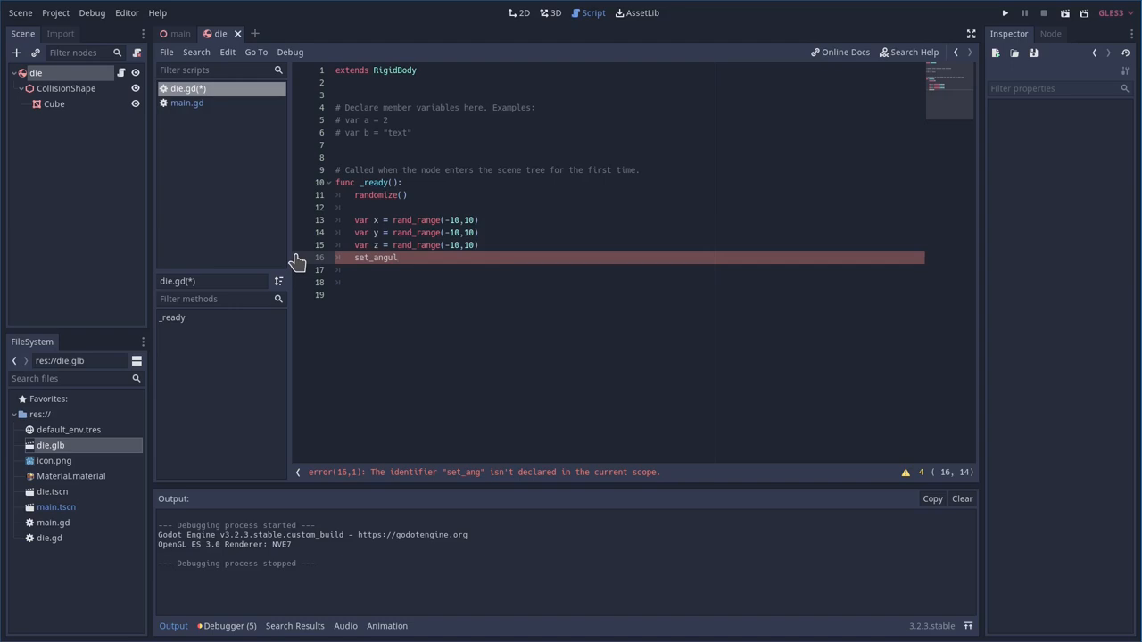
pyautogui.write('ar')
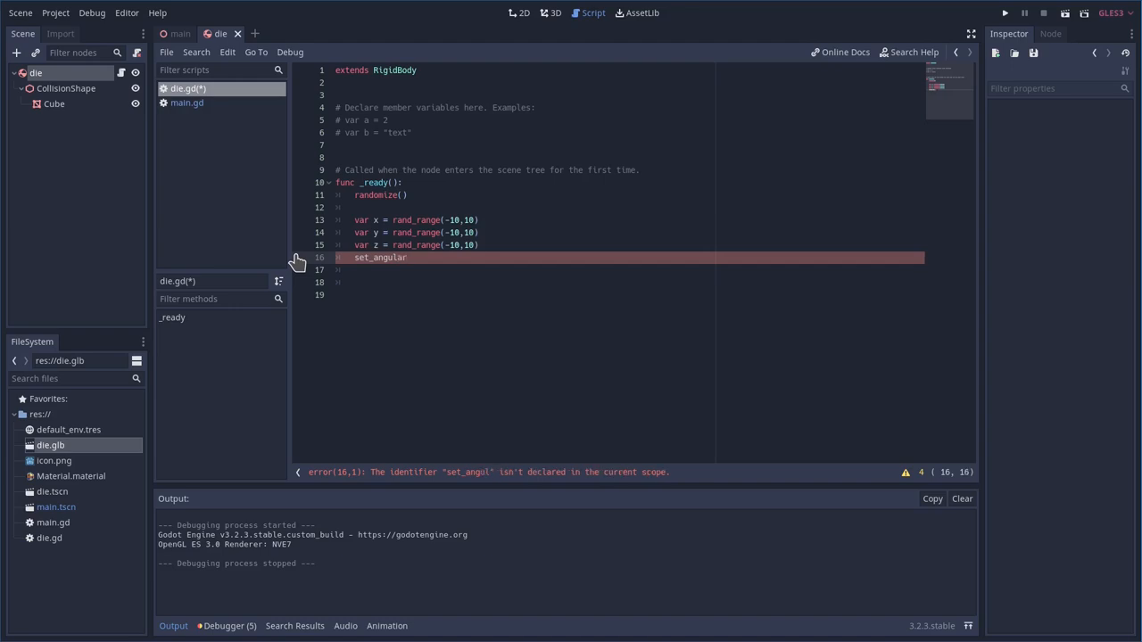
pyautogui.write('_velo')
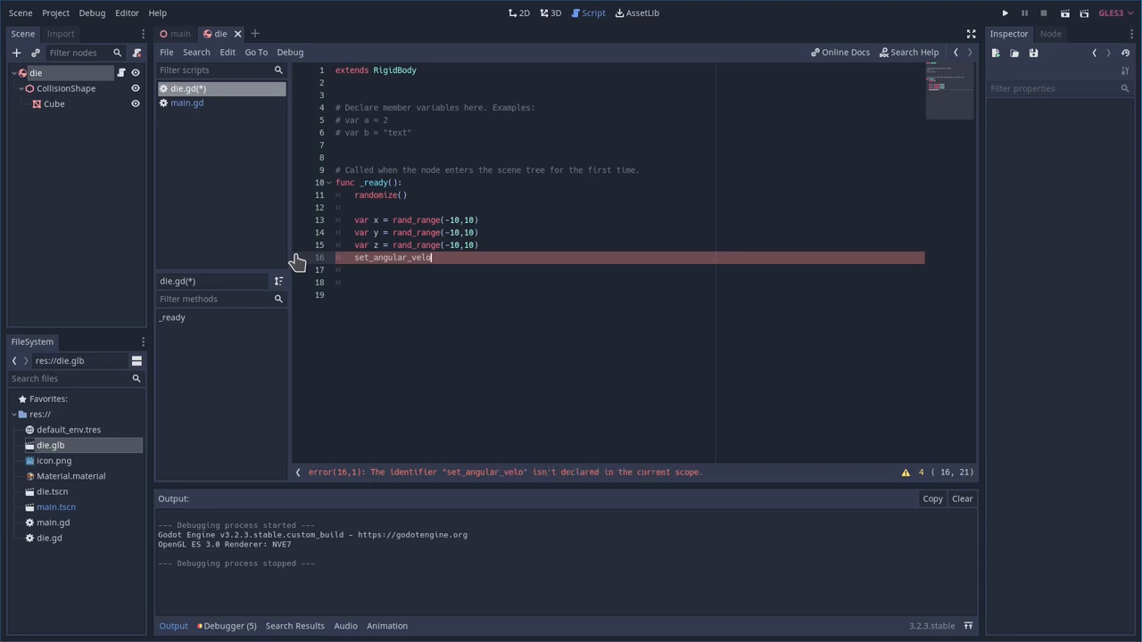
pyautogui.write('c')
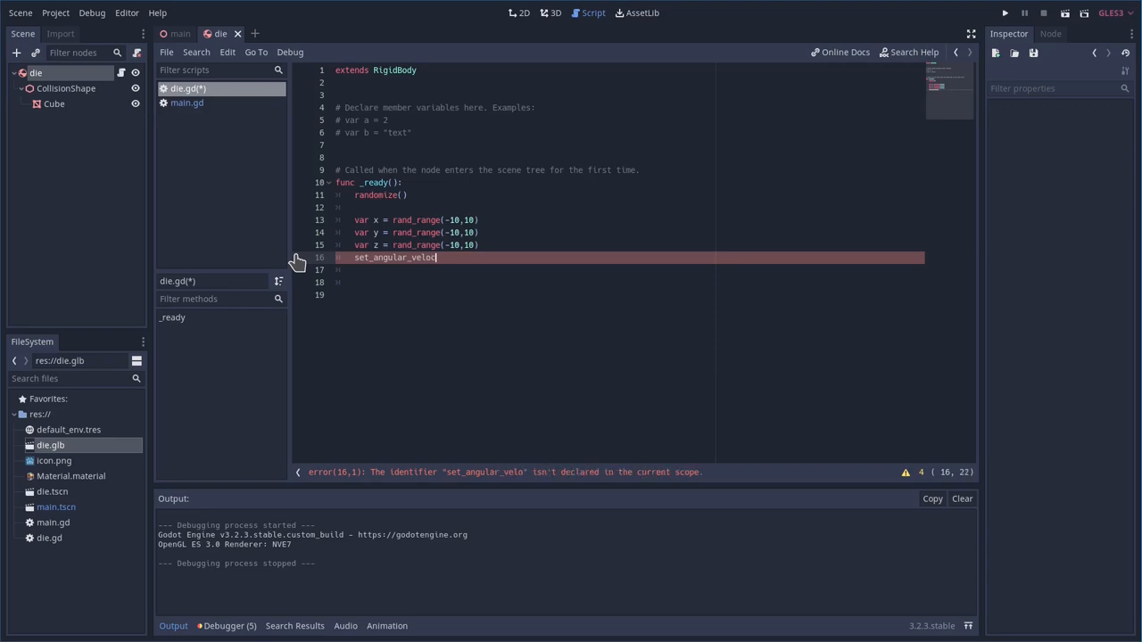
pyautogui.write('city')
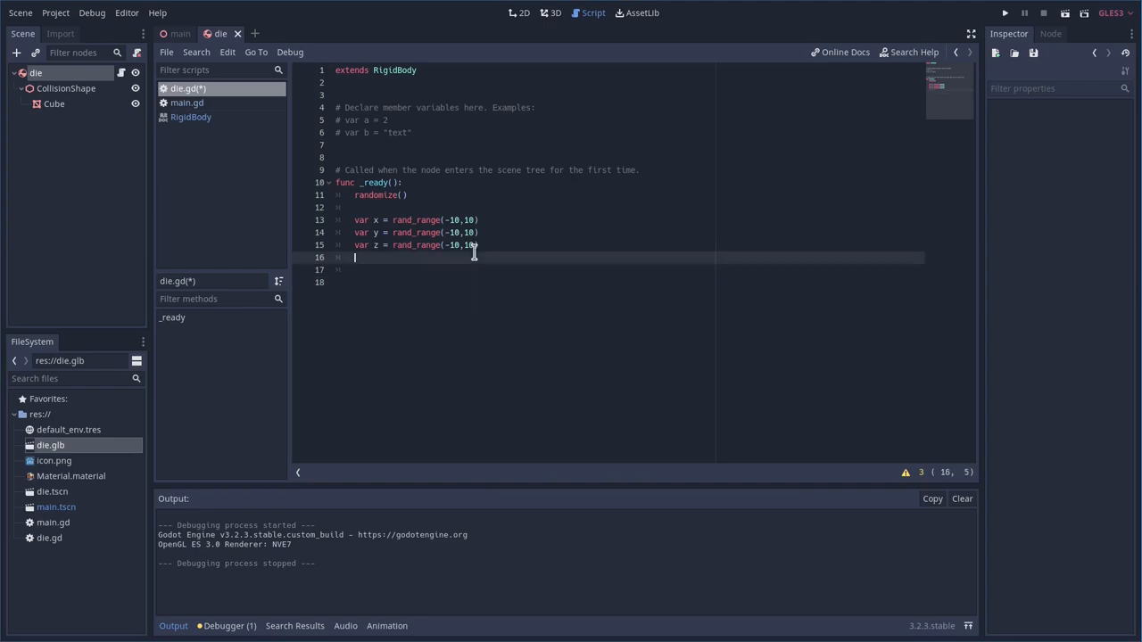
# Complete set_angular_velocity(Vector3(x,y,z)) and run the game to see the die spin
pyautogui.write('set_')
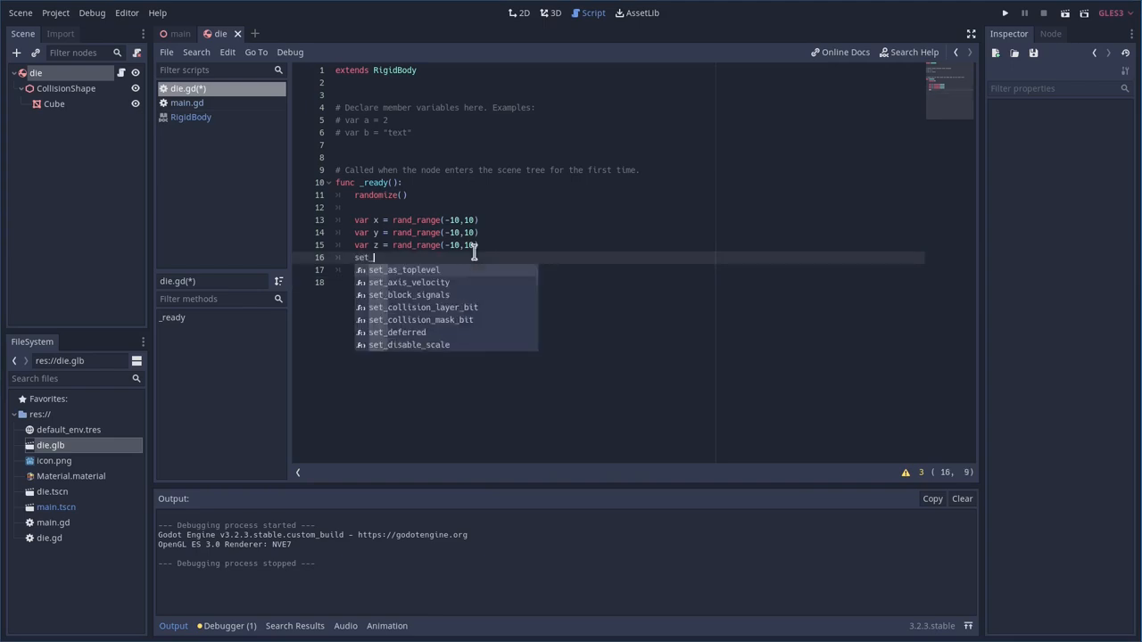
pyautogui.write('_angular')
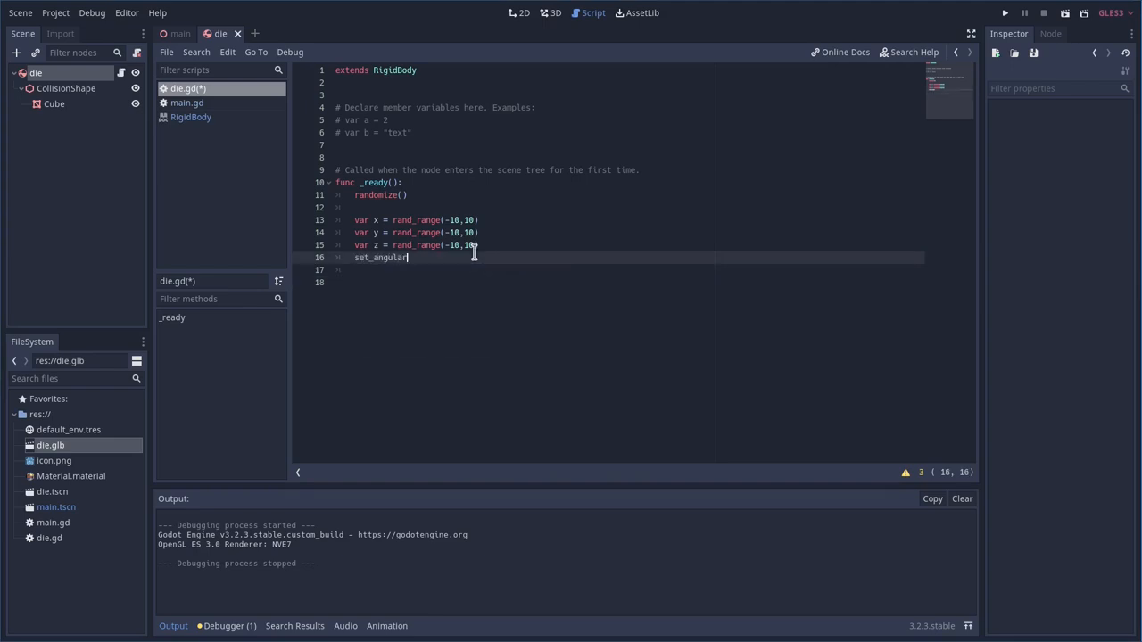
pyautogui.write('_ve')
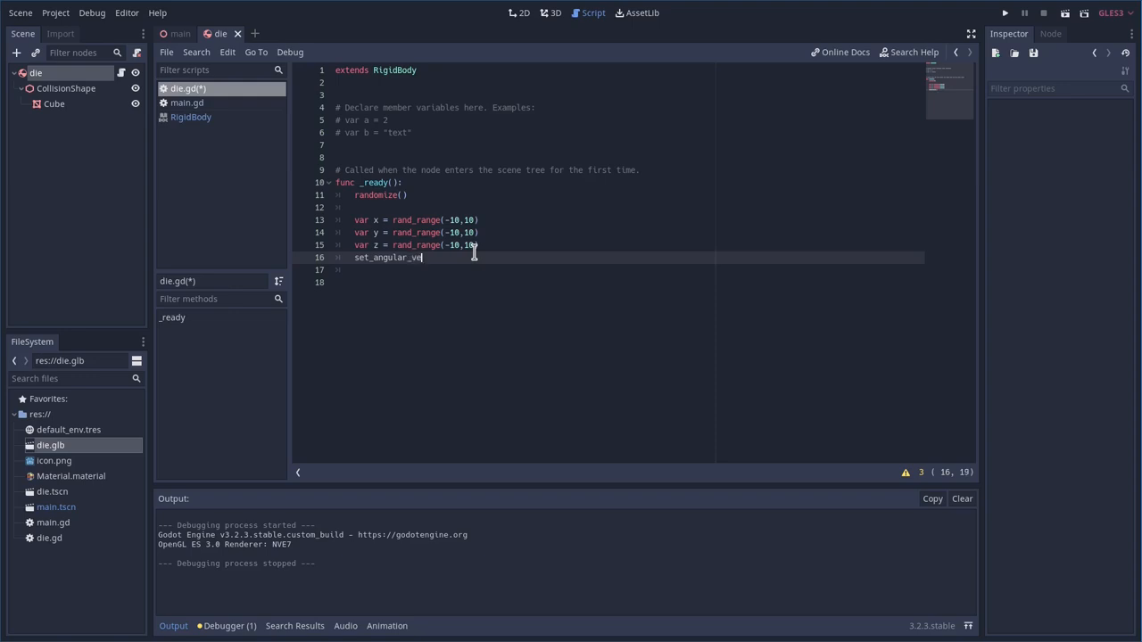
pyautogui.write('locity')
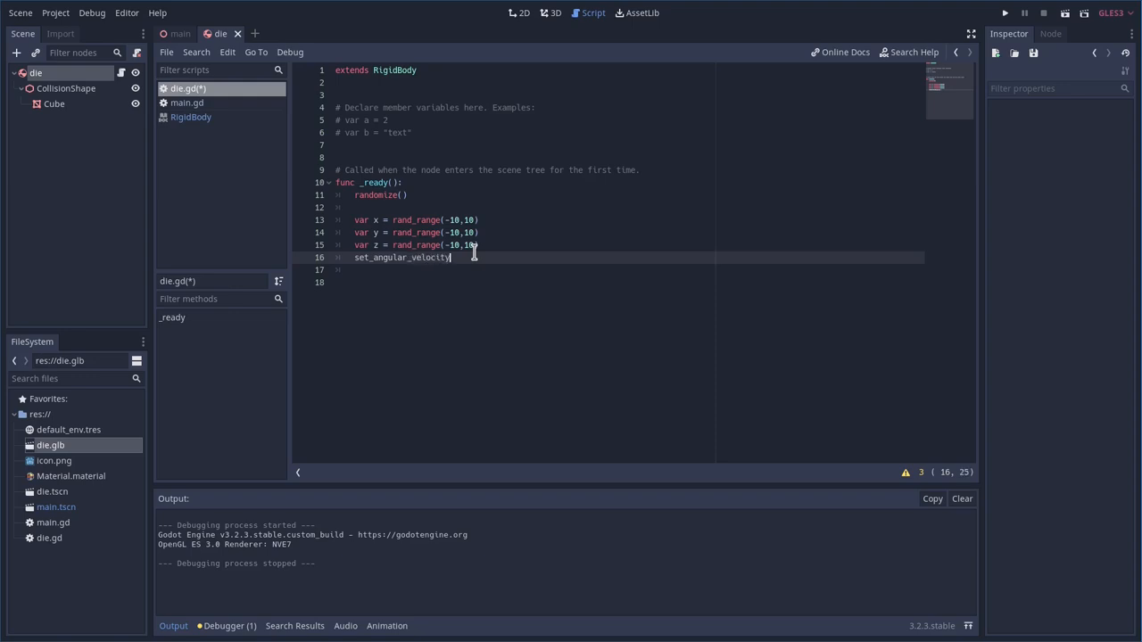
pyautogui.write('(Vector3')
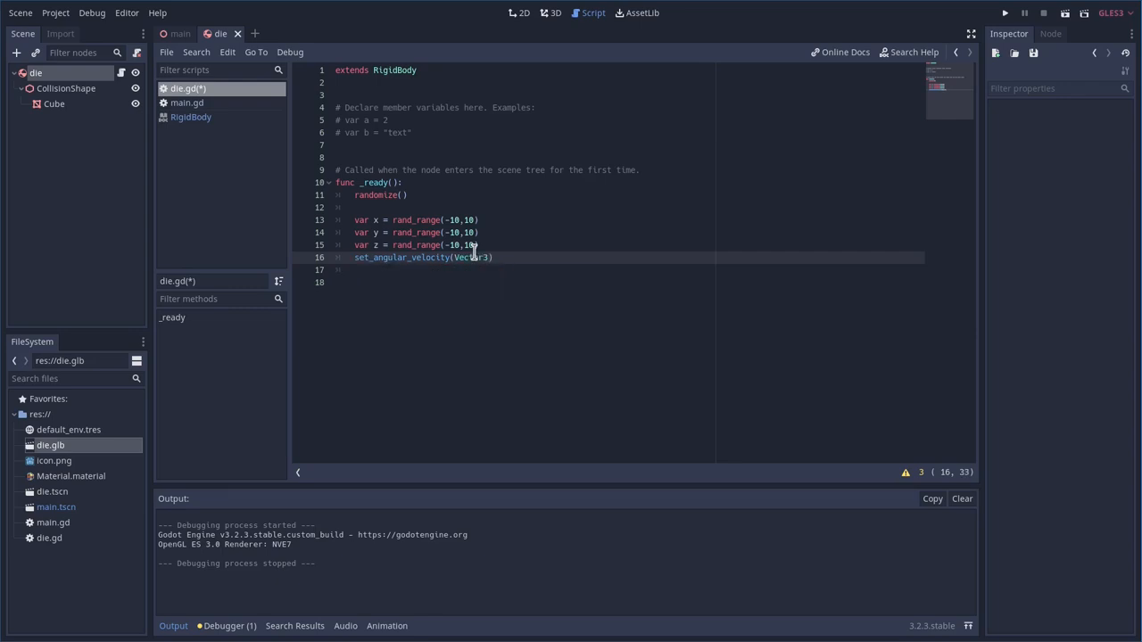
pyautogui.write('(x,y')
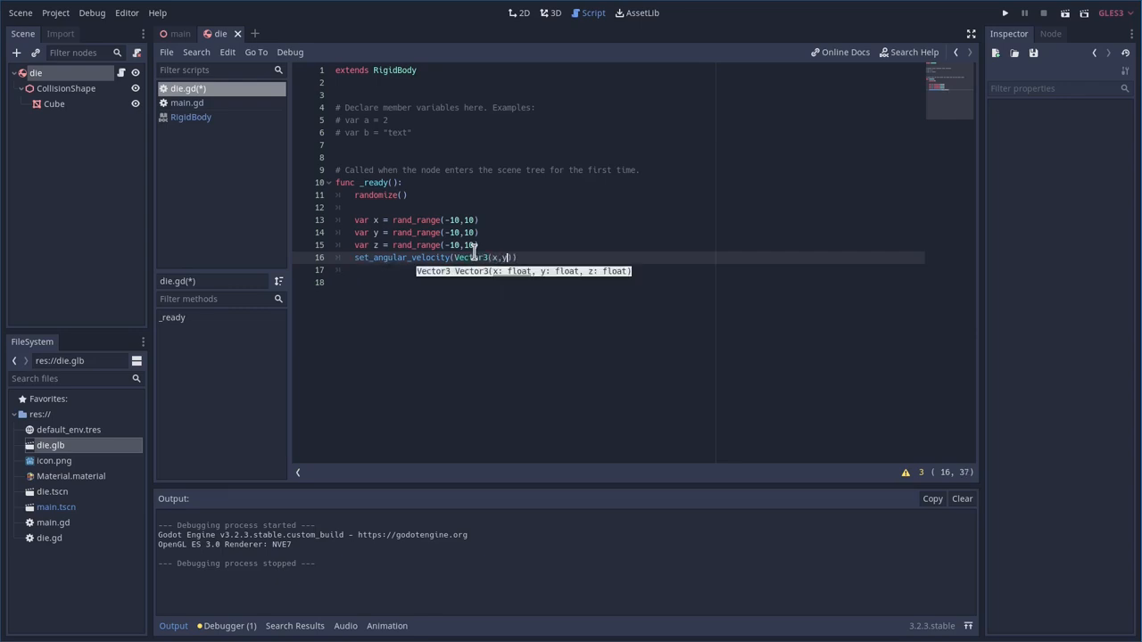
pyautogui.write('z)')
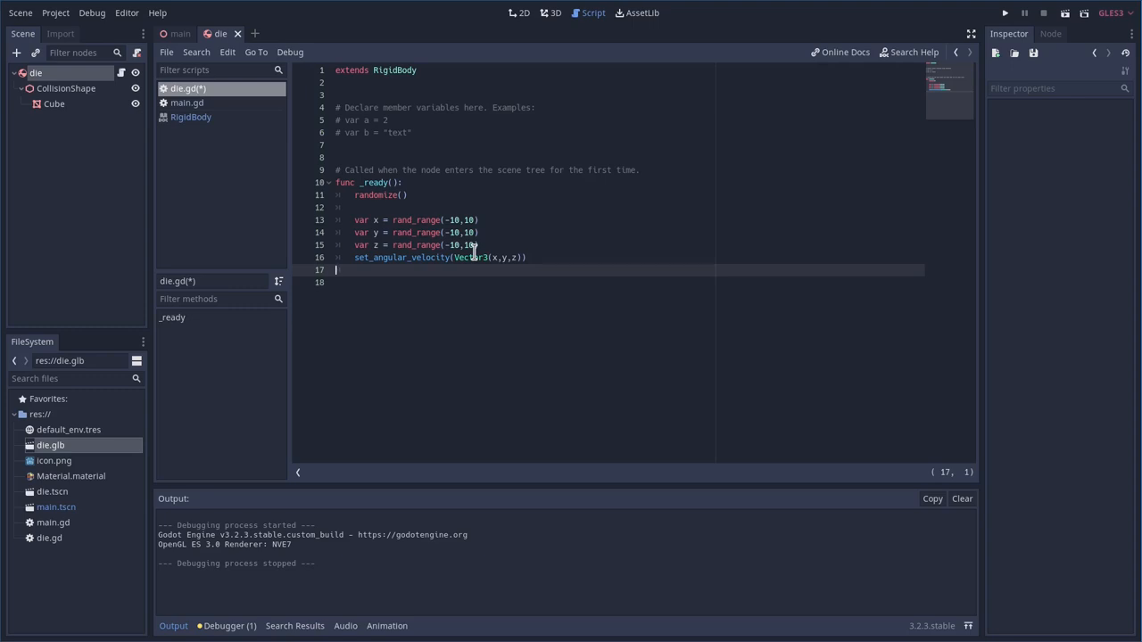
pyautogui.click(1004, 12)
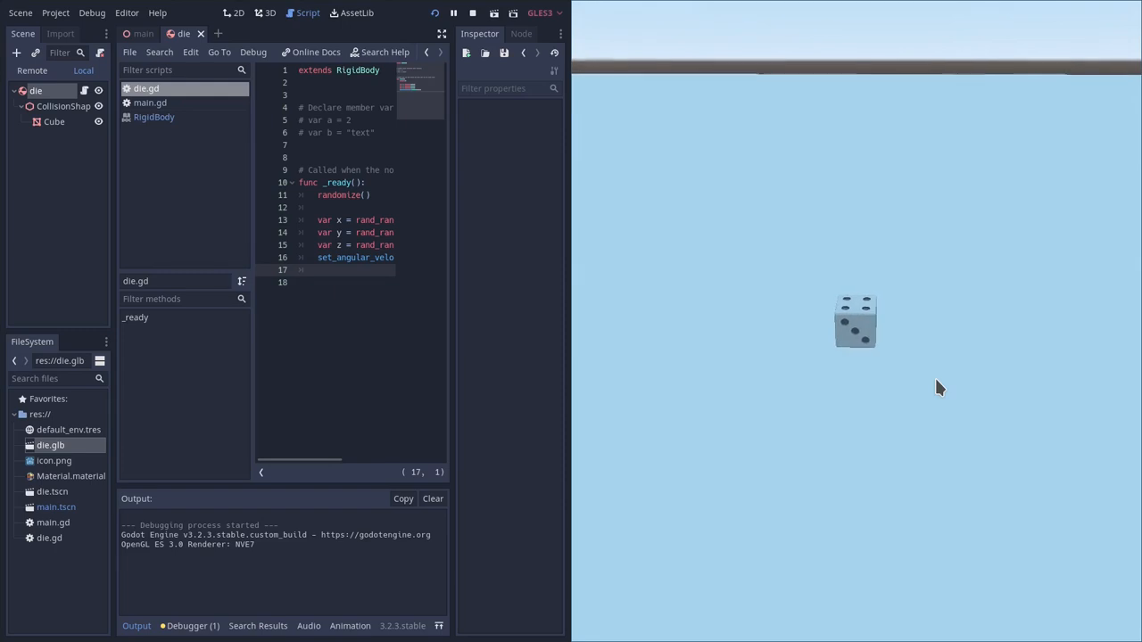
pyautogui.moveTo(881, 418)
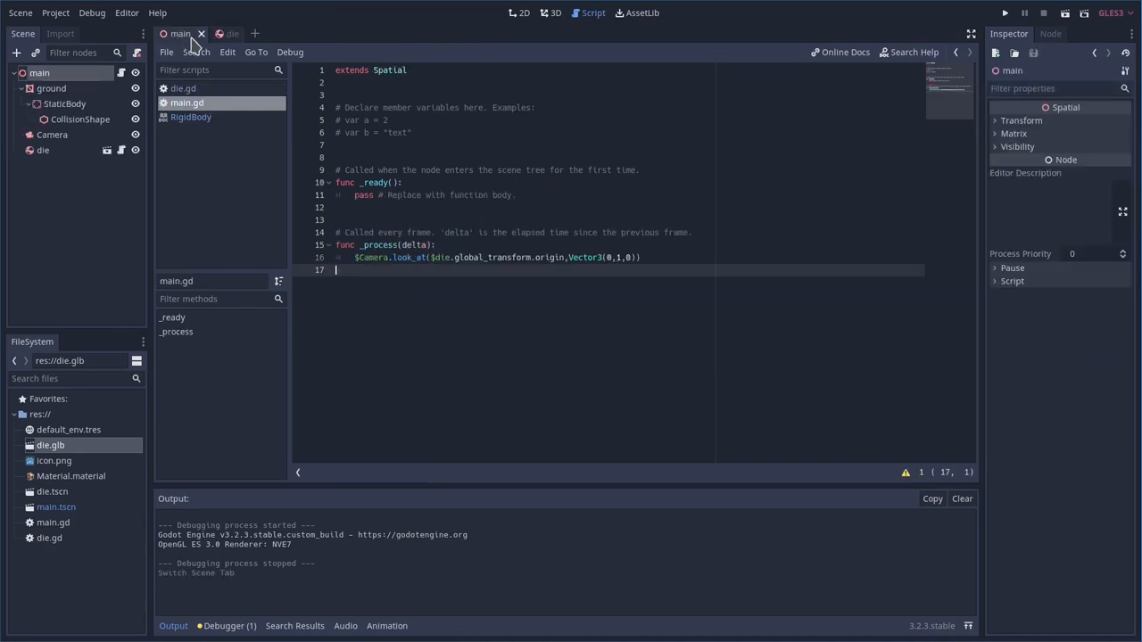
# Switch back to the main scene after watching the spinning die
pyautogui.click(553, 13)
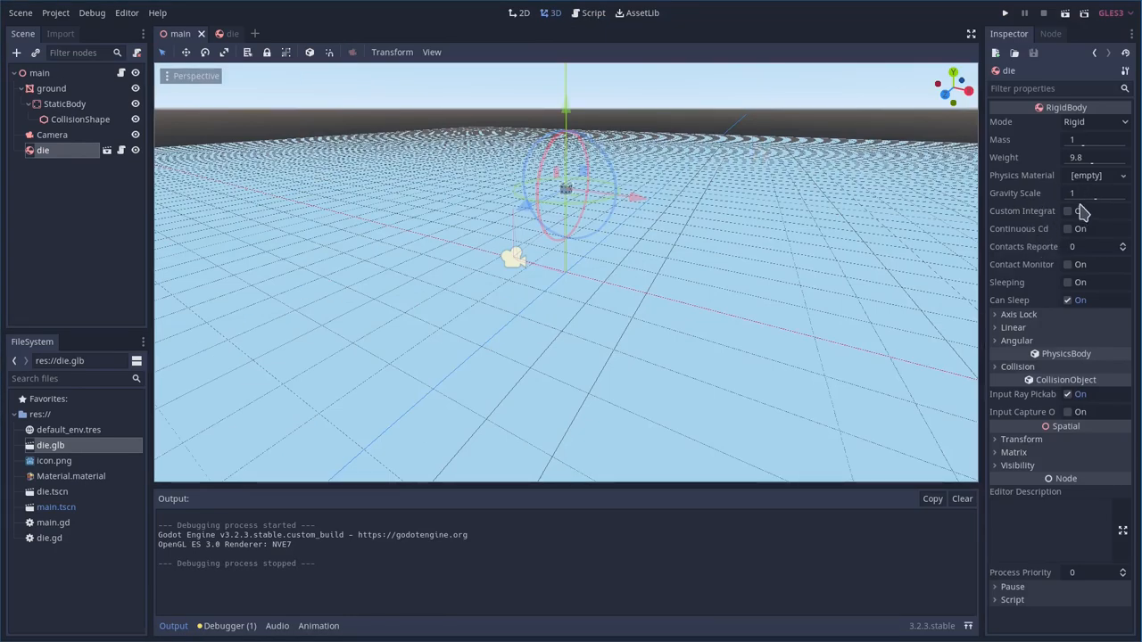
# Set the die RigidBody's Mass to 0.5 and Gravity Scale to 0.5 in the Inspector
pyautogui.click(1092, 193)
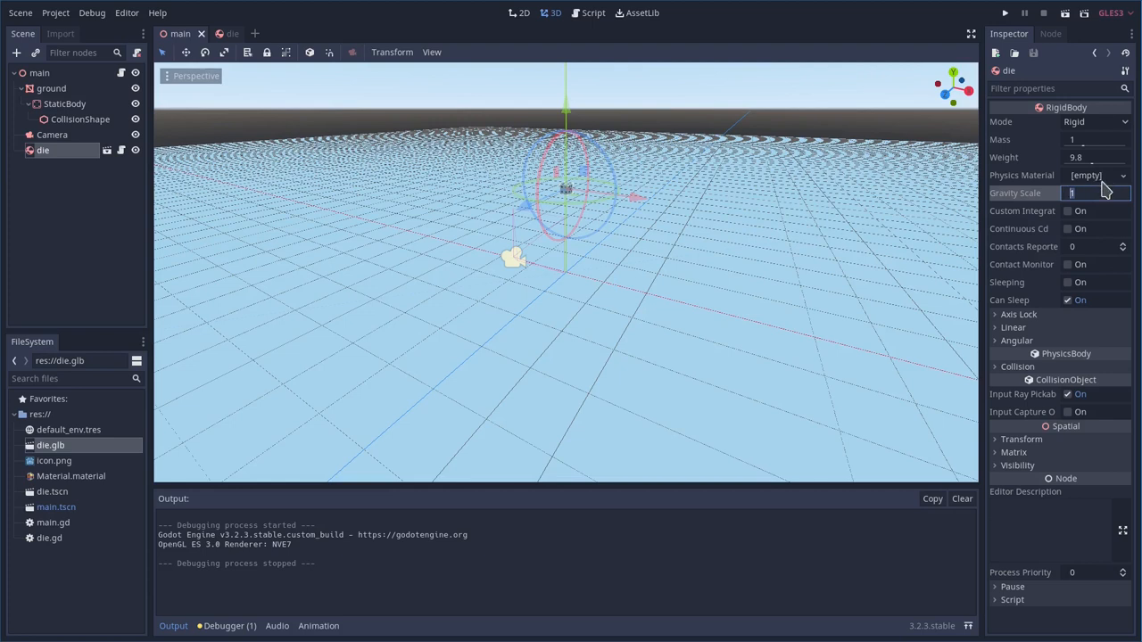
pyautogui.click(1097, 140)
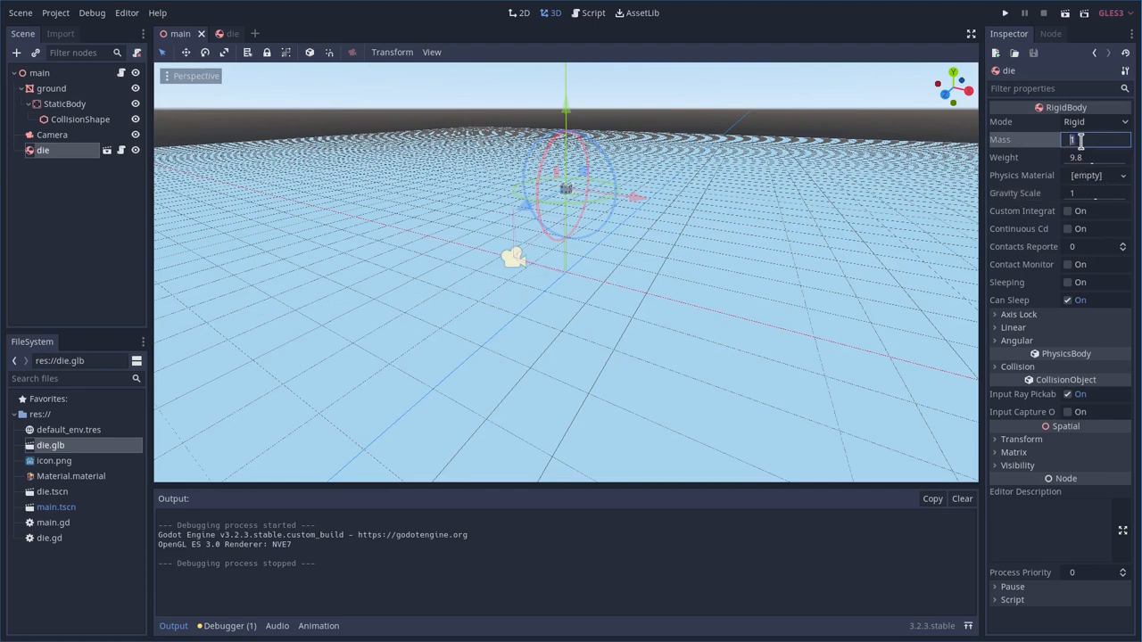
pyautogui.write('.5')
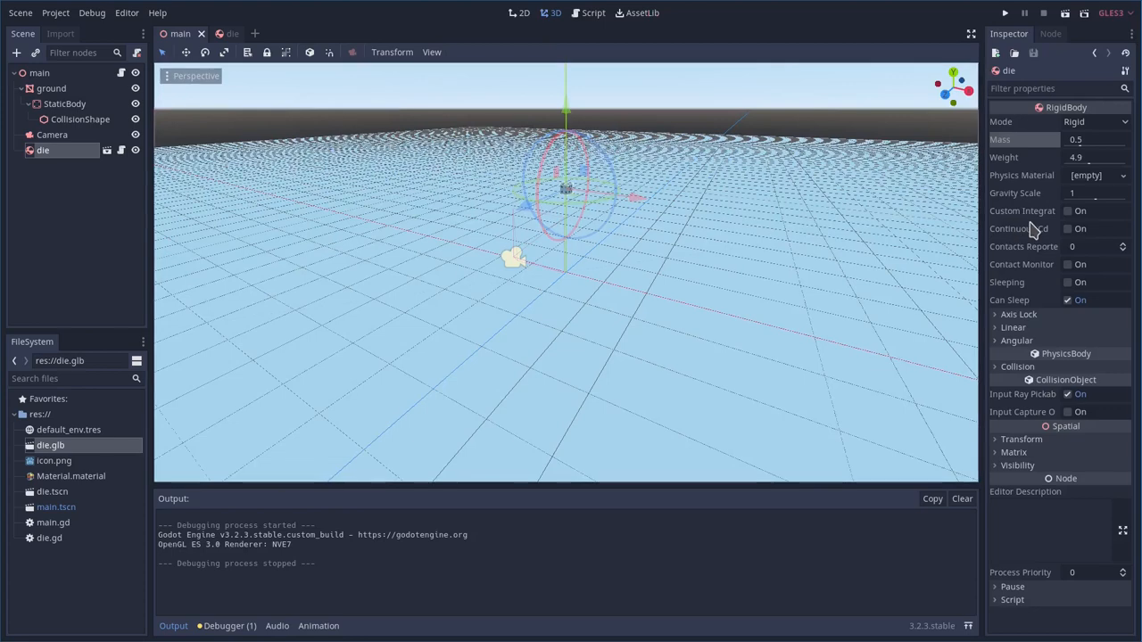
pyautogui.click(1098, 193)
pyautogui.write('0.5')
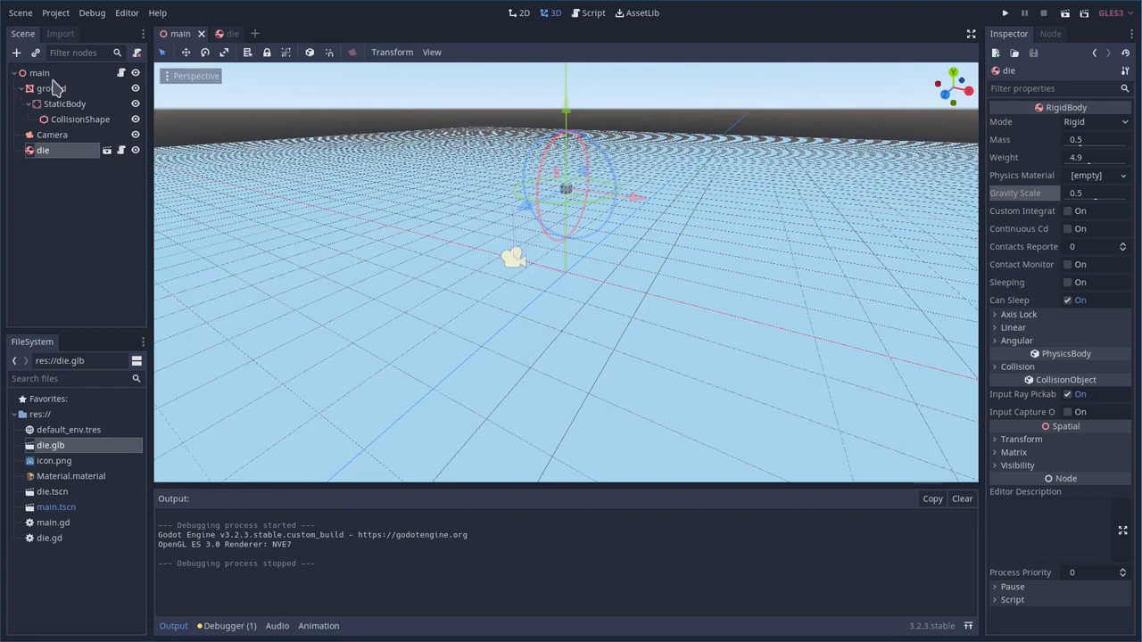
# In main.gd, start func _input(event) with the check if Input.is_mouse_button_pressed(1)
pyautogui.click(40, 72)
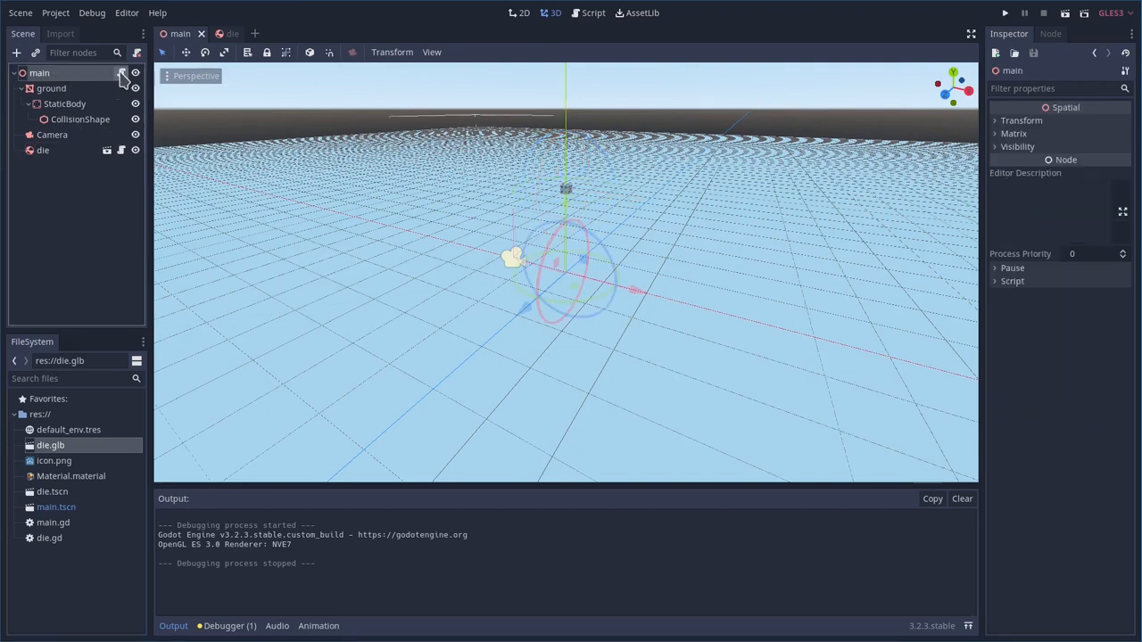
pyautogui.click(593, 13)
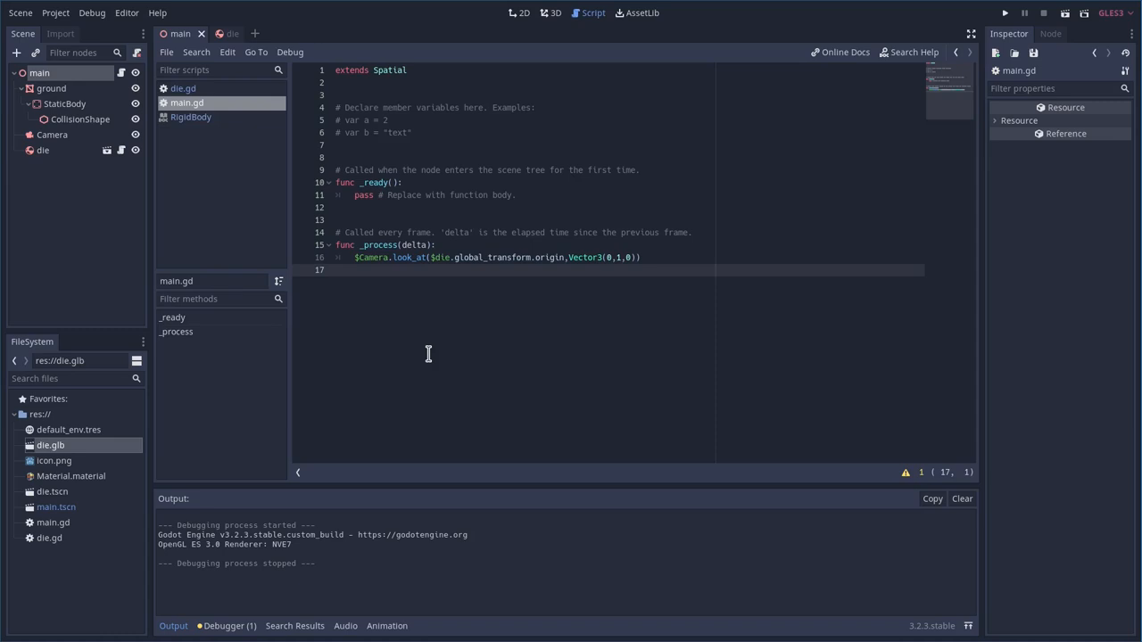
pyautogui.write('i')
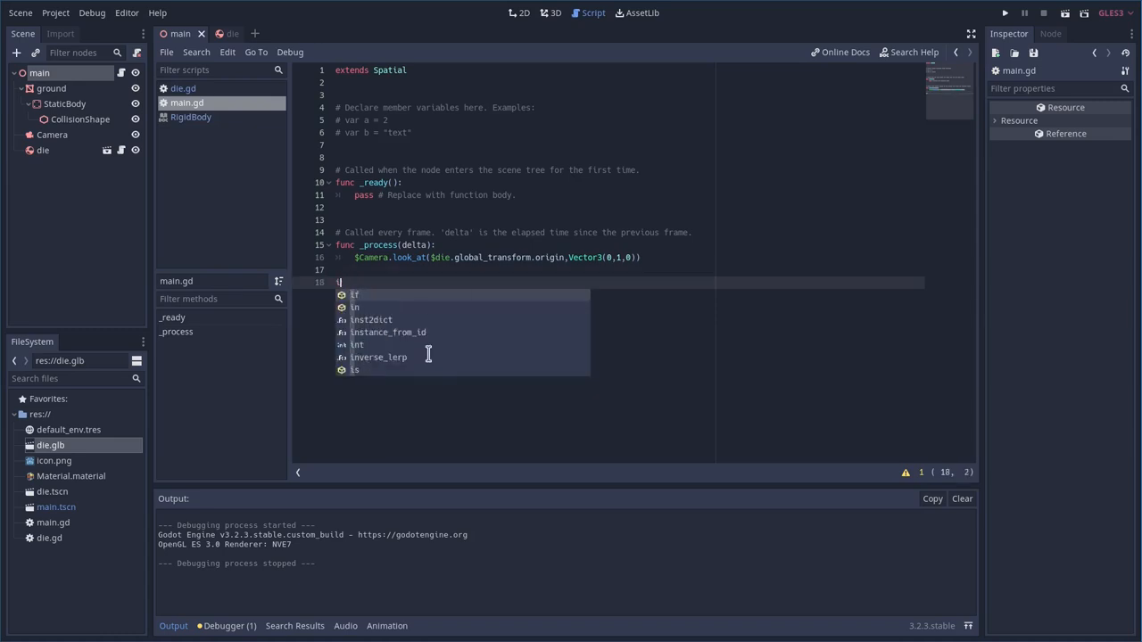
pyautogui.write('func')
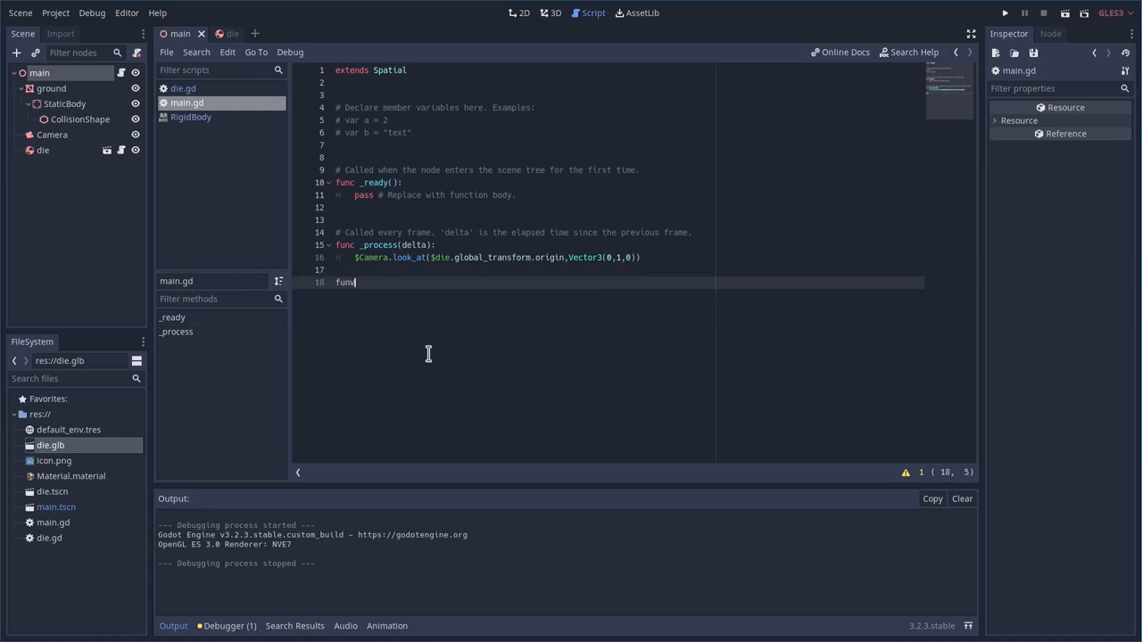
pyautogui.write('_u')
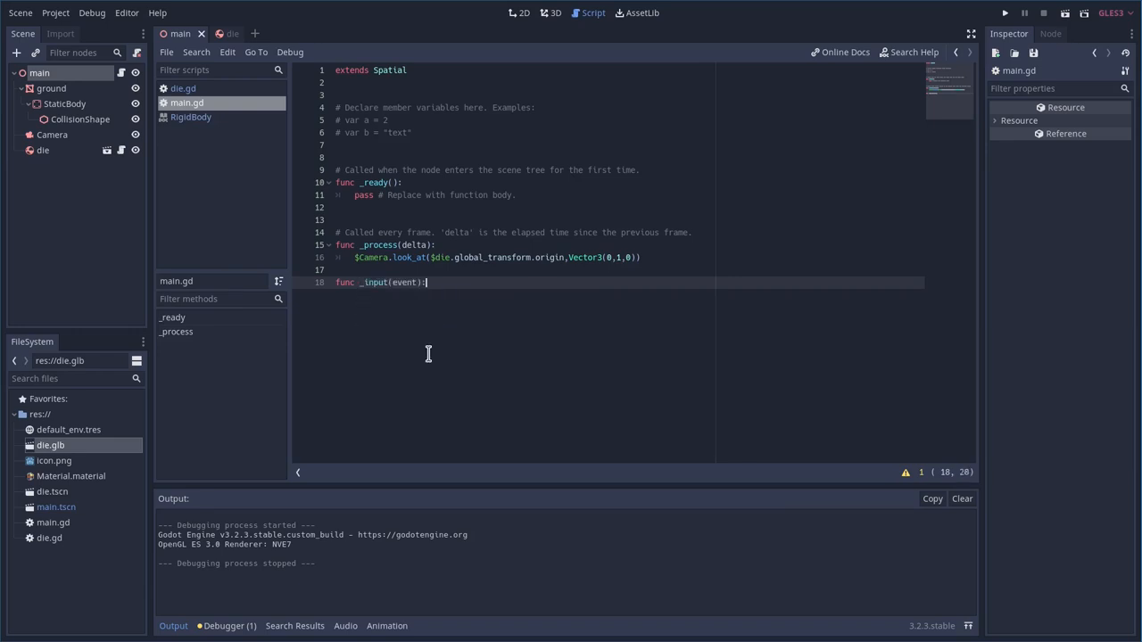
pyautogui.write('Input')
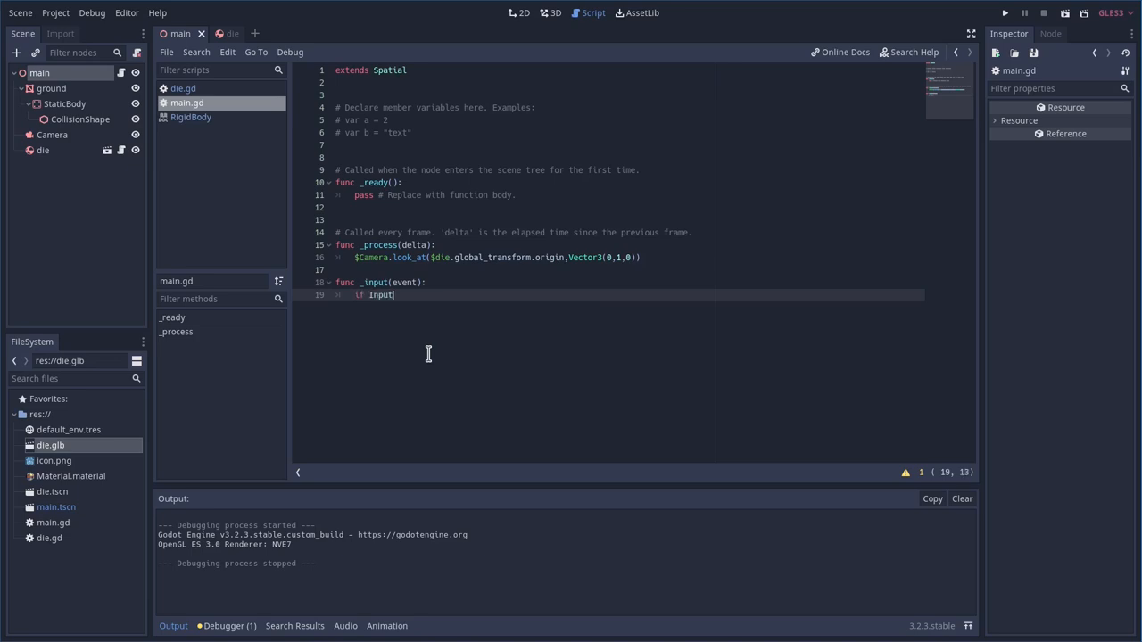
pyautogui.write('.')
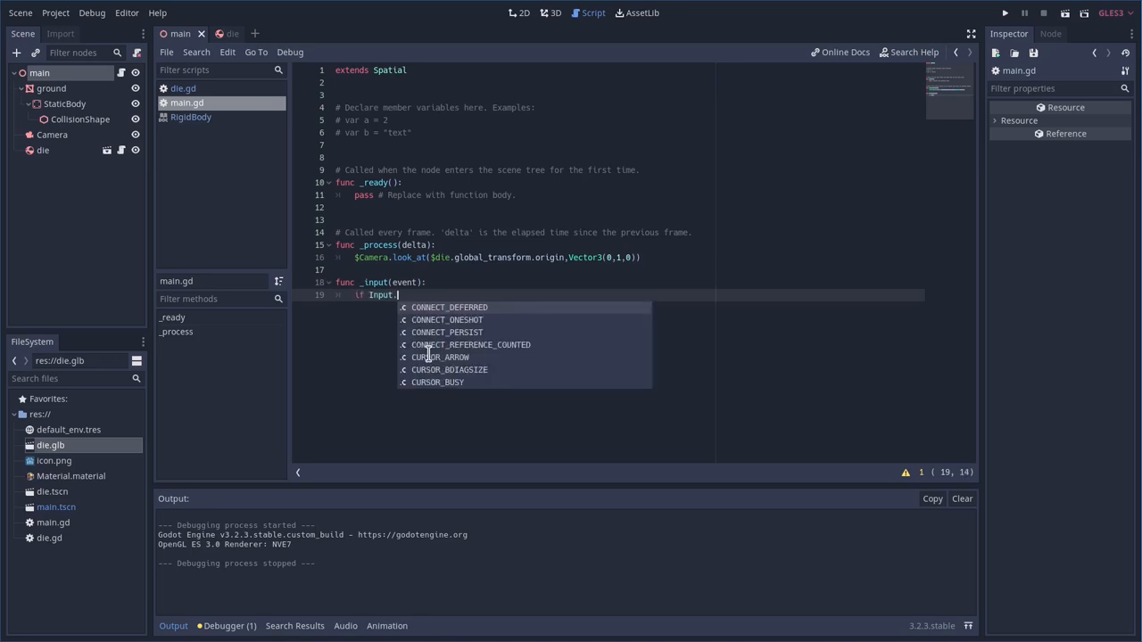
pyautogui.write('mouse_button_pressed(')
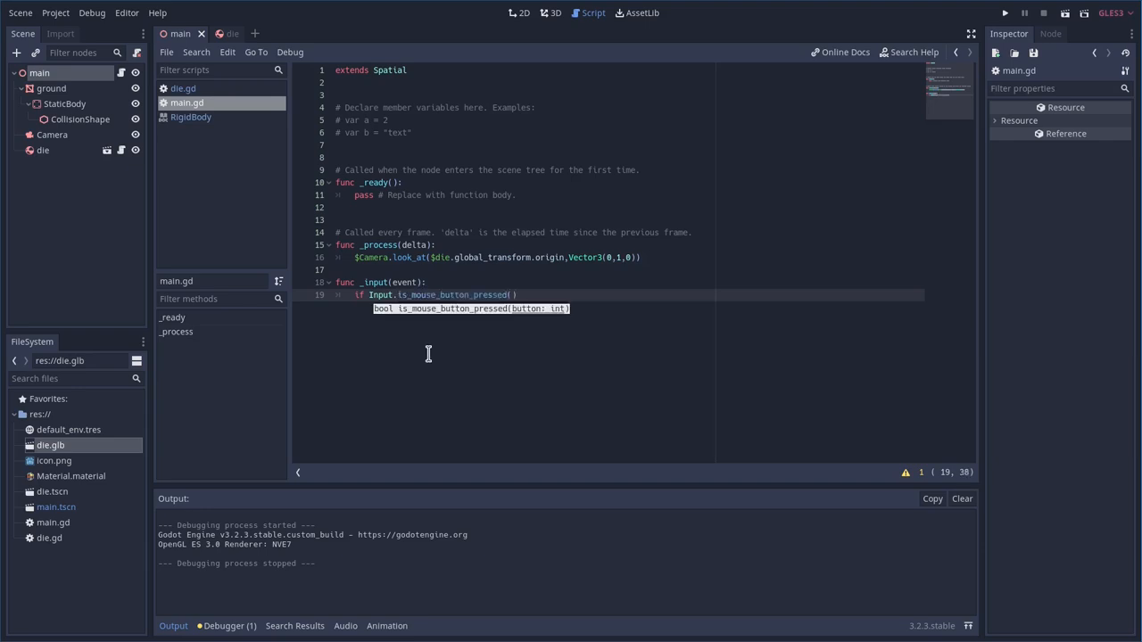
pyautogui.write('1')
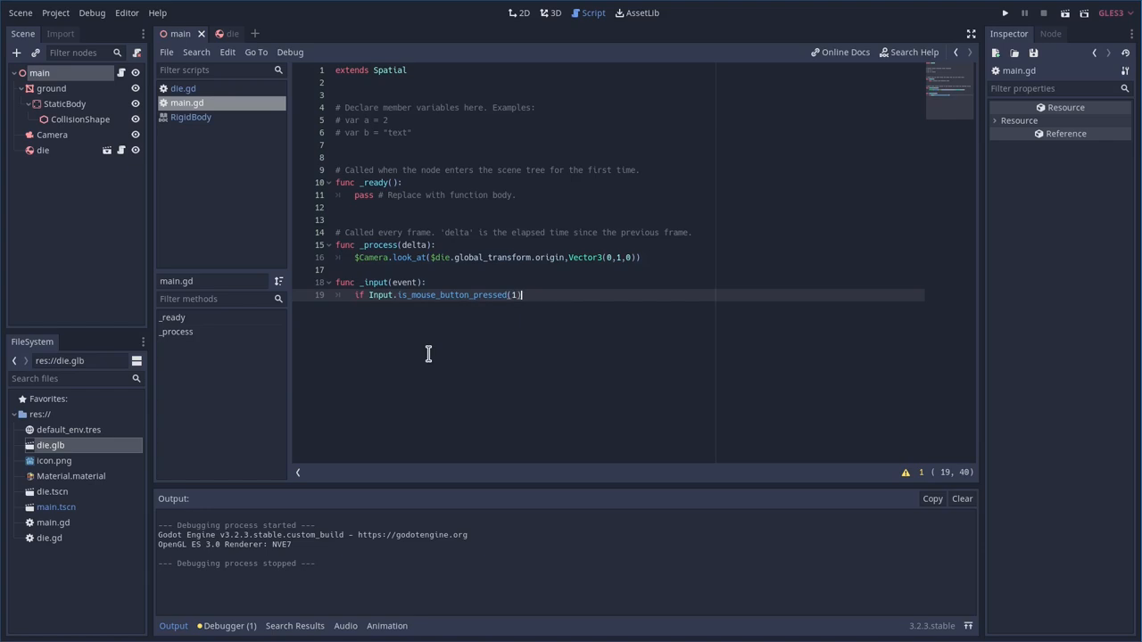
pyautogui.write(':')
pyautogui.press('enter')
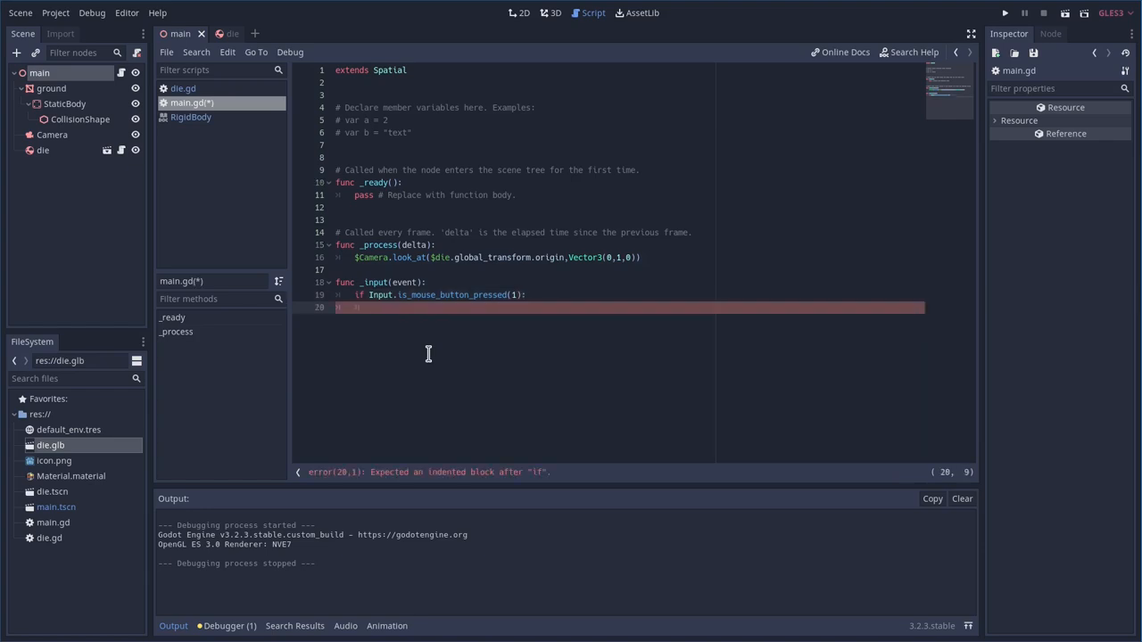
# Under the if, add get_tree().reload_current_scene() so a click re-rolls the dice
pyautogui.write('get_')
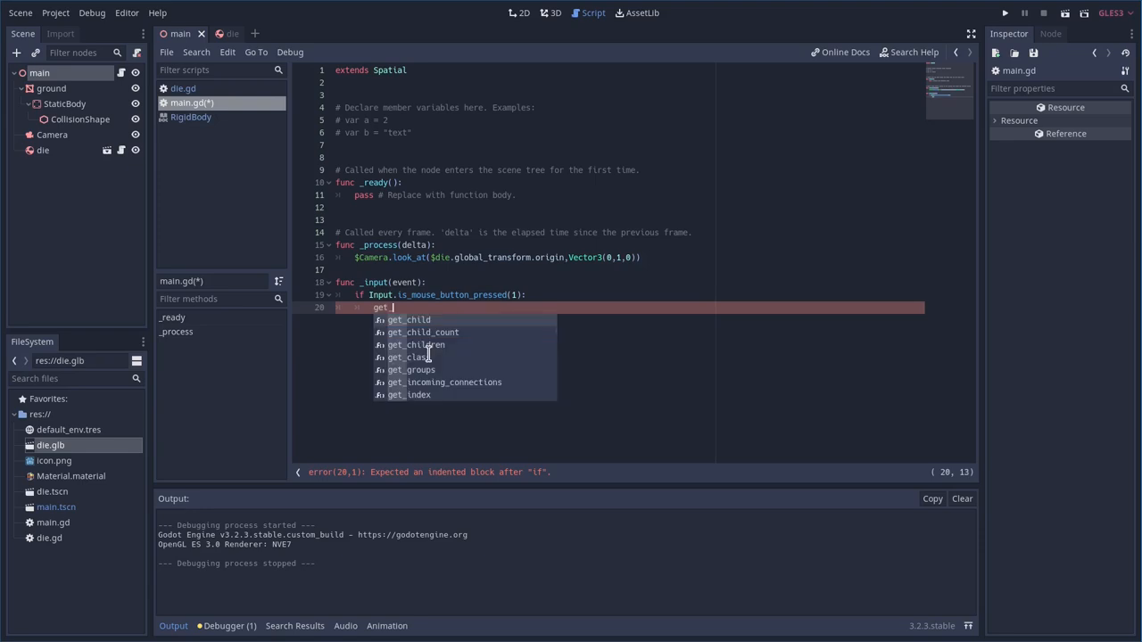
pyautogui.write('node(.')
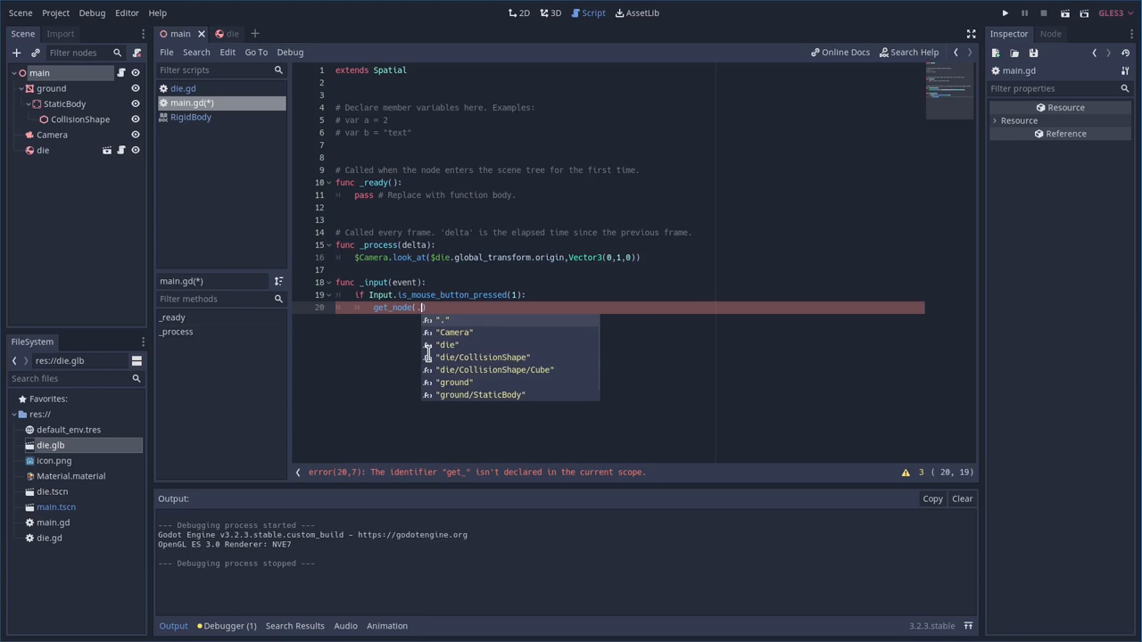
pyautogui.write('g')
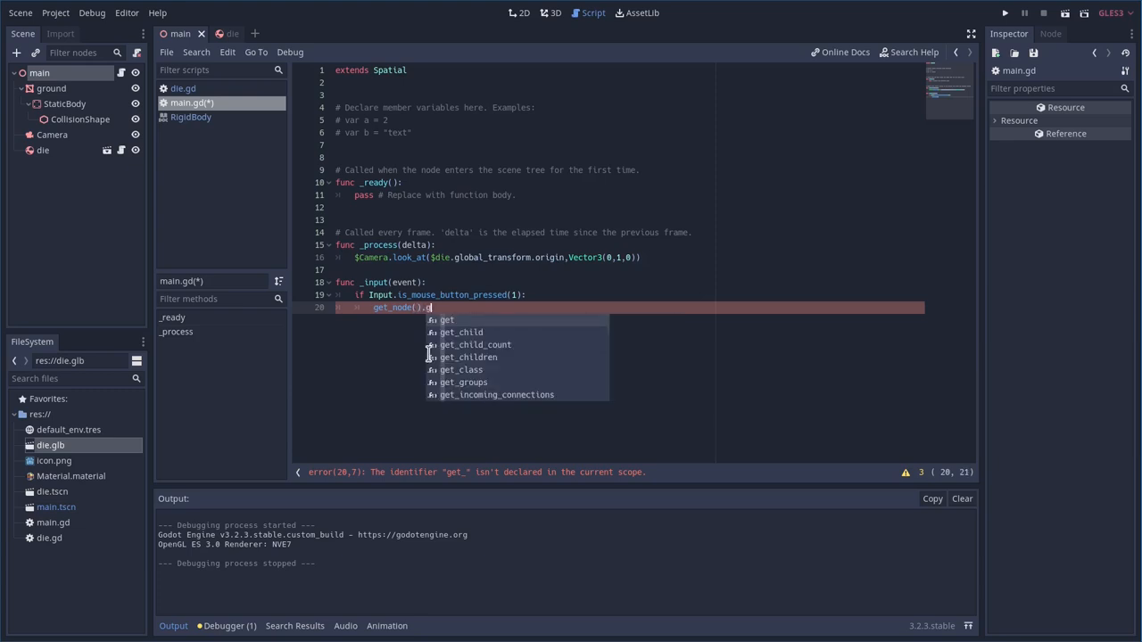
pyautogui.write('et_')
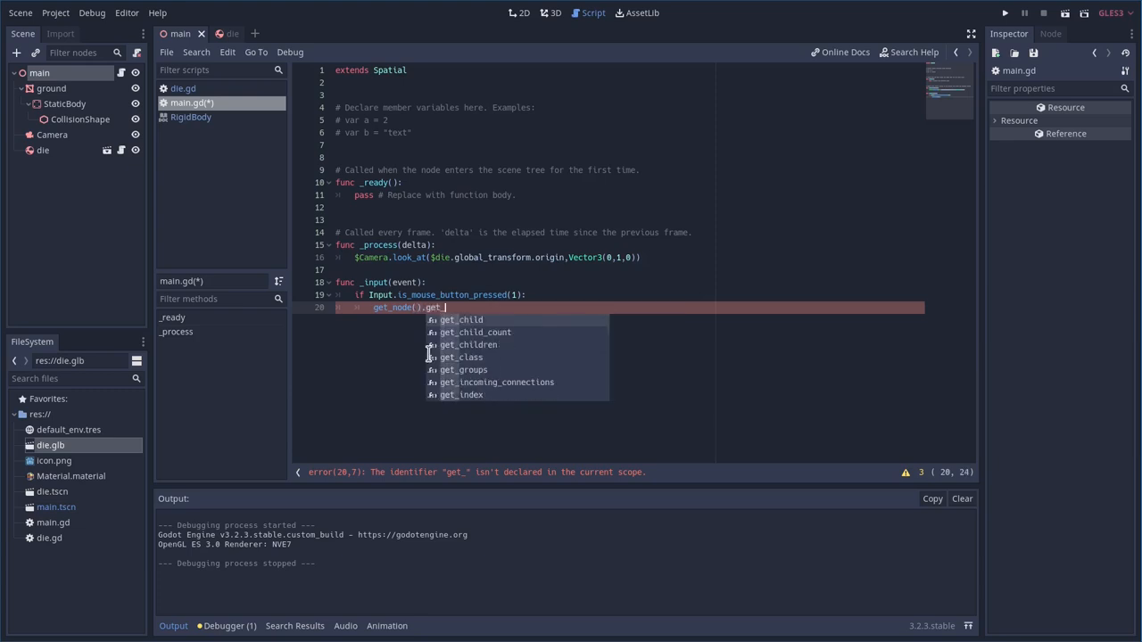
pyautogui.write('sc')
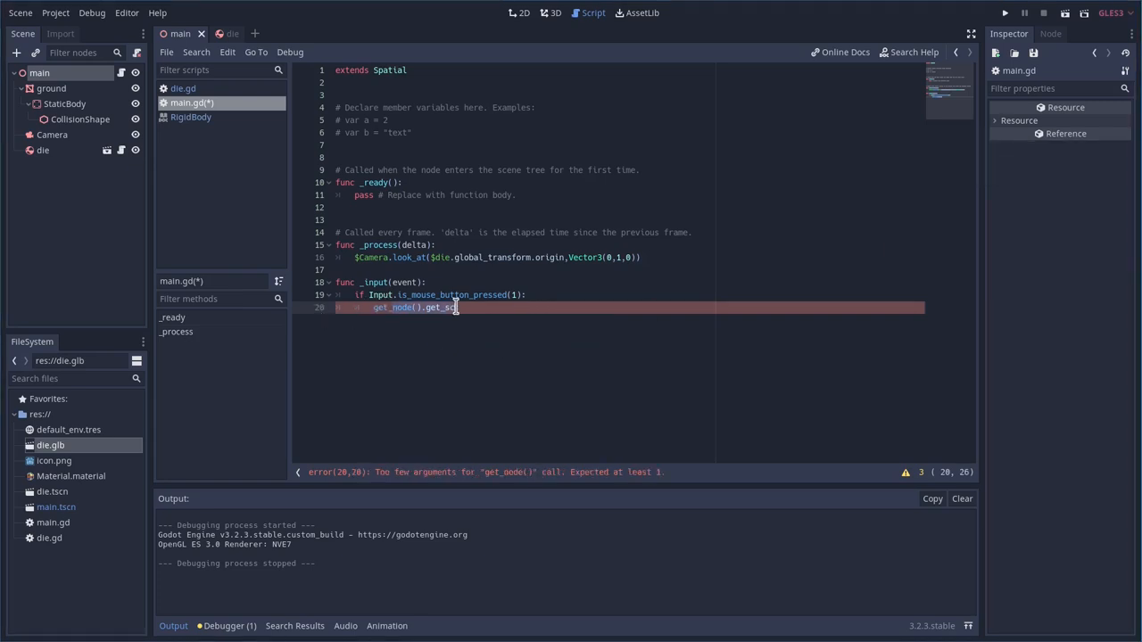
pyautogui.write('get_tree()')
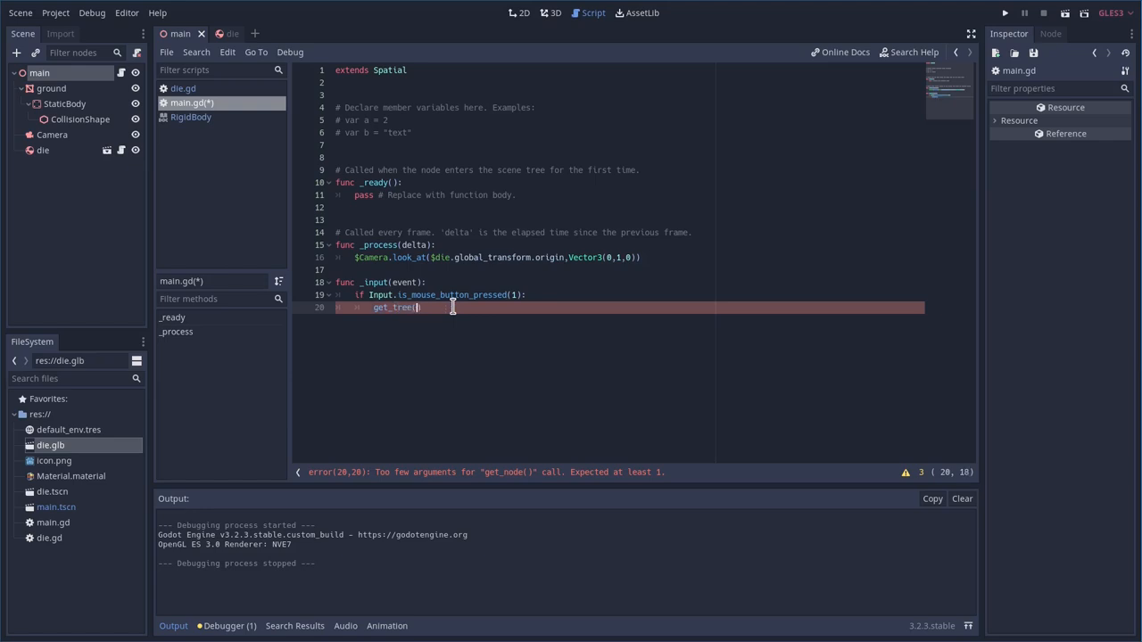
pyautogui.write('.reload_current_scene()')
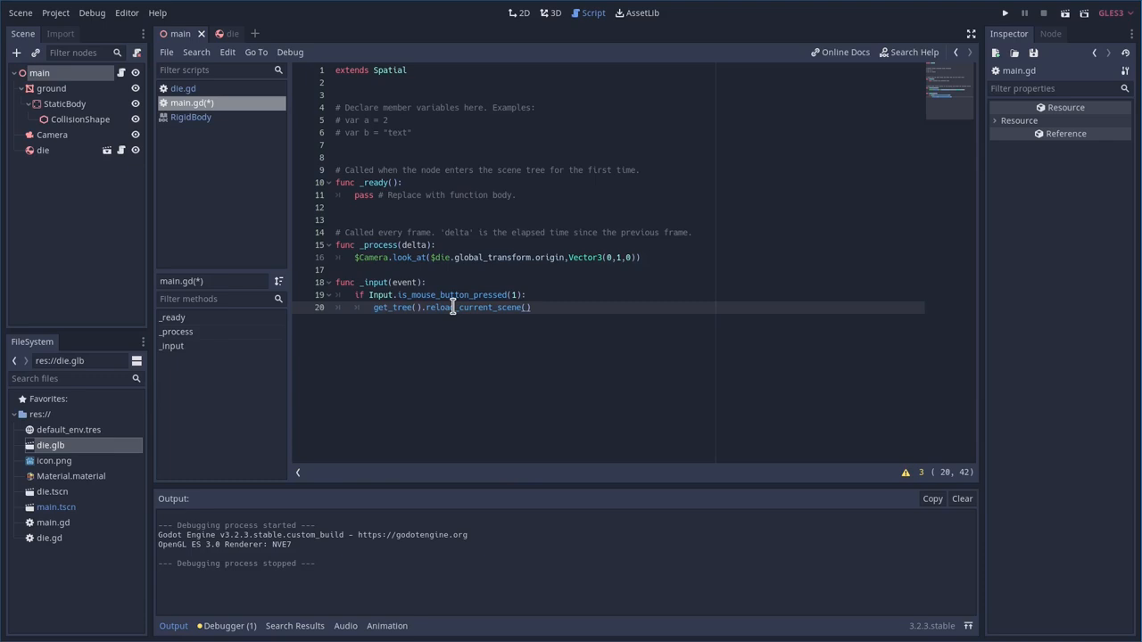
# Save main.gd with the new scene-reloading _input function
pyautogui.click(1004, 13)
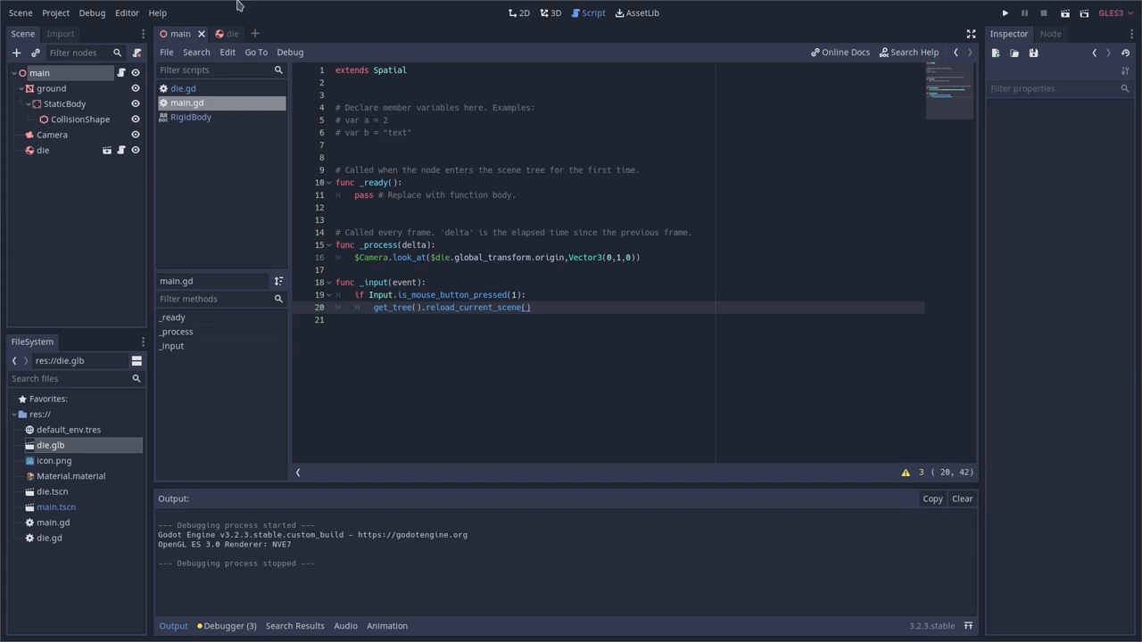
# Return to the 3D view and run the project to test the dice roller
pyautogui.click(553, 12)
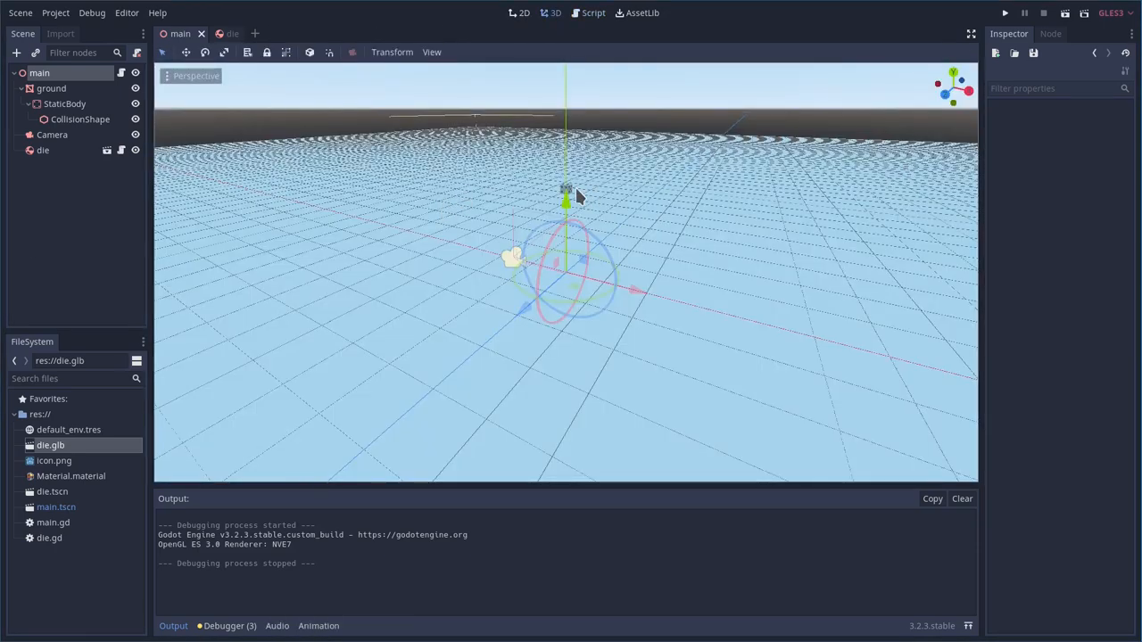
pyautogui.click(43, 150)
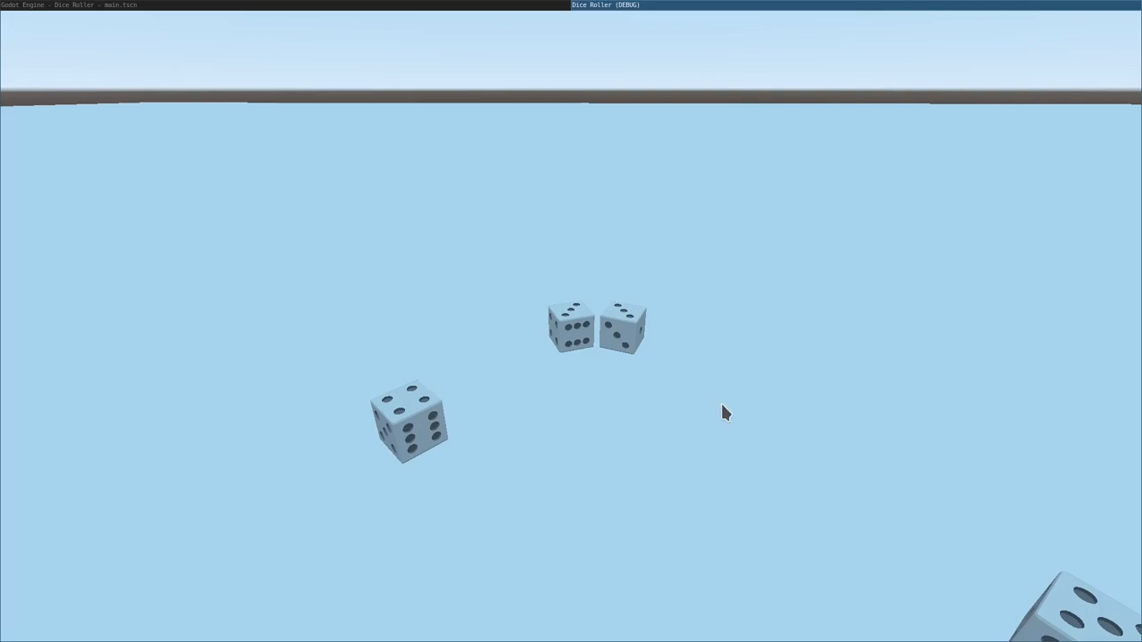
pyautogui.moveTo(603, 328)
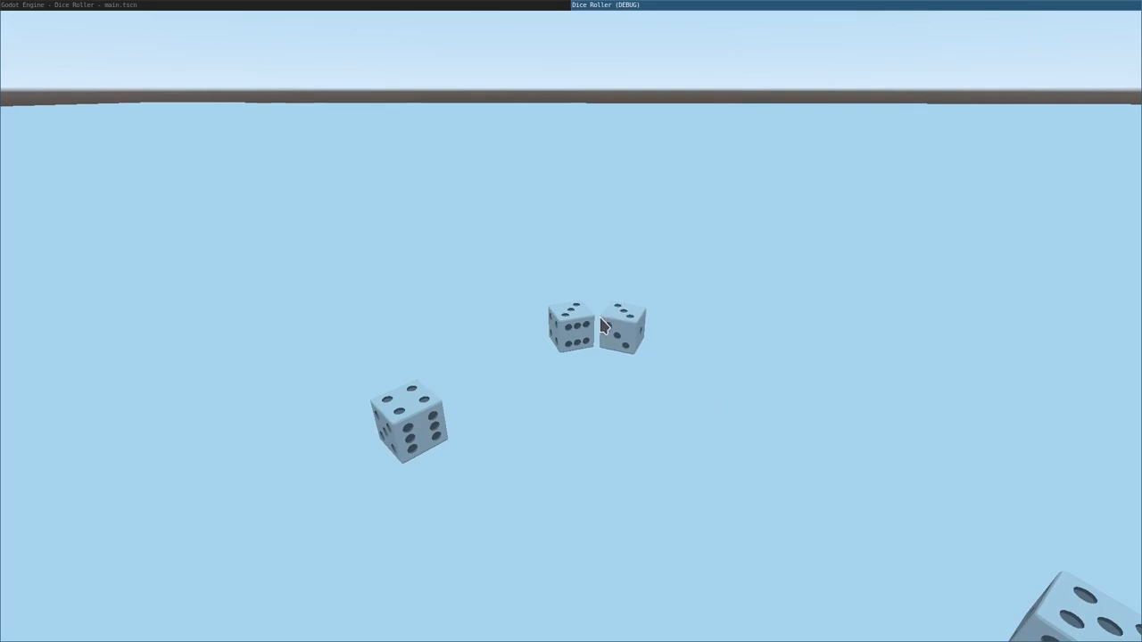
pyautogui.moveTo(589, 333)
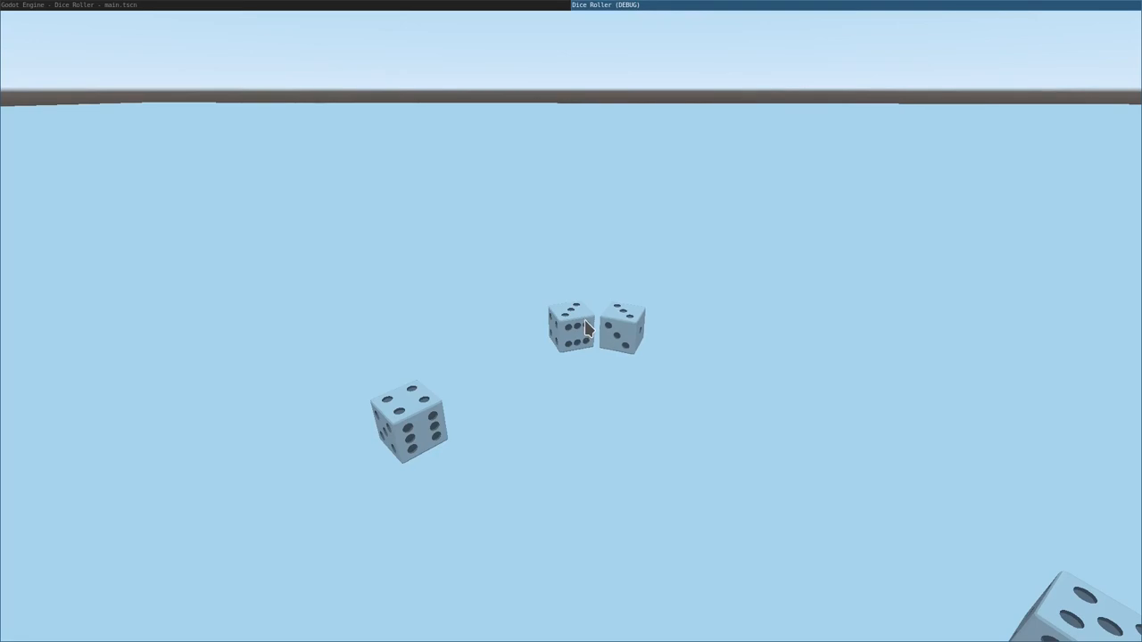
pyautogui.moveTo(1051, 625)
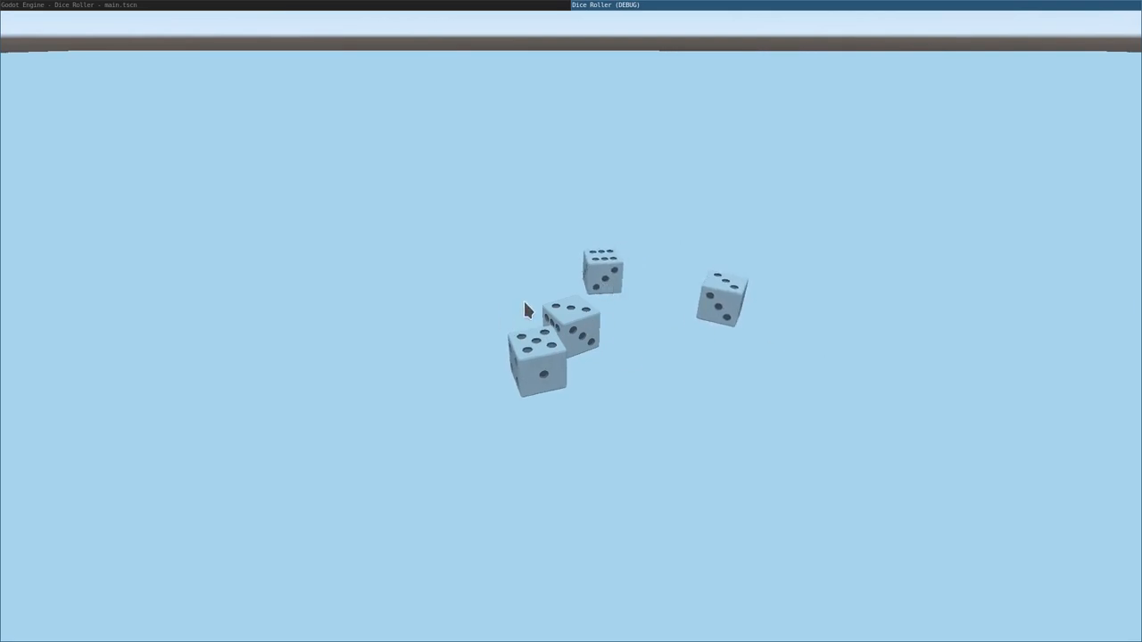
pyautogui.moveTo(687, 300)
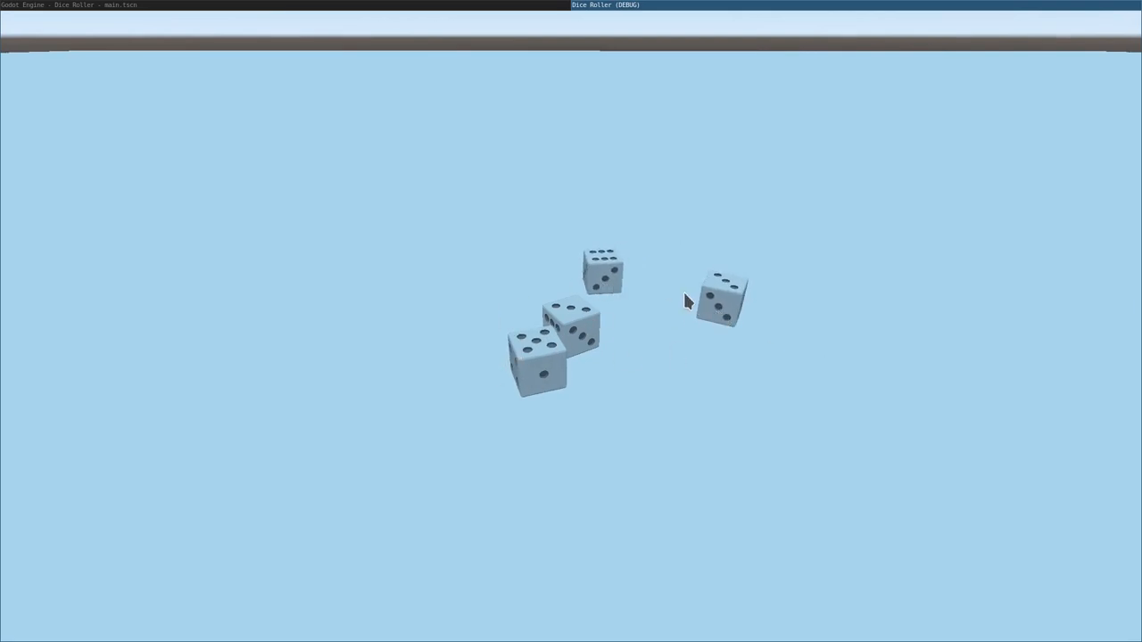
pyautogui.moveTo(671, 312)
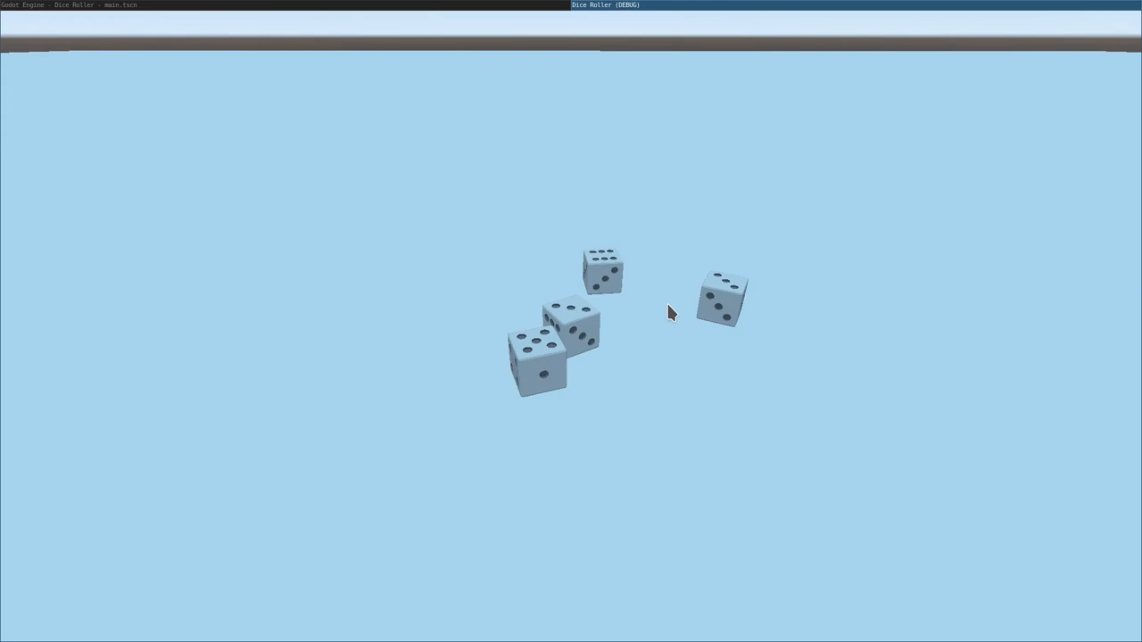
pyautogui.moveTo(855, 357)
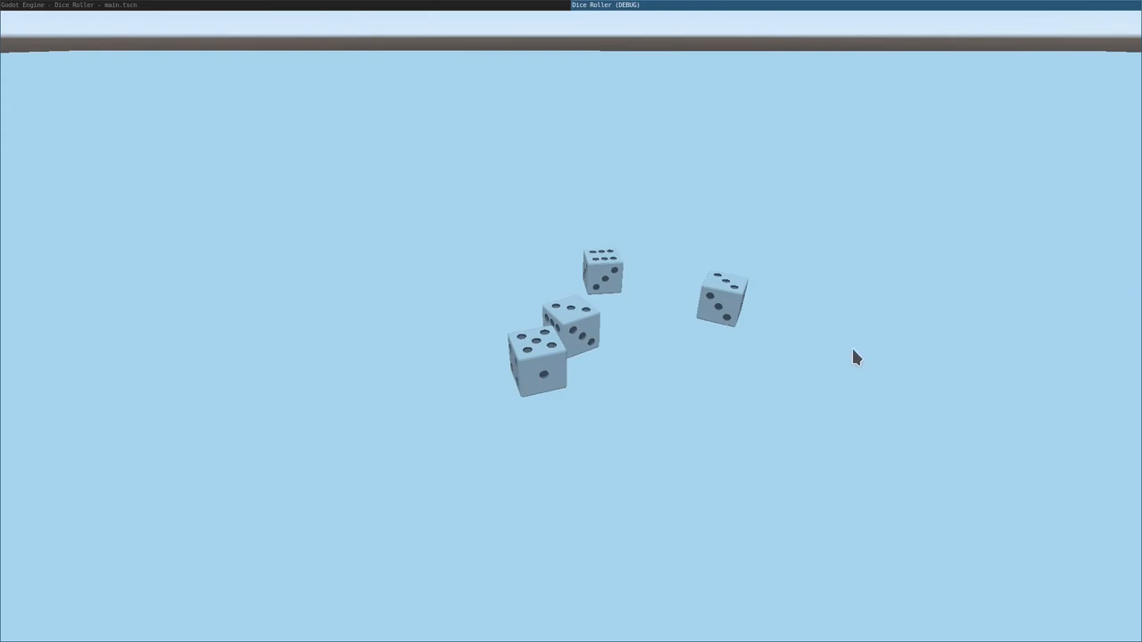